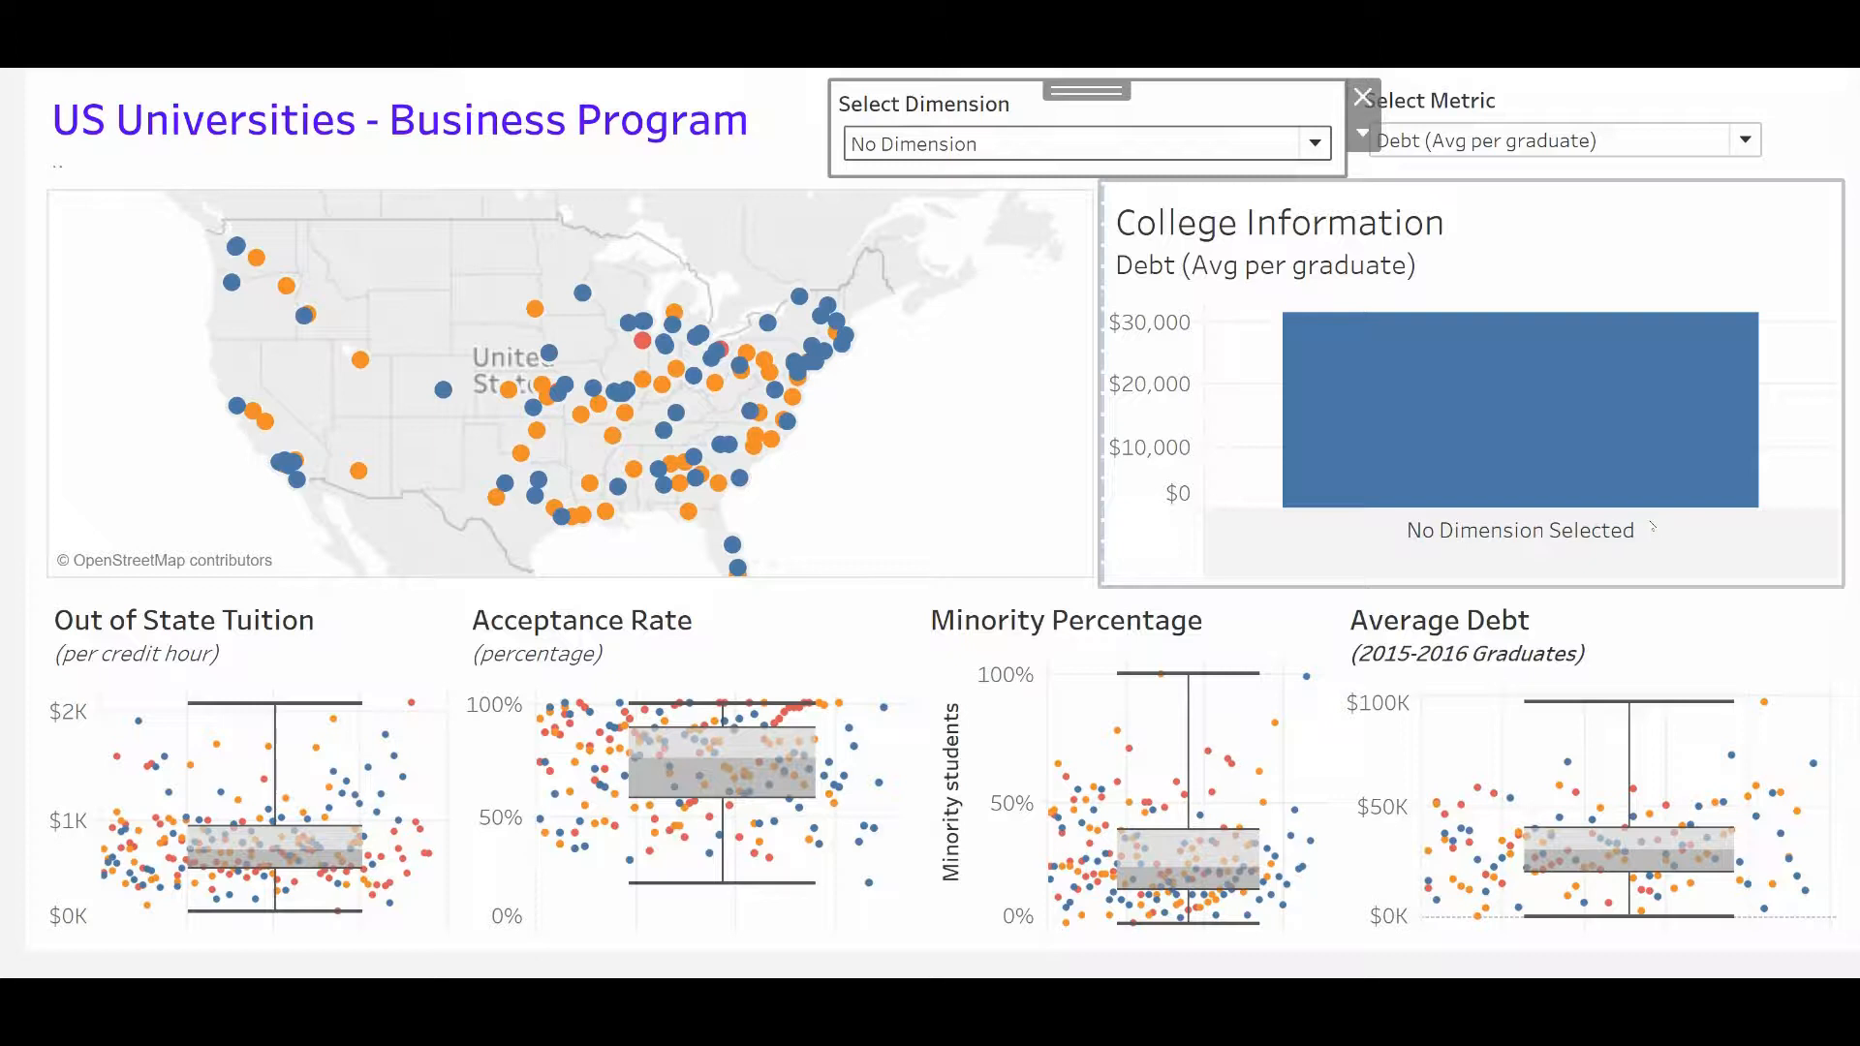
Step: Set Select Metric to Out-of-State Tuition (Avg per credit) and Select Dimension to Program Target Duration
click(1743, 140)
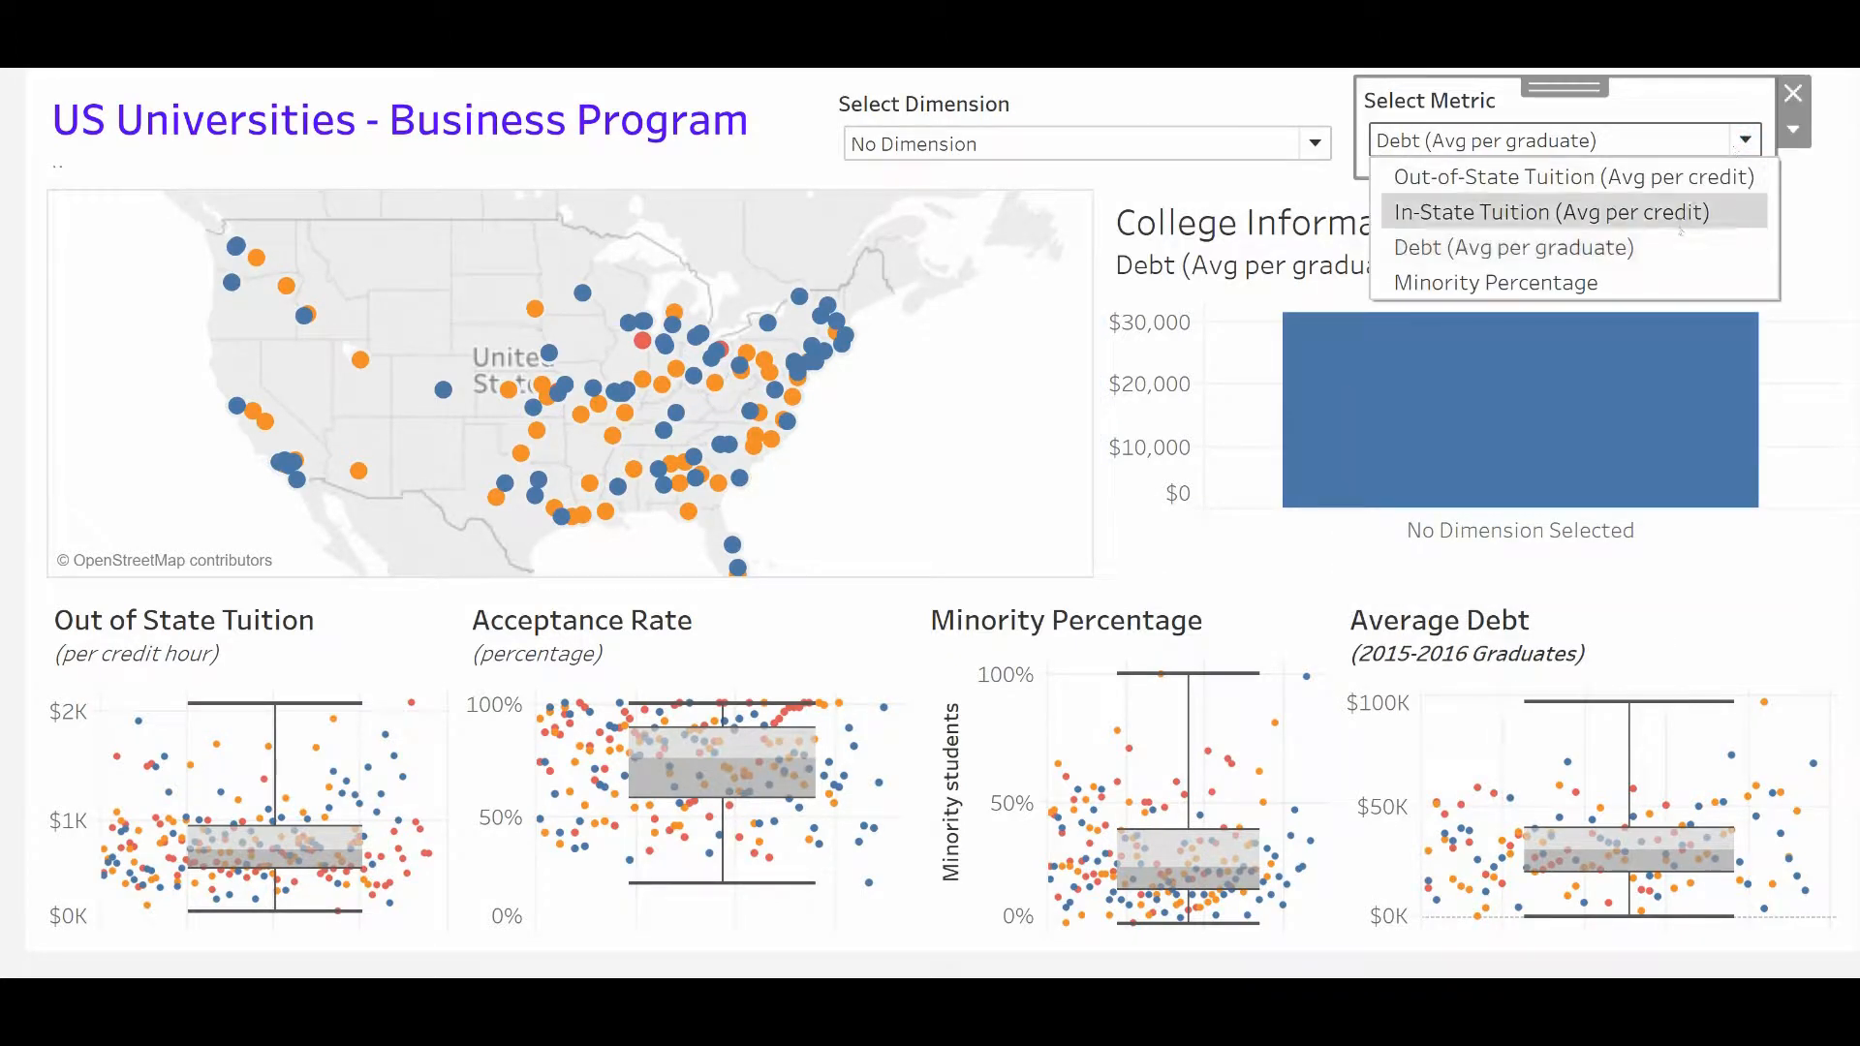
click(1548, 212)
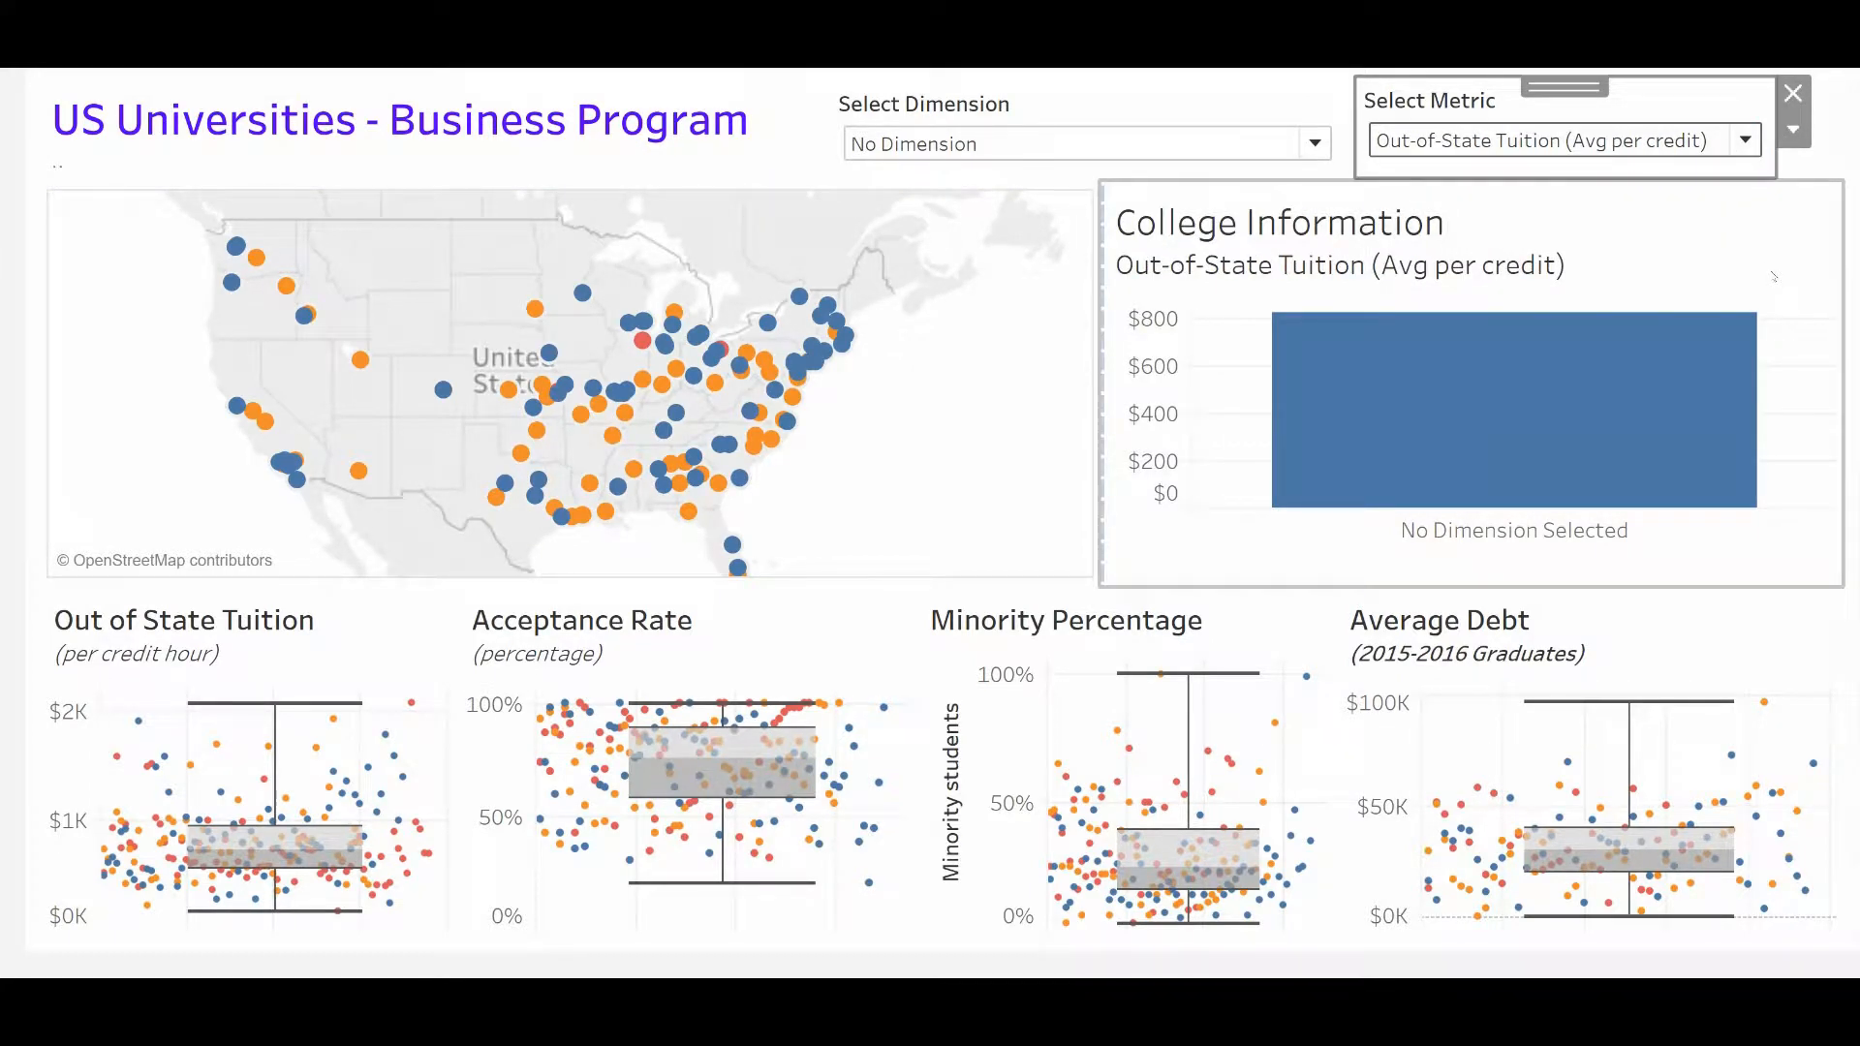
click(1313, 142)
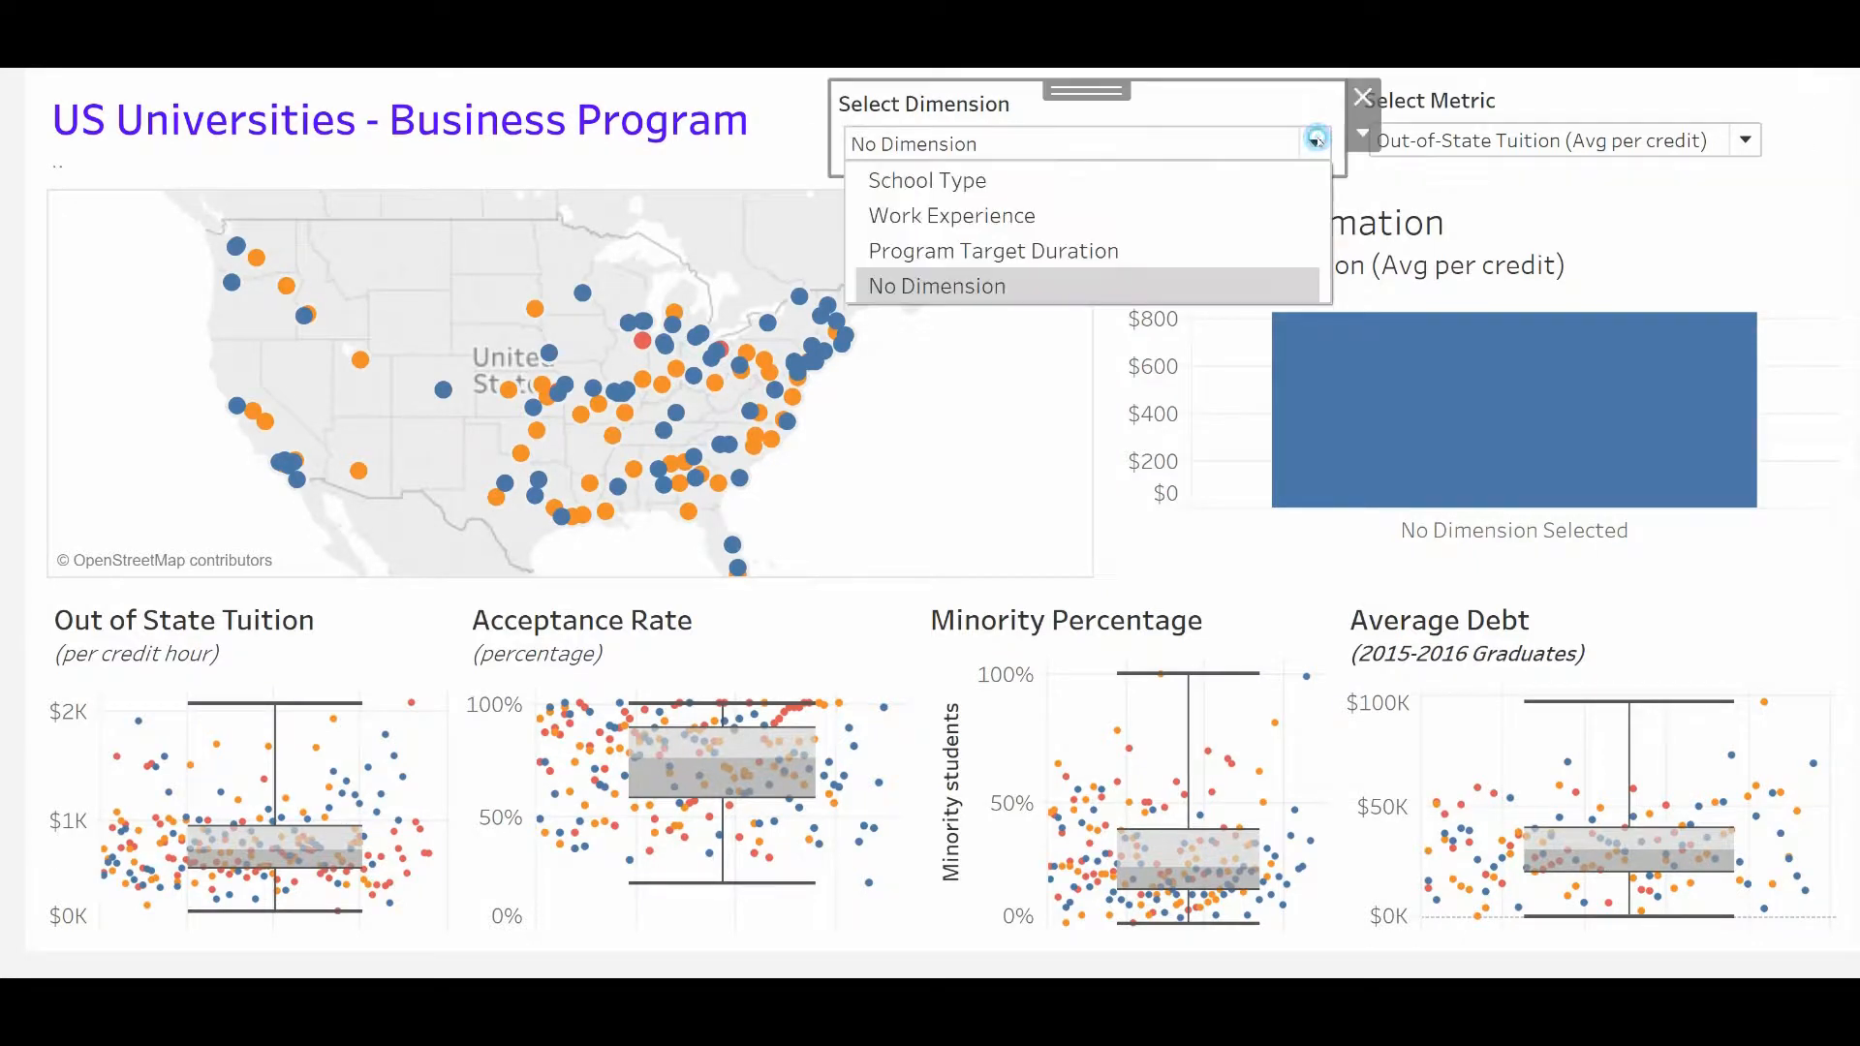
click(928, 180)
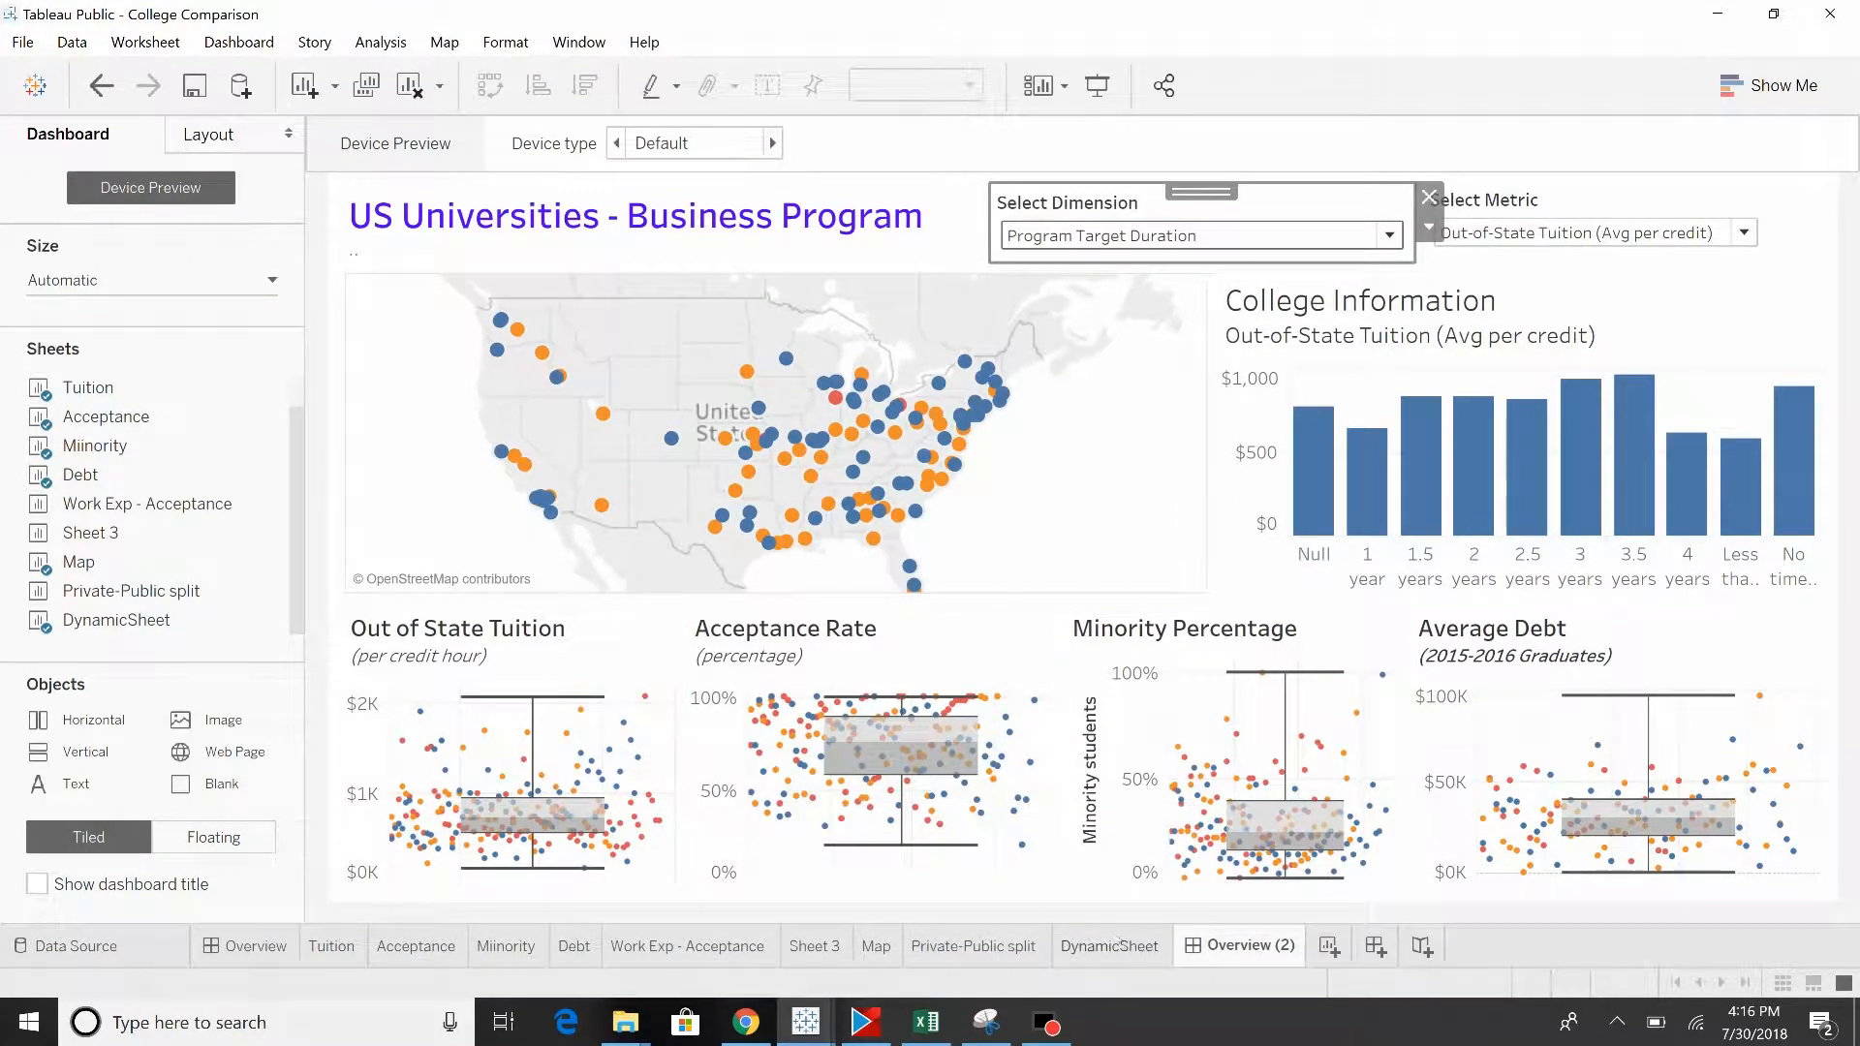
Step: On DynamicSheet, review the Select Dimension parameter's values, including School Type and No Dimension, without changes
click(1110, 946)
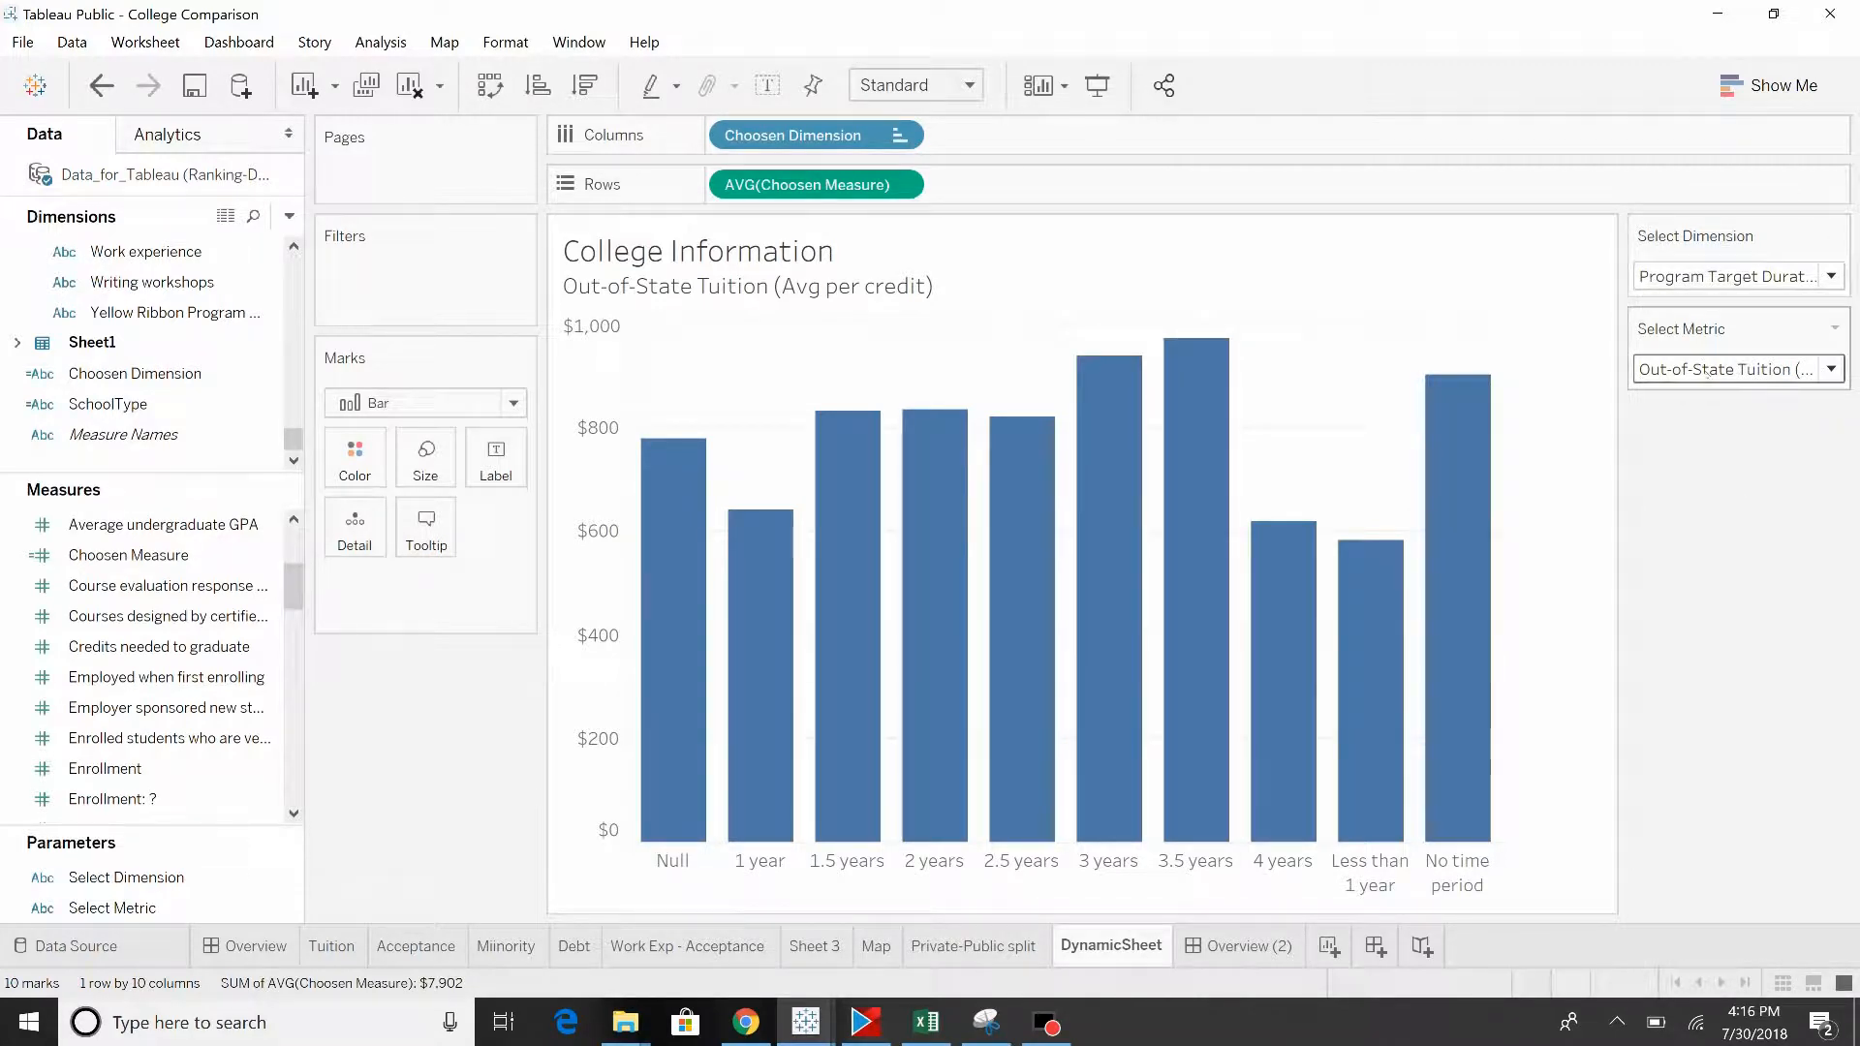
click(126, 876)
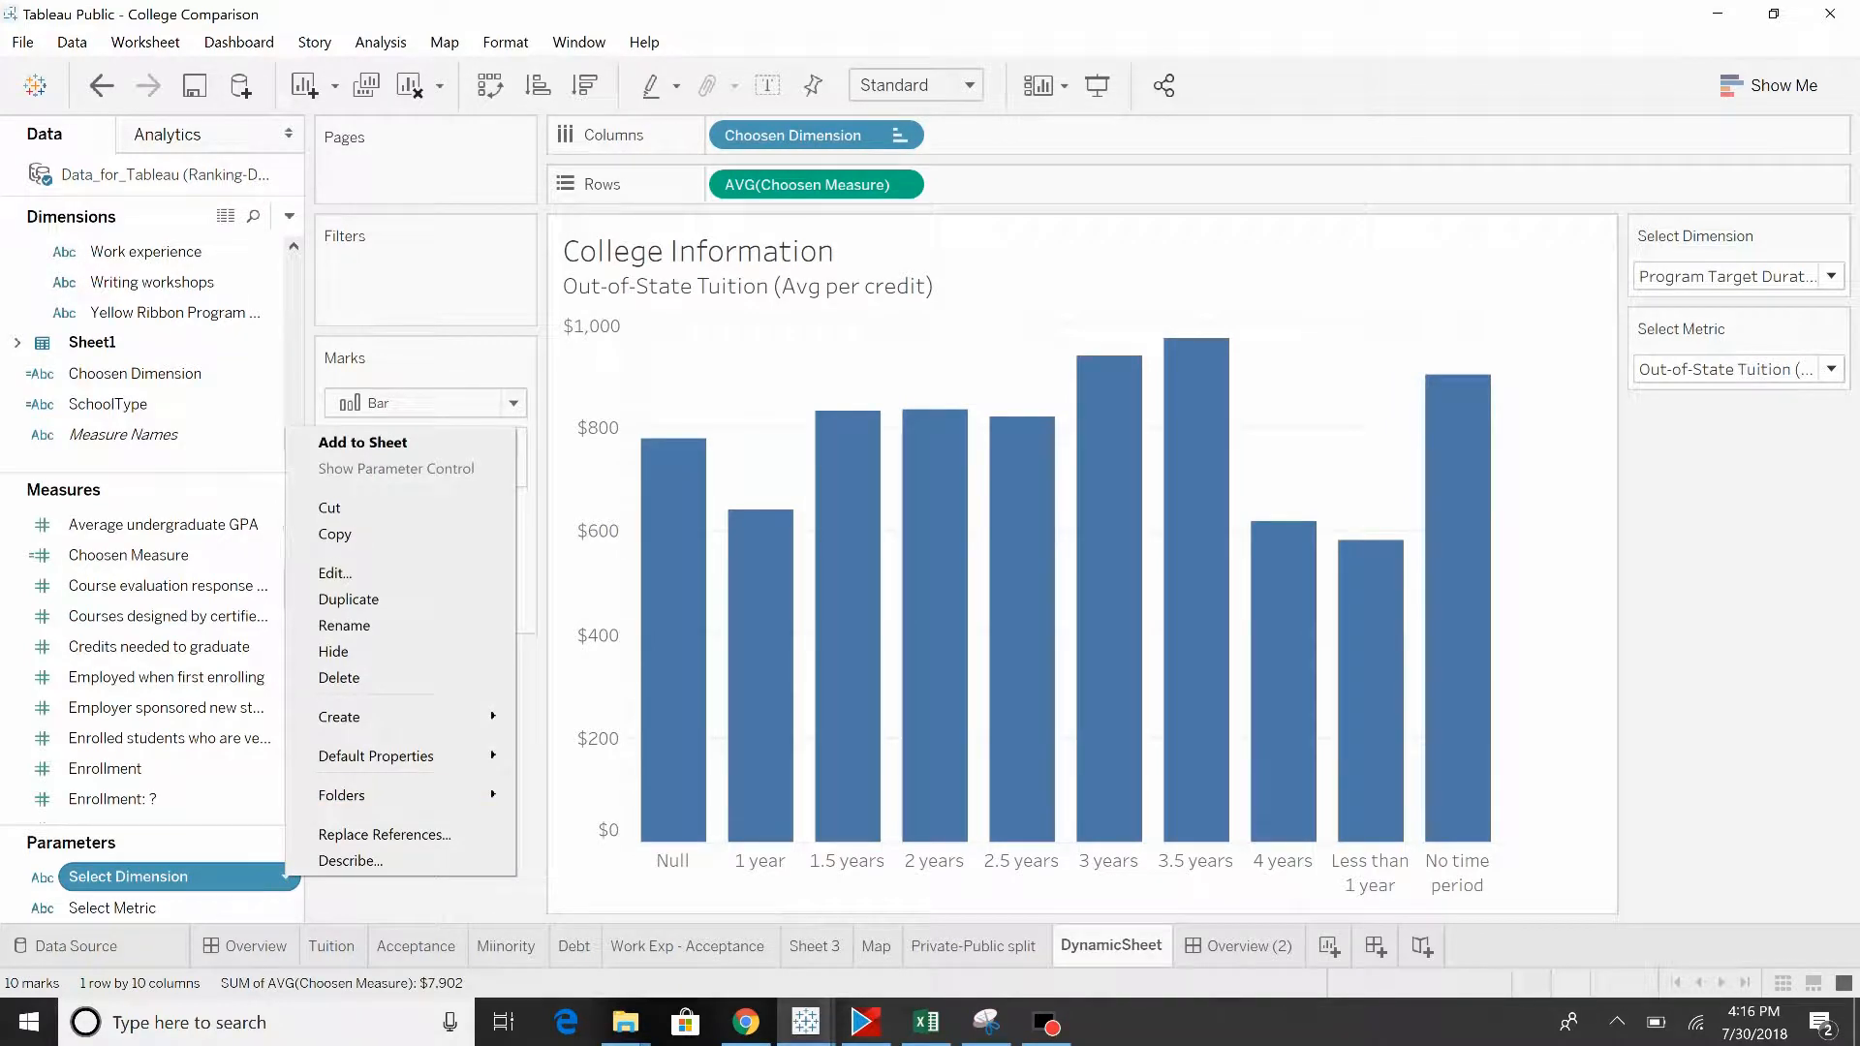
click(334, 572)
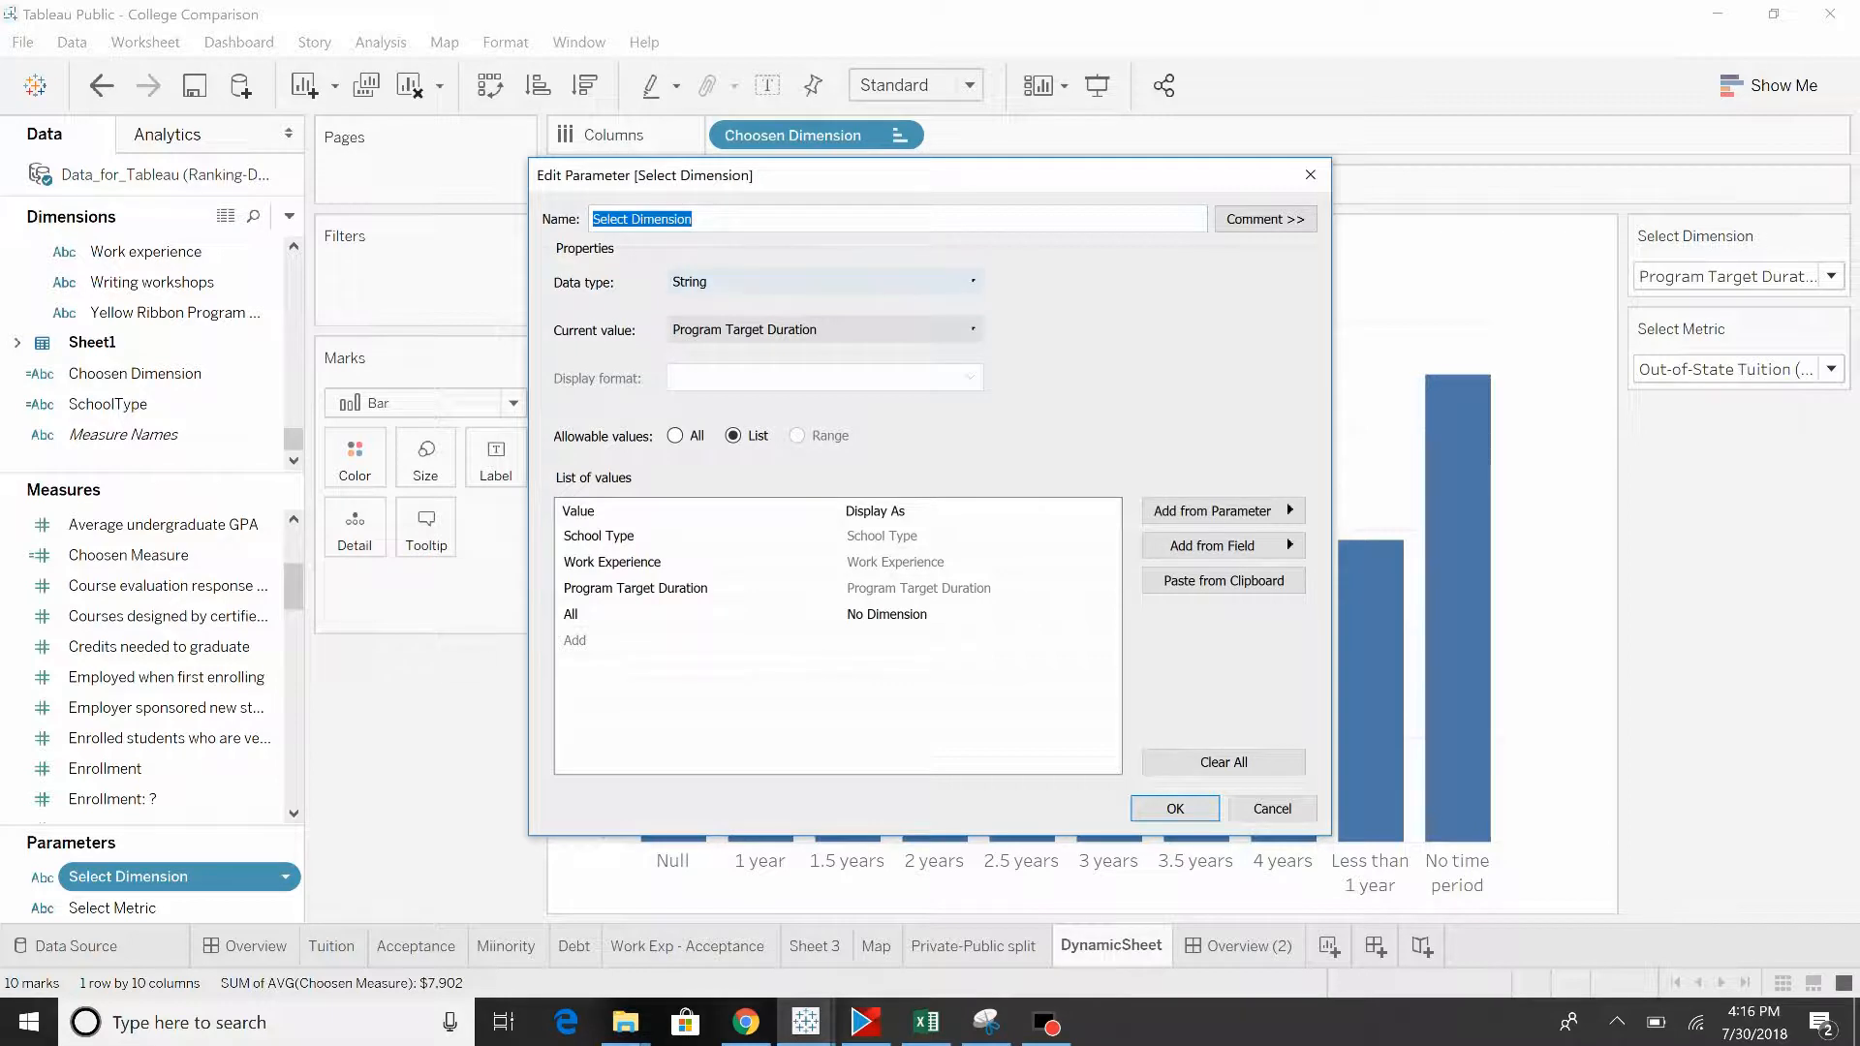
click(598, 511)
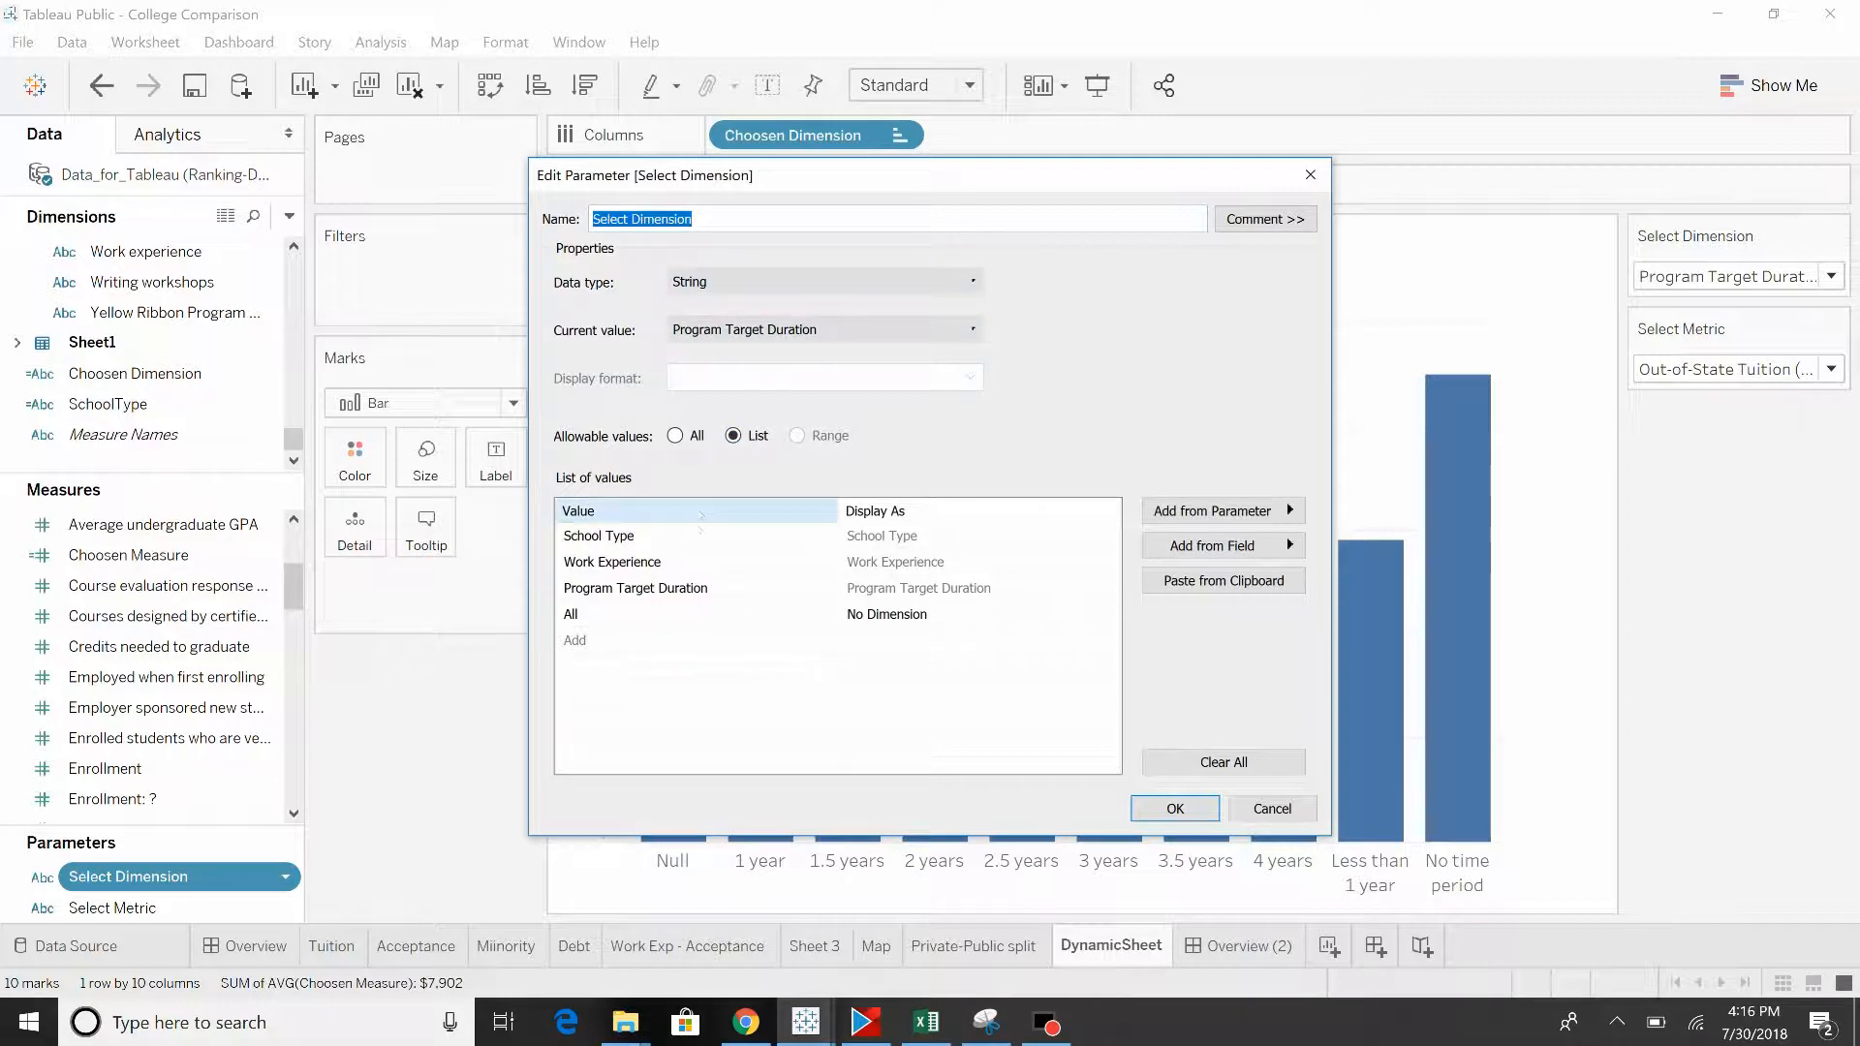
click(599, 535)
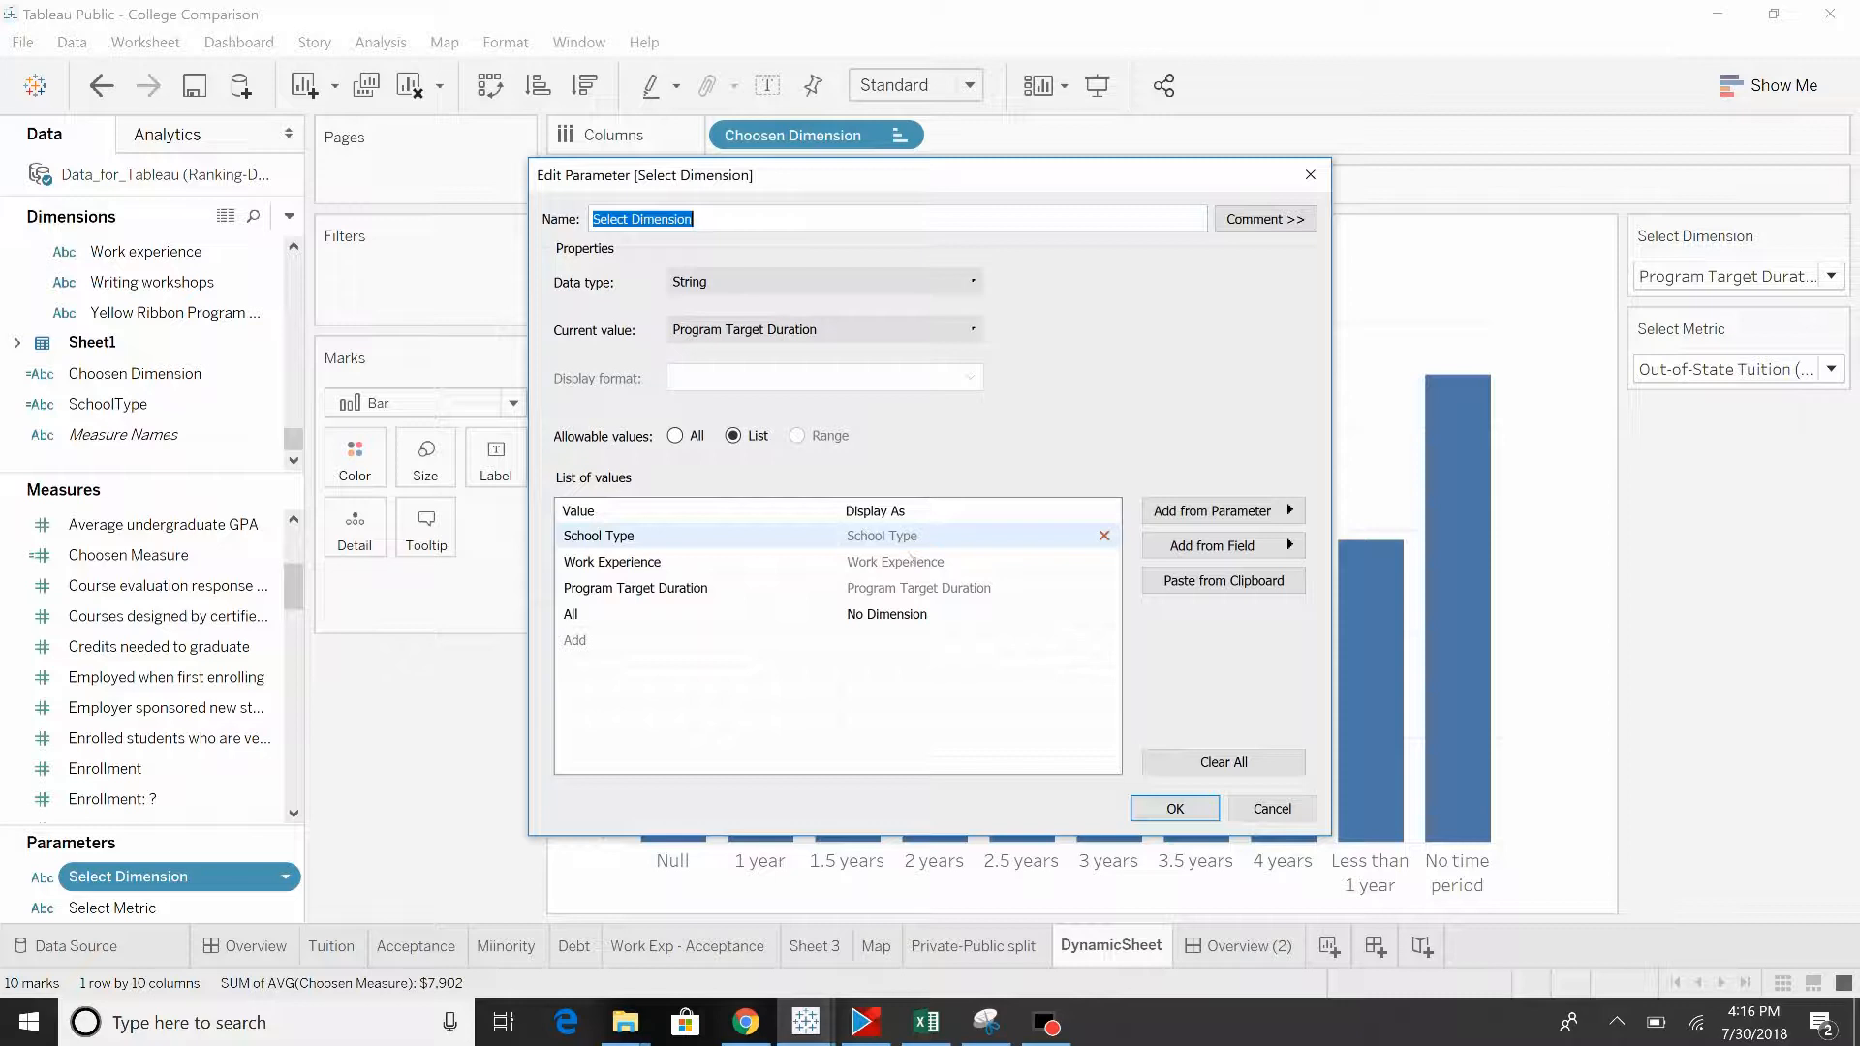
click(634, 587)
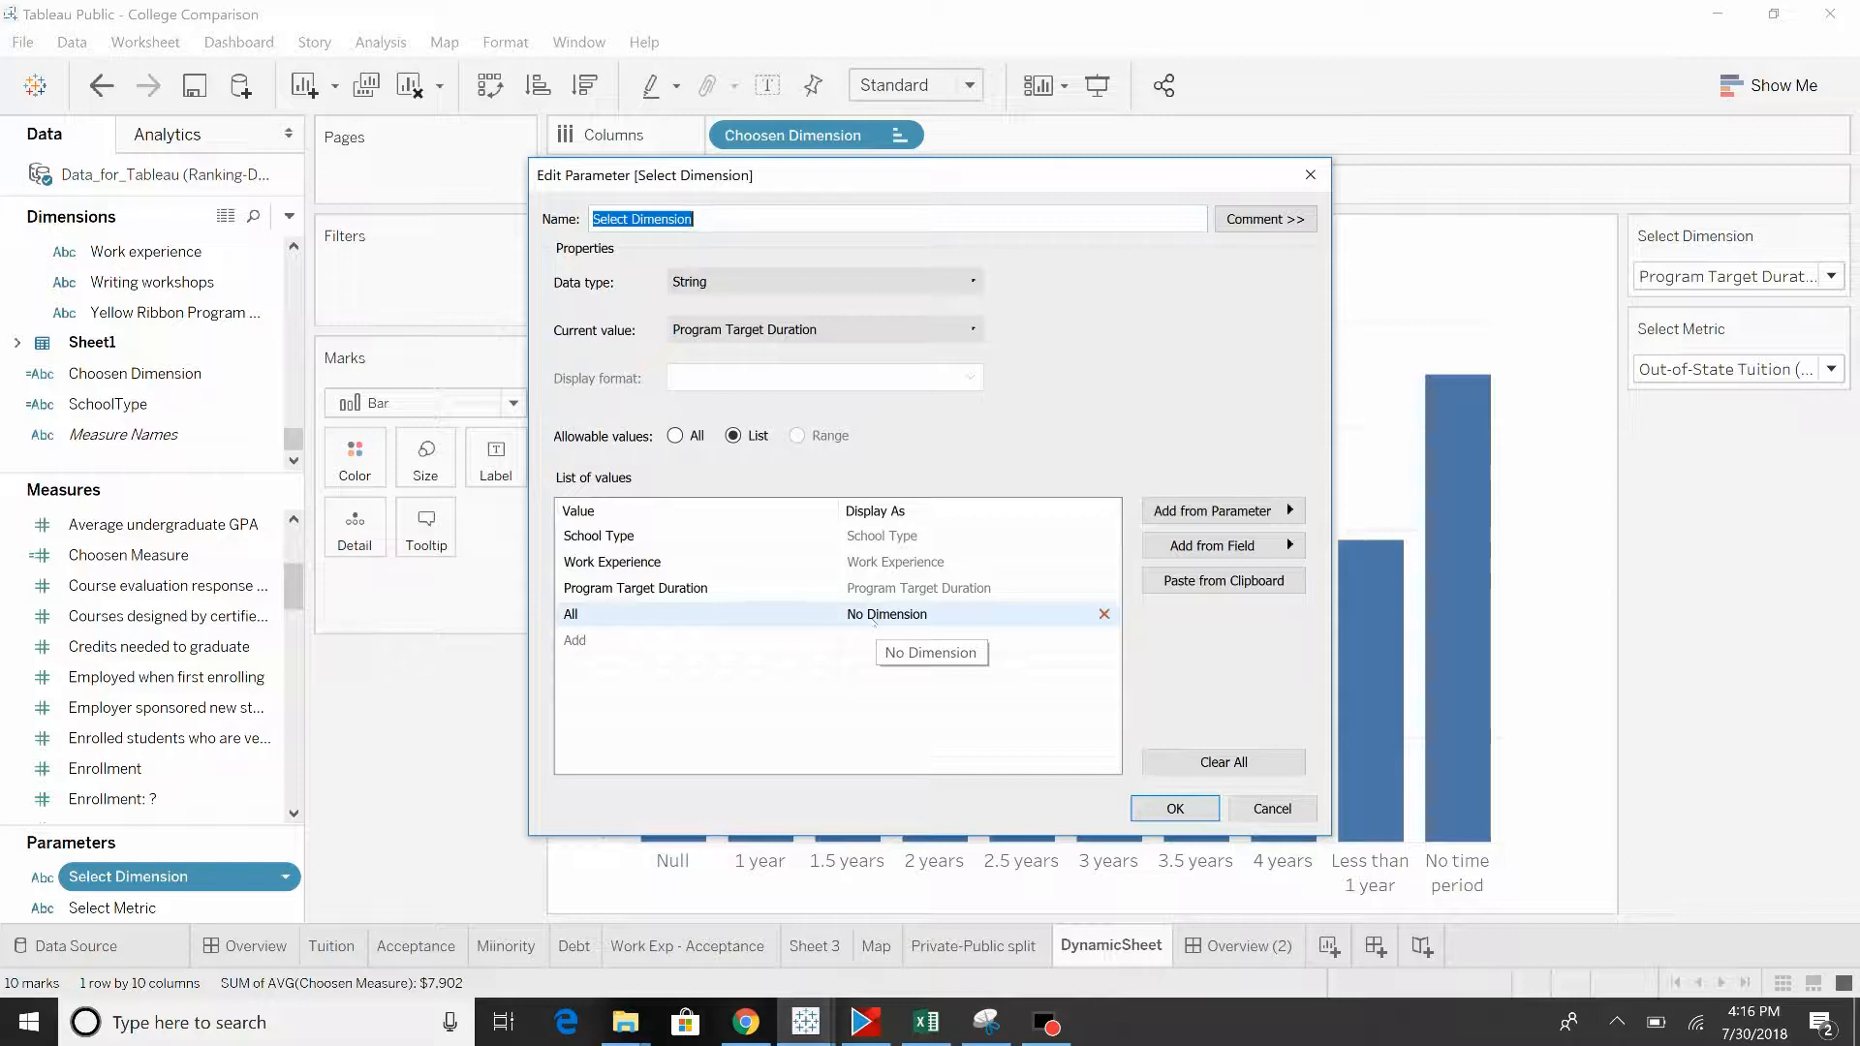
click(598, 535)
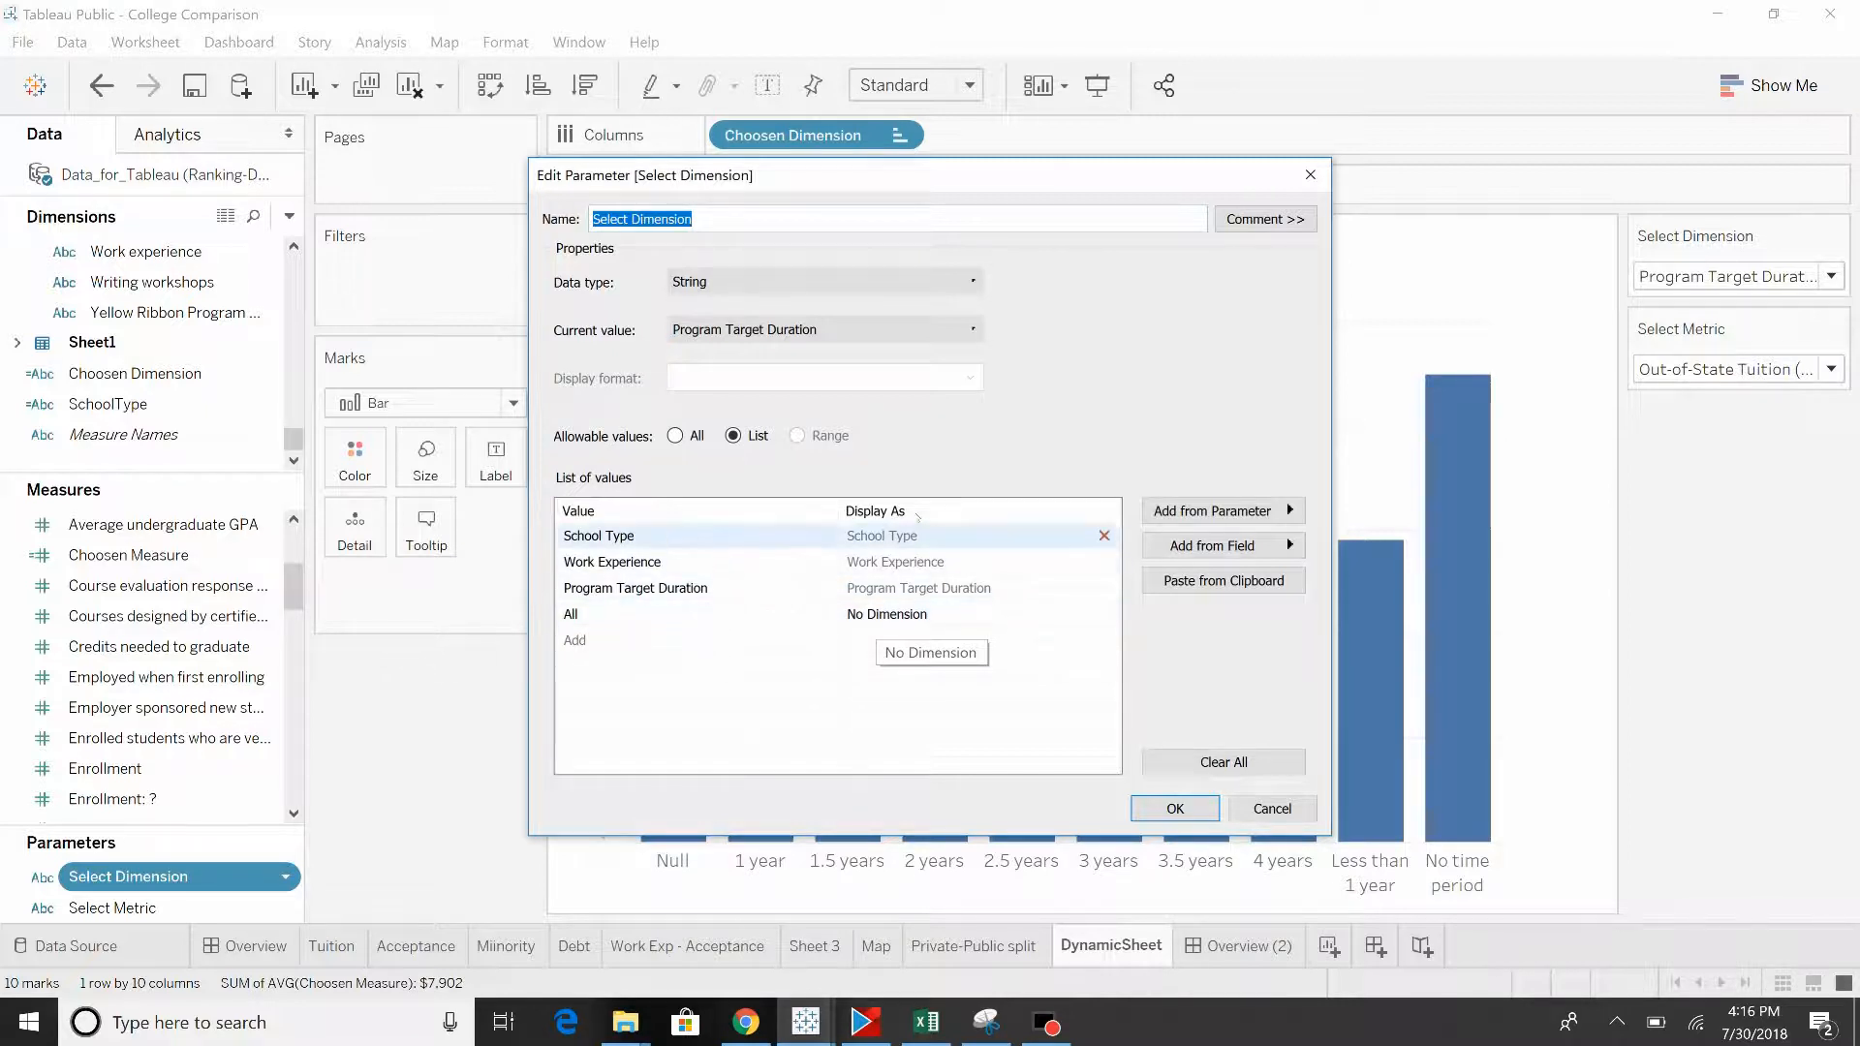
click(635, 587)
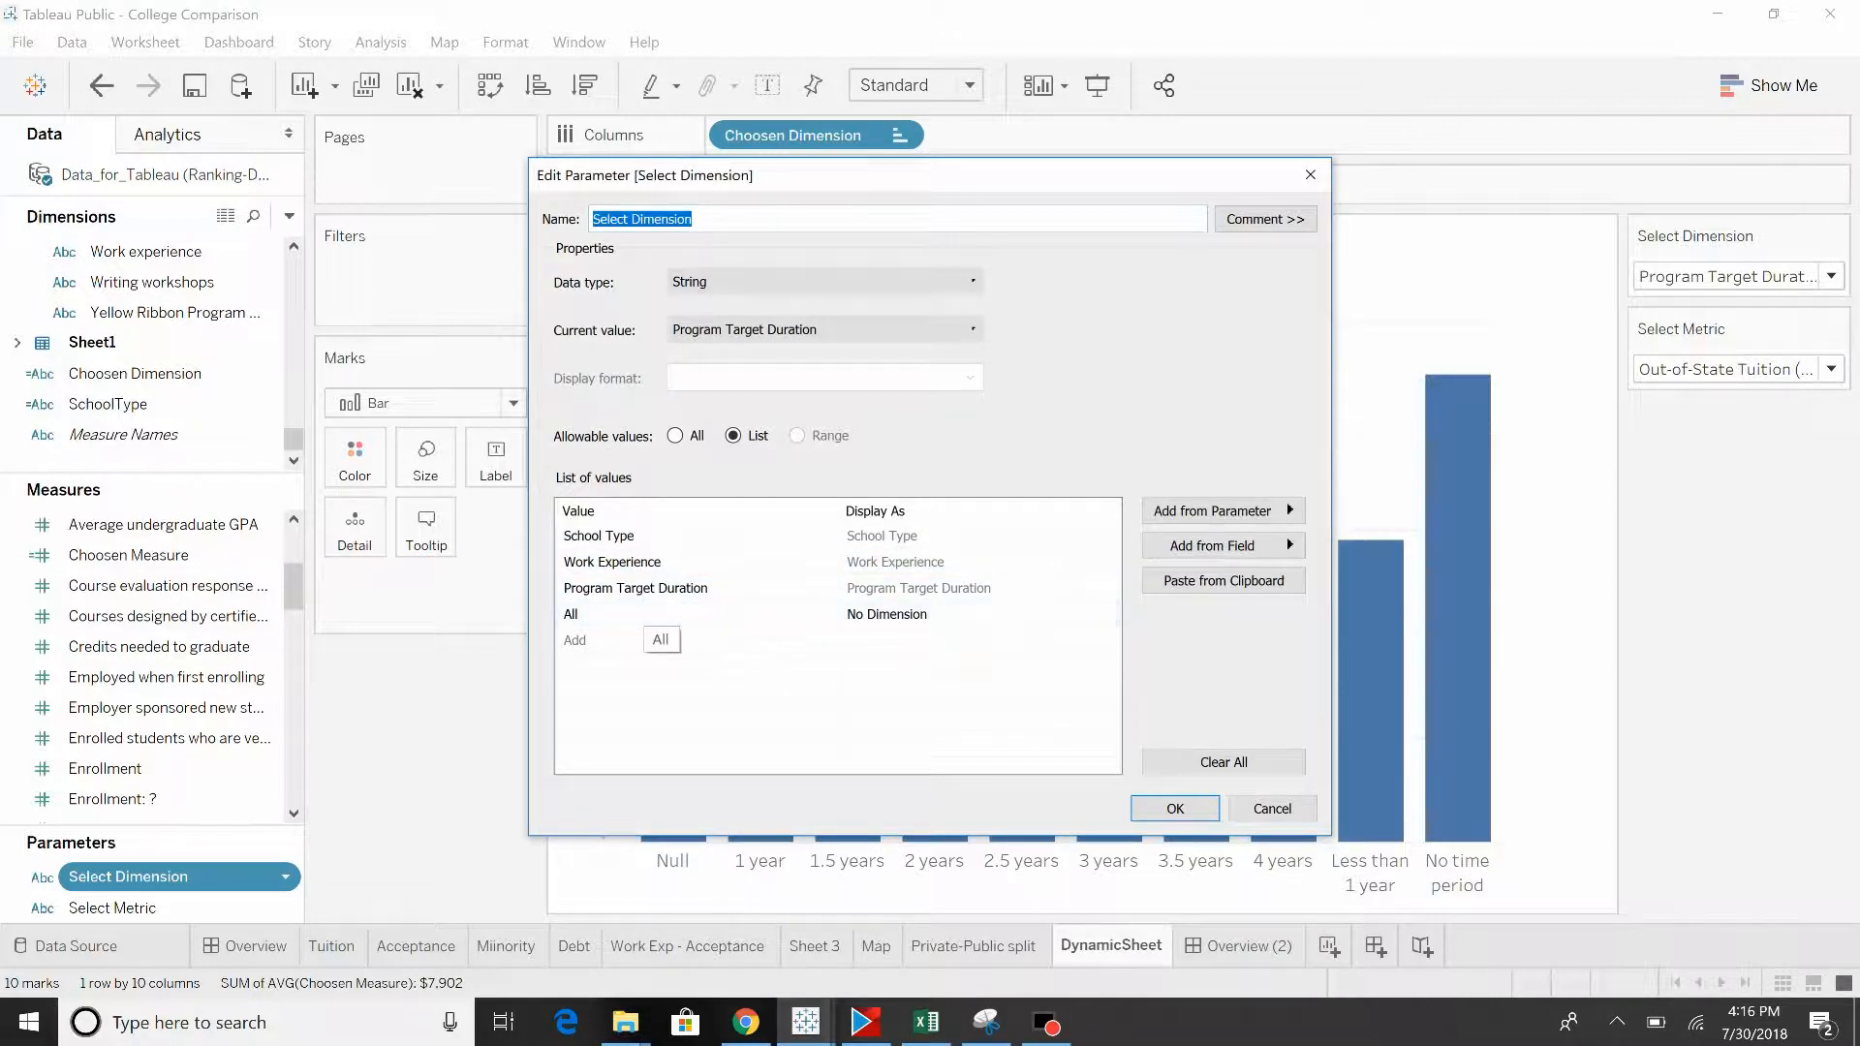
click(1173, 808)
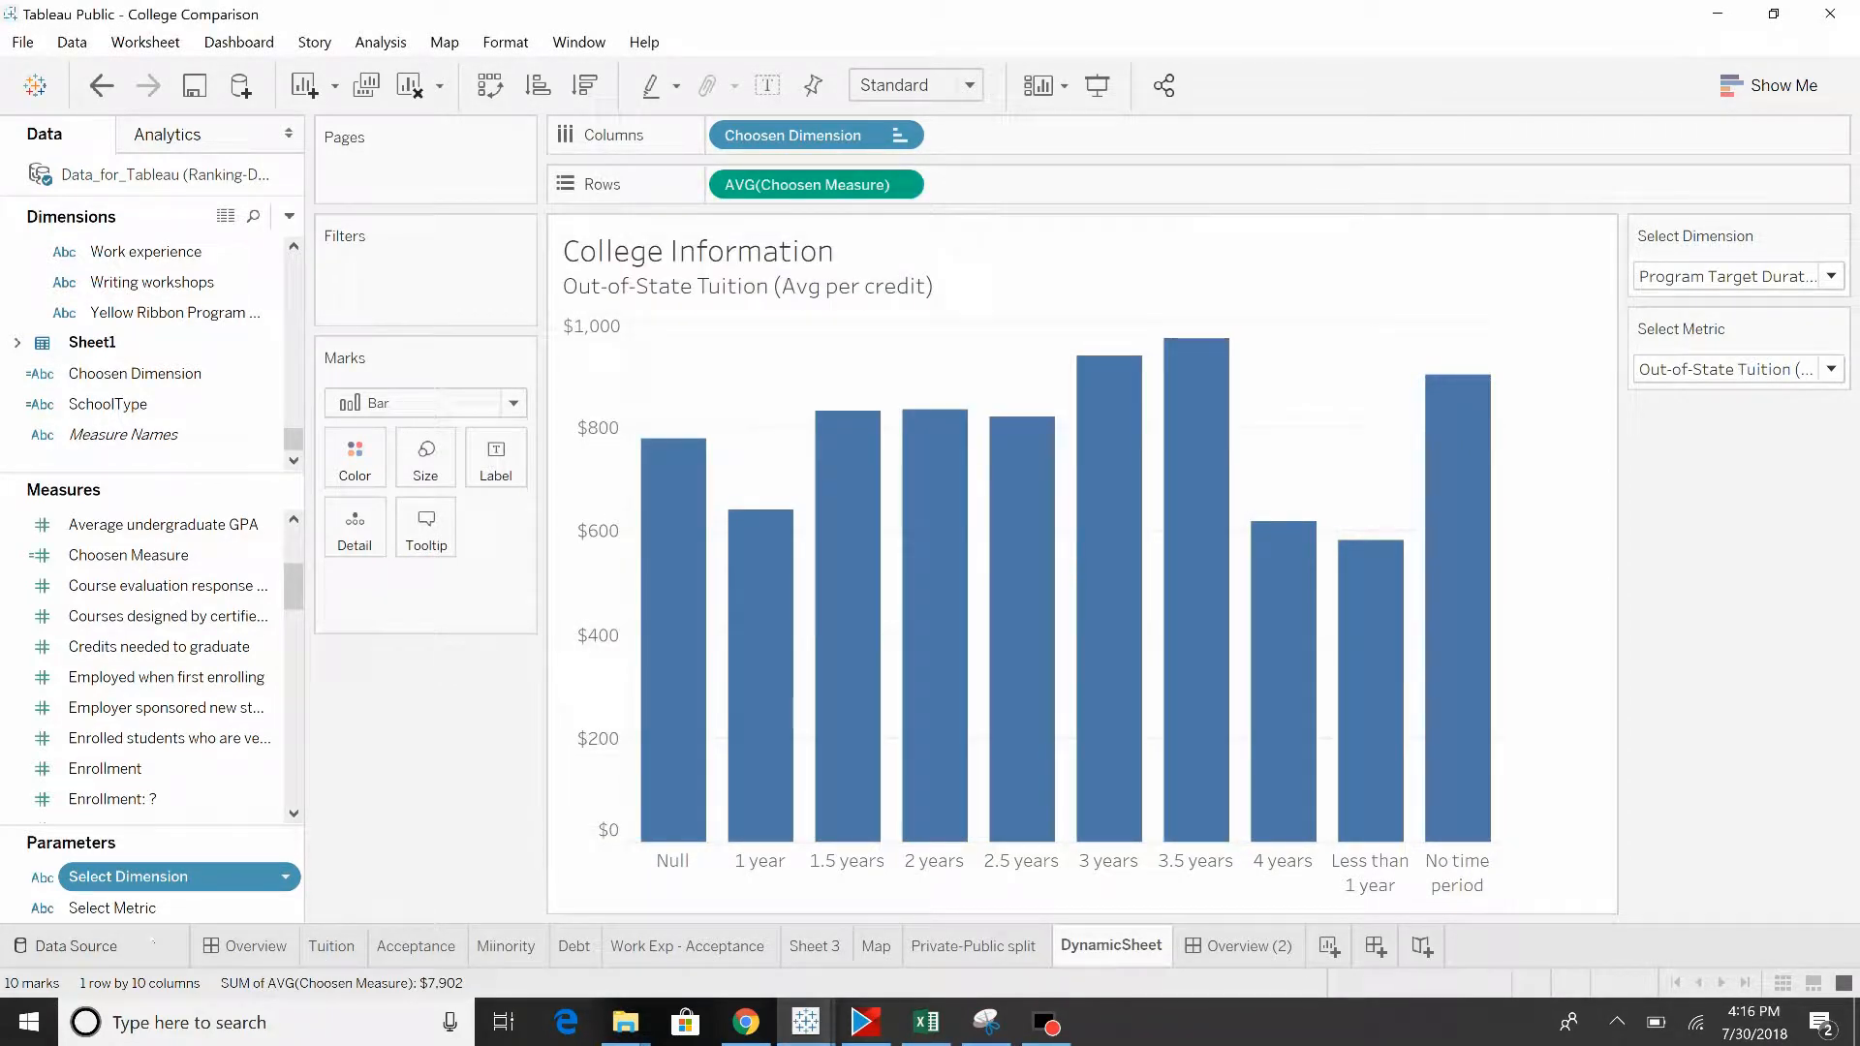
right_click(111, 907)
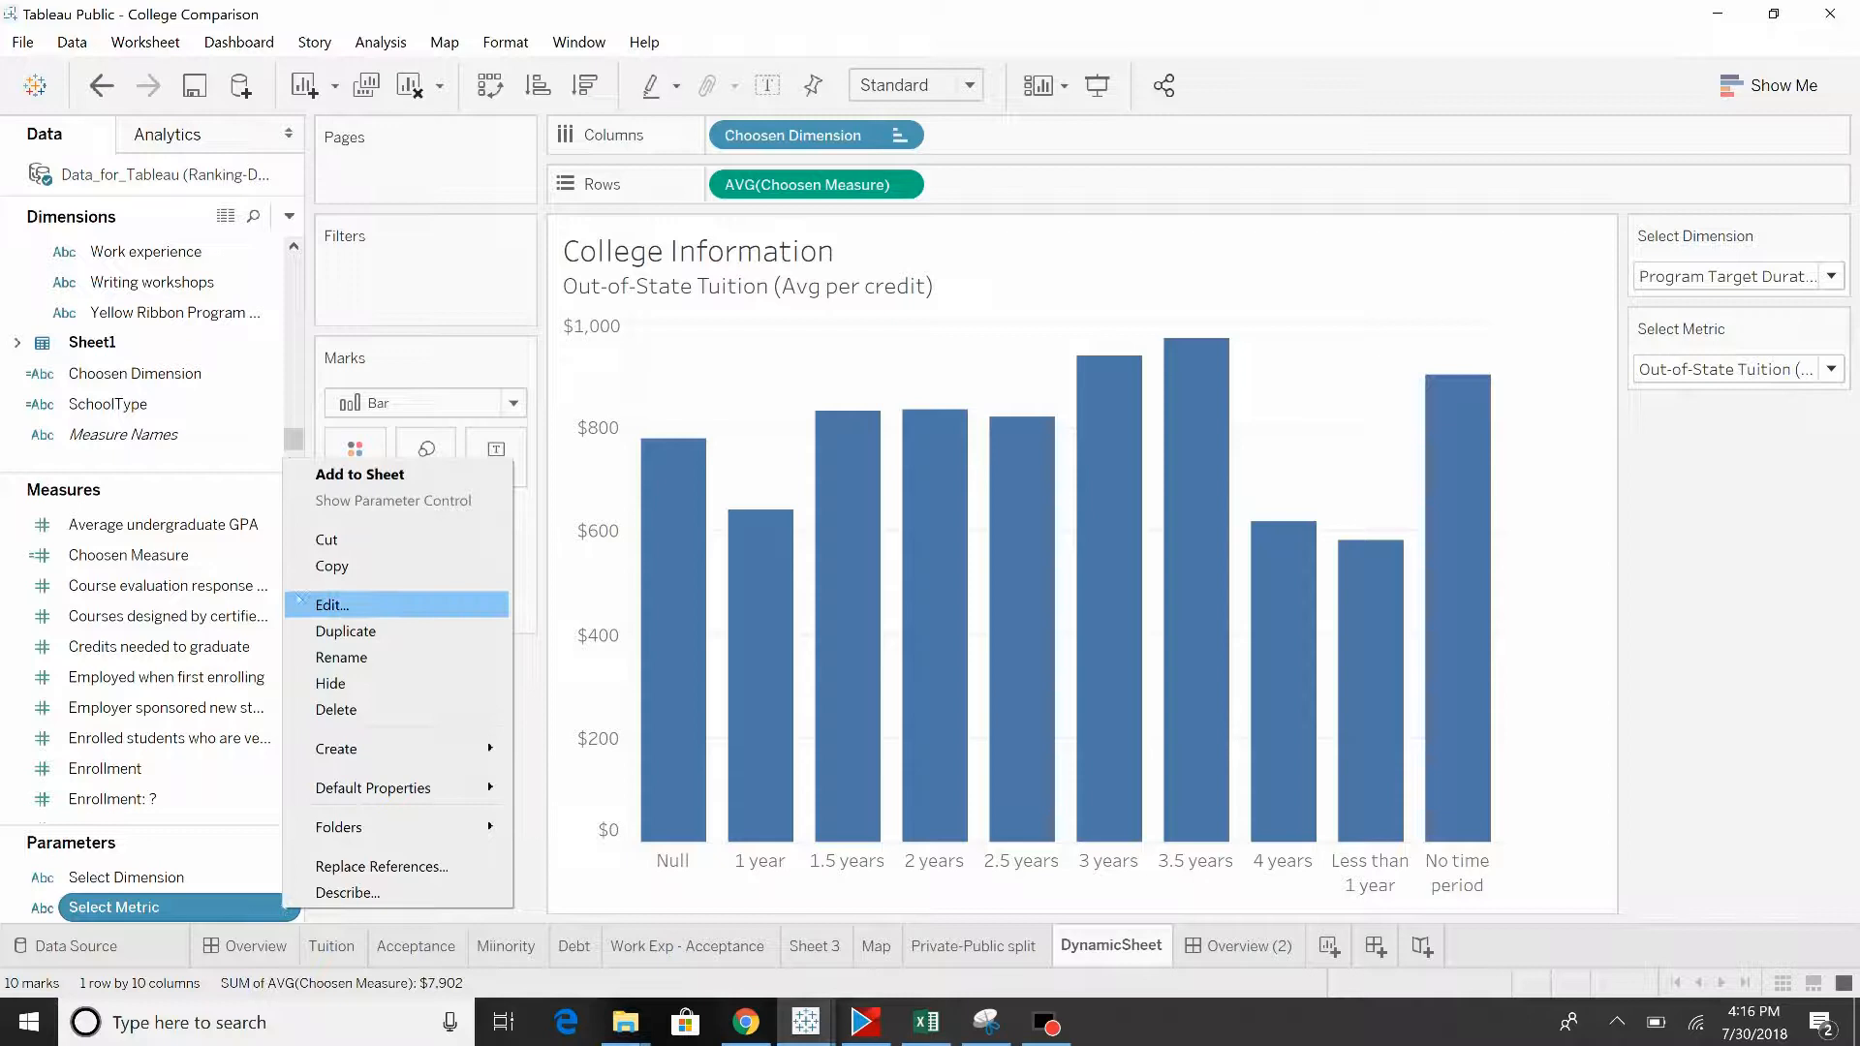
click(331, 603)
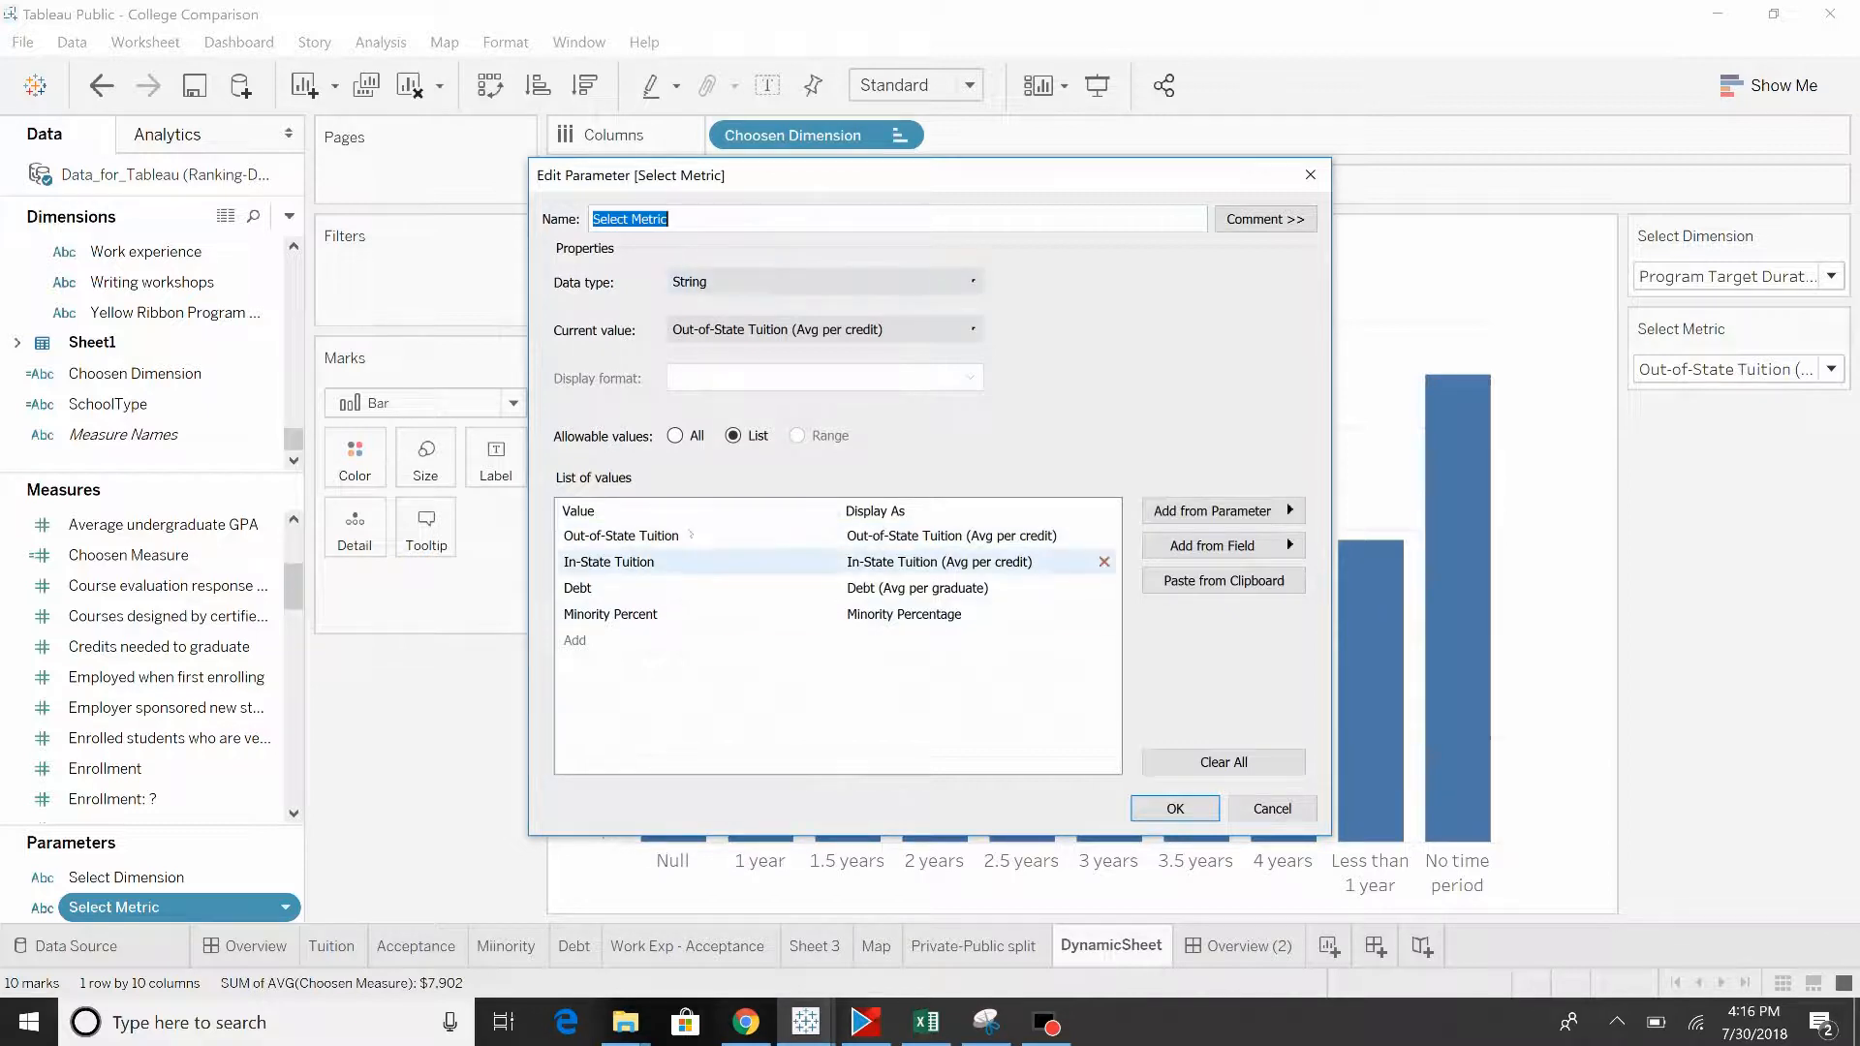
click(576, 587)
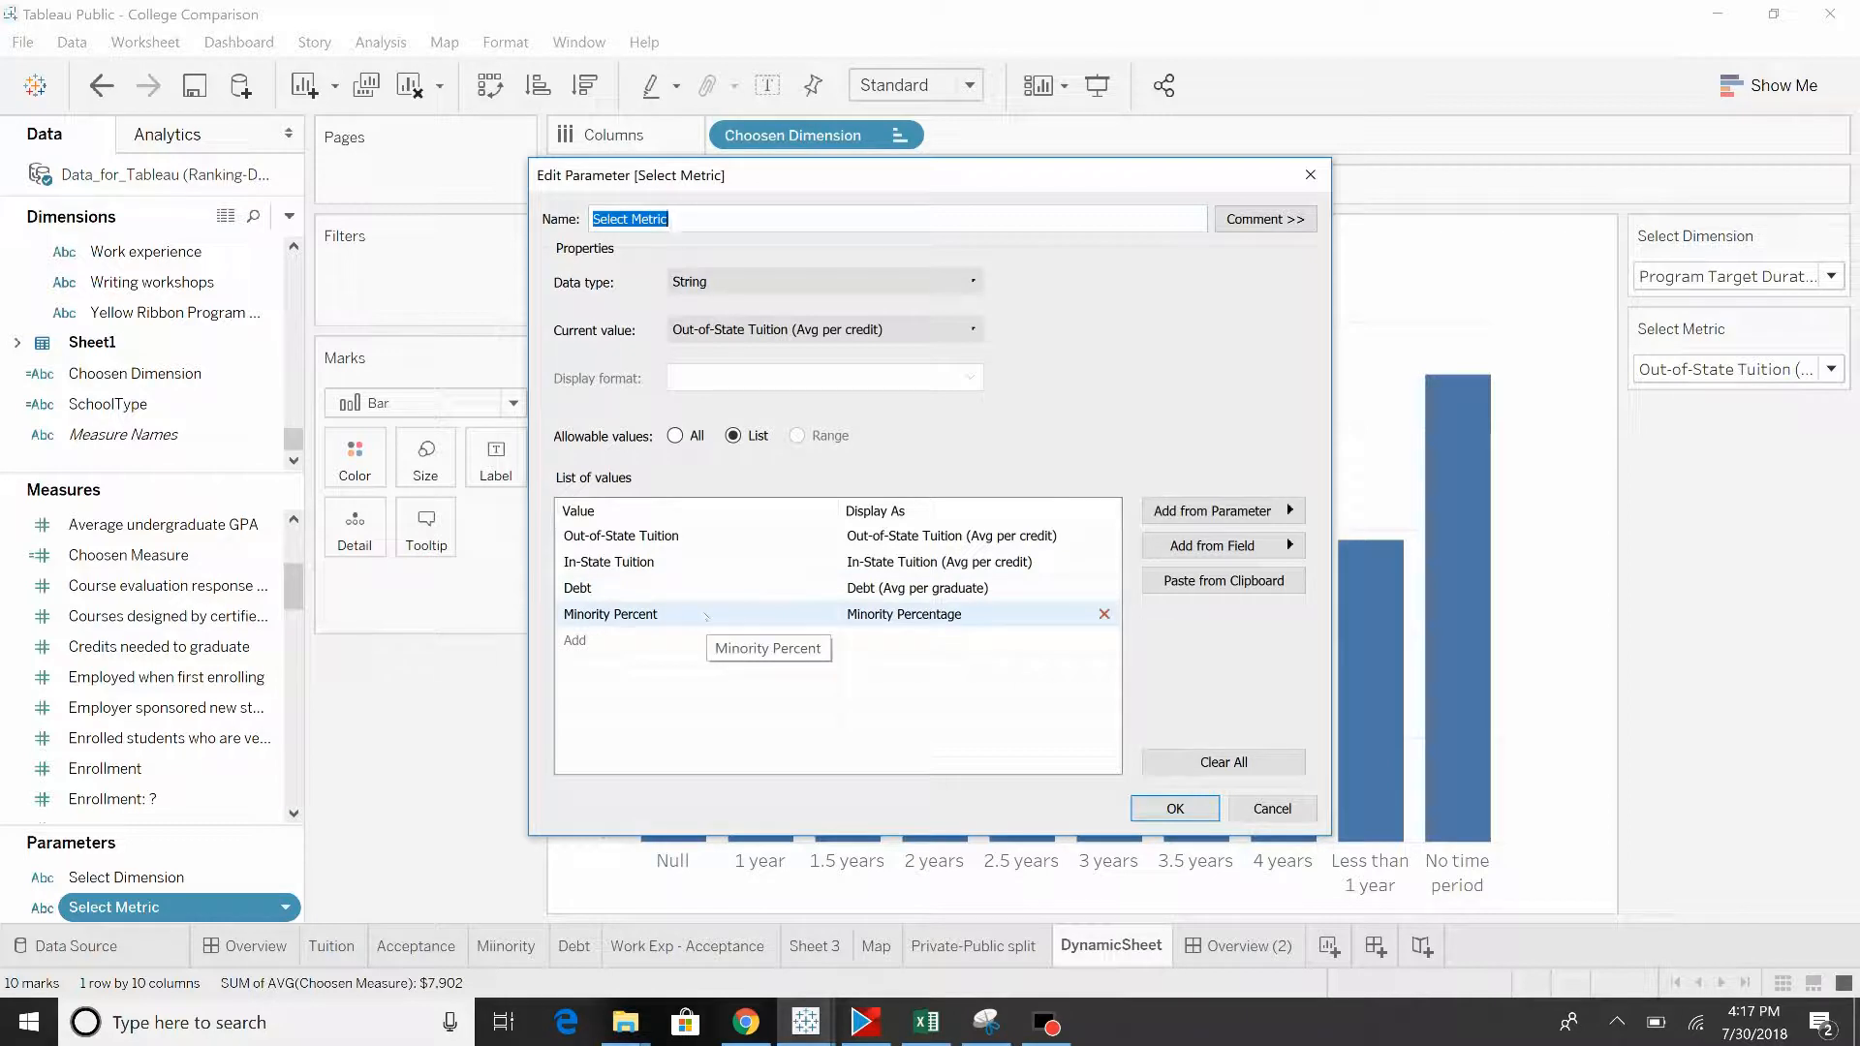
click(1173, 808)
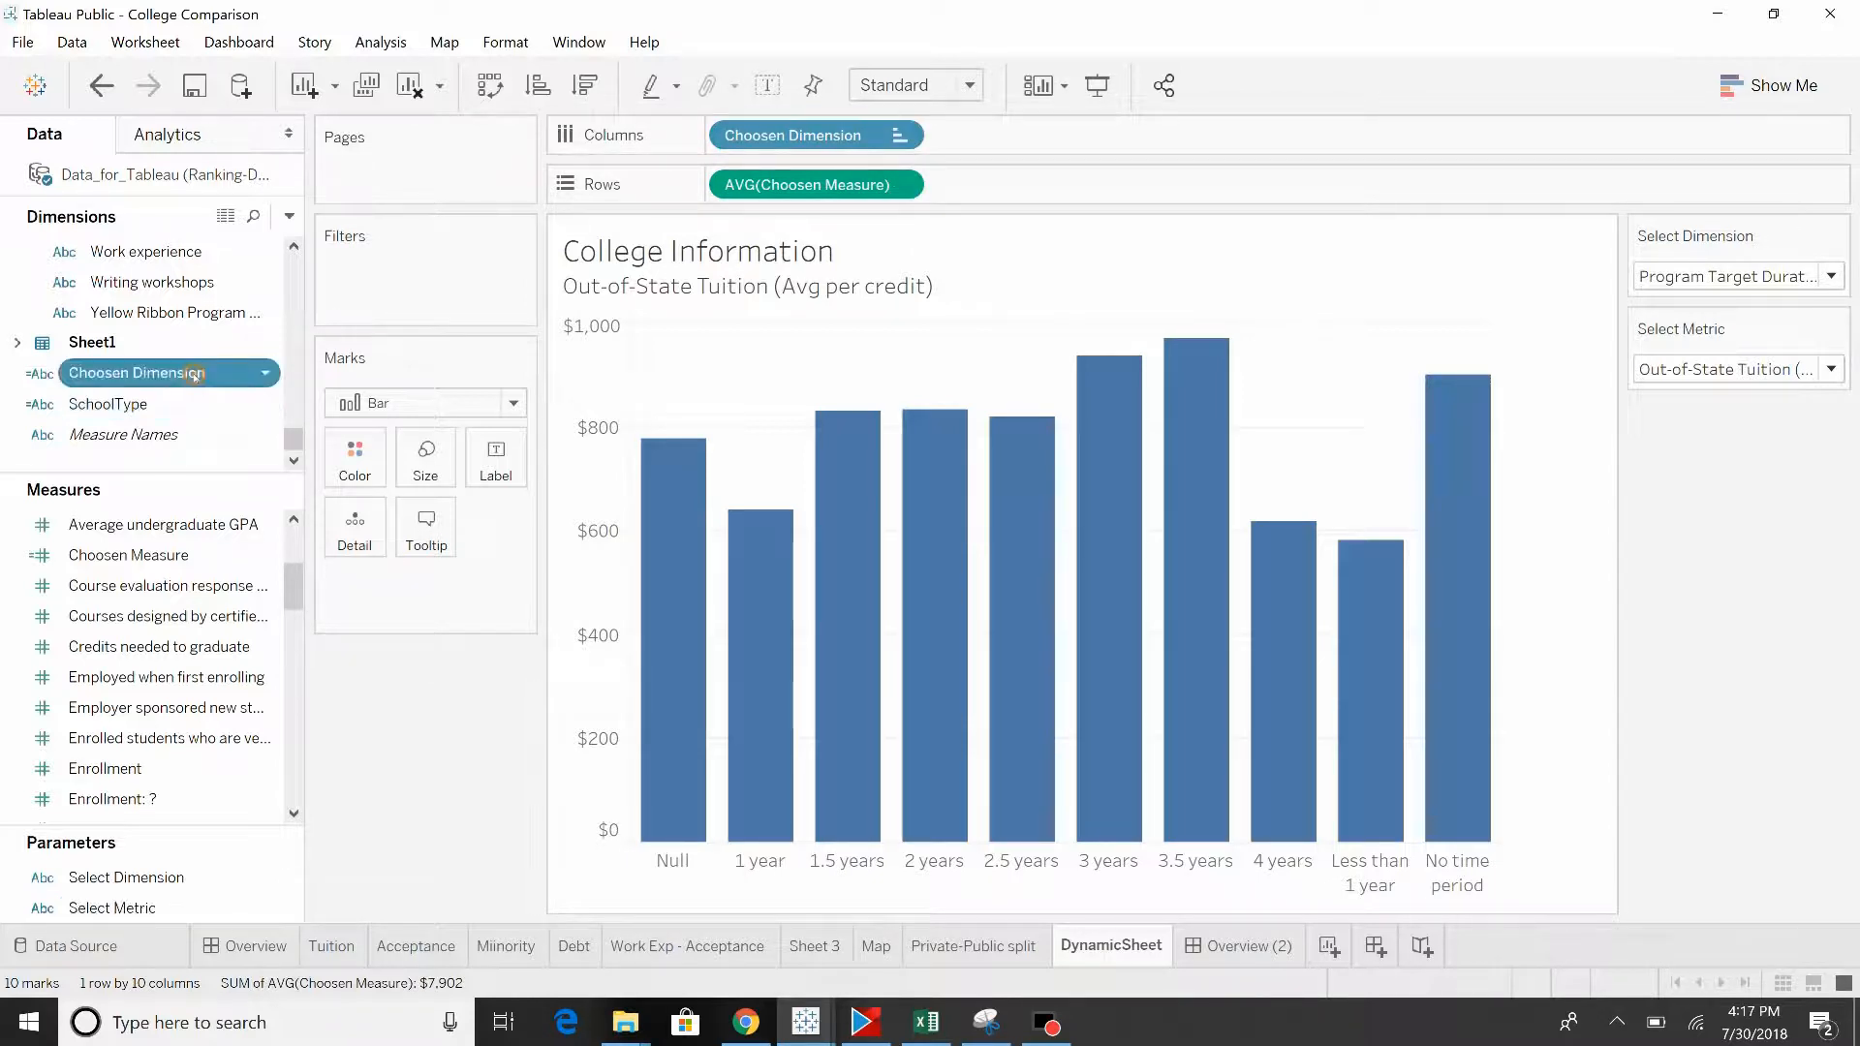
Step: Review the Choosen Dimension IF formula, then set Select Dimension to No Dimension
double_click(136, 372)
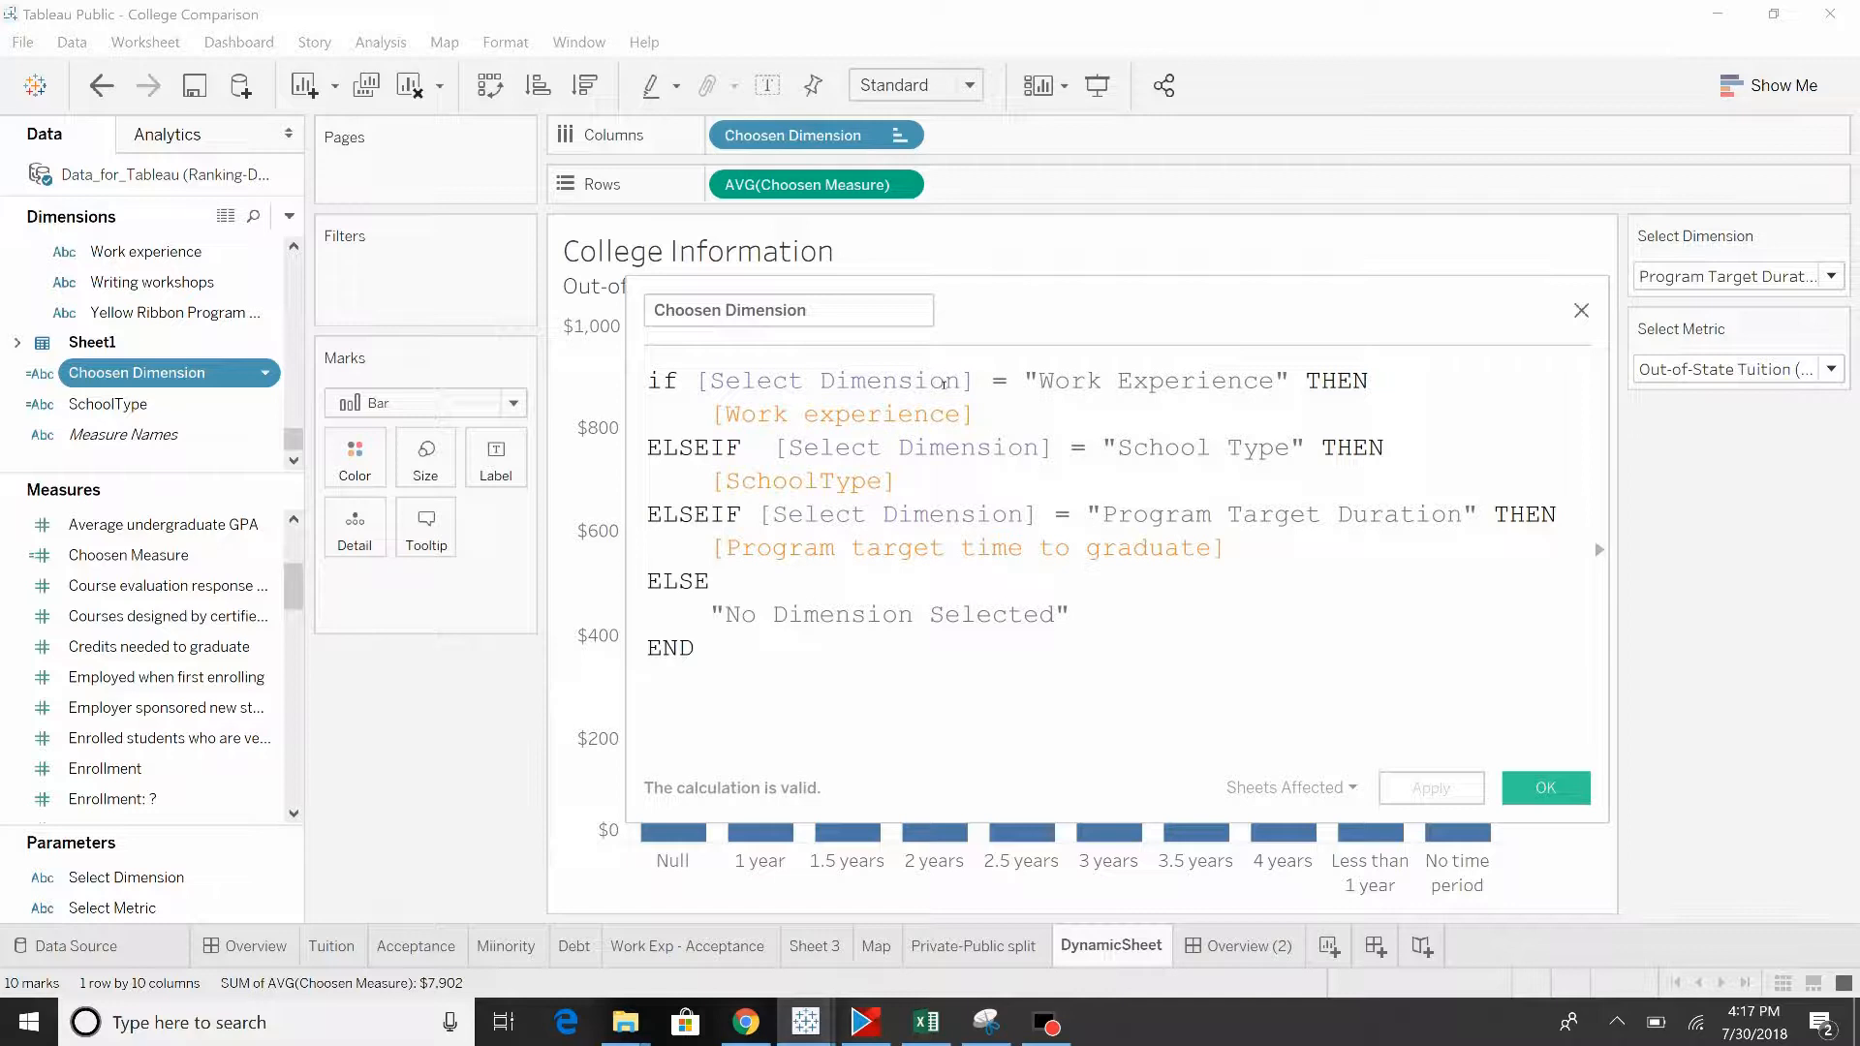
click(692, 648)
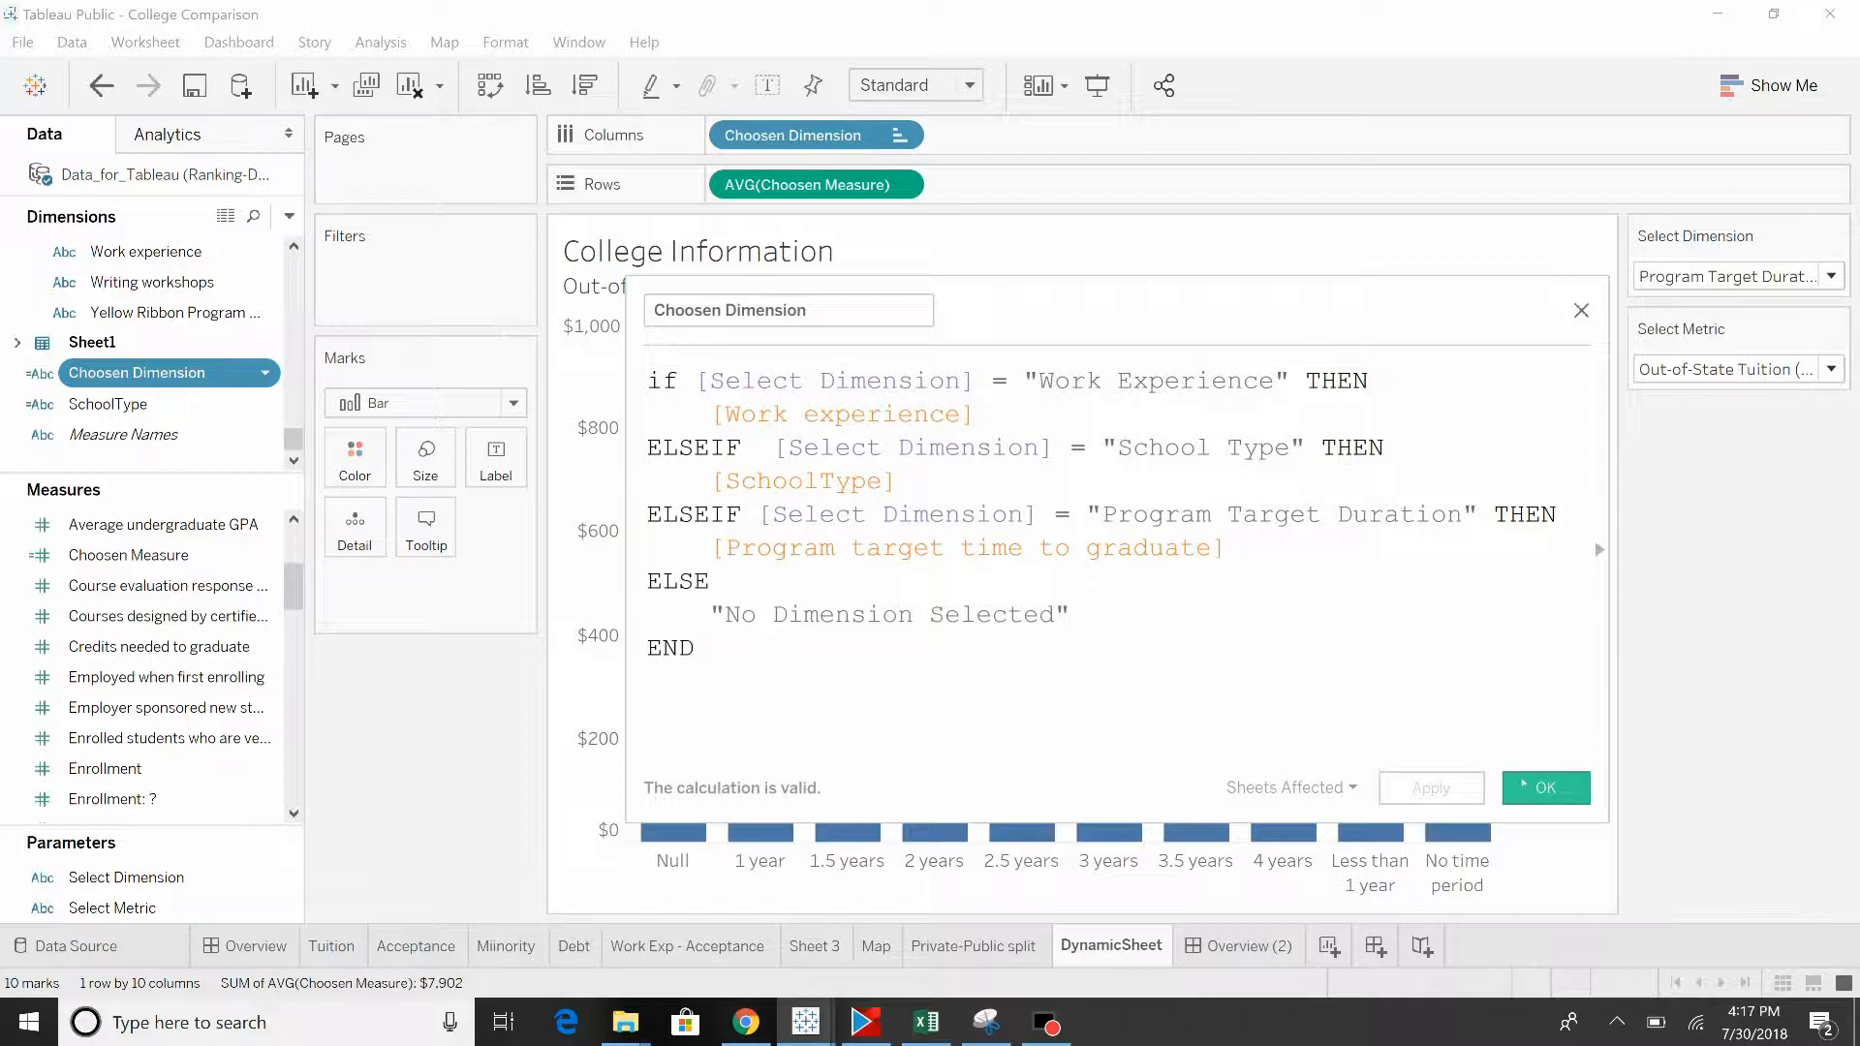
click(1544, 788)
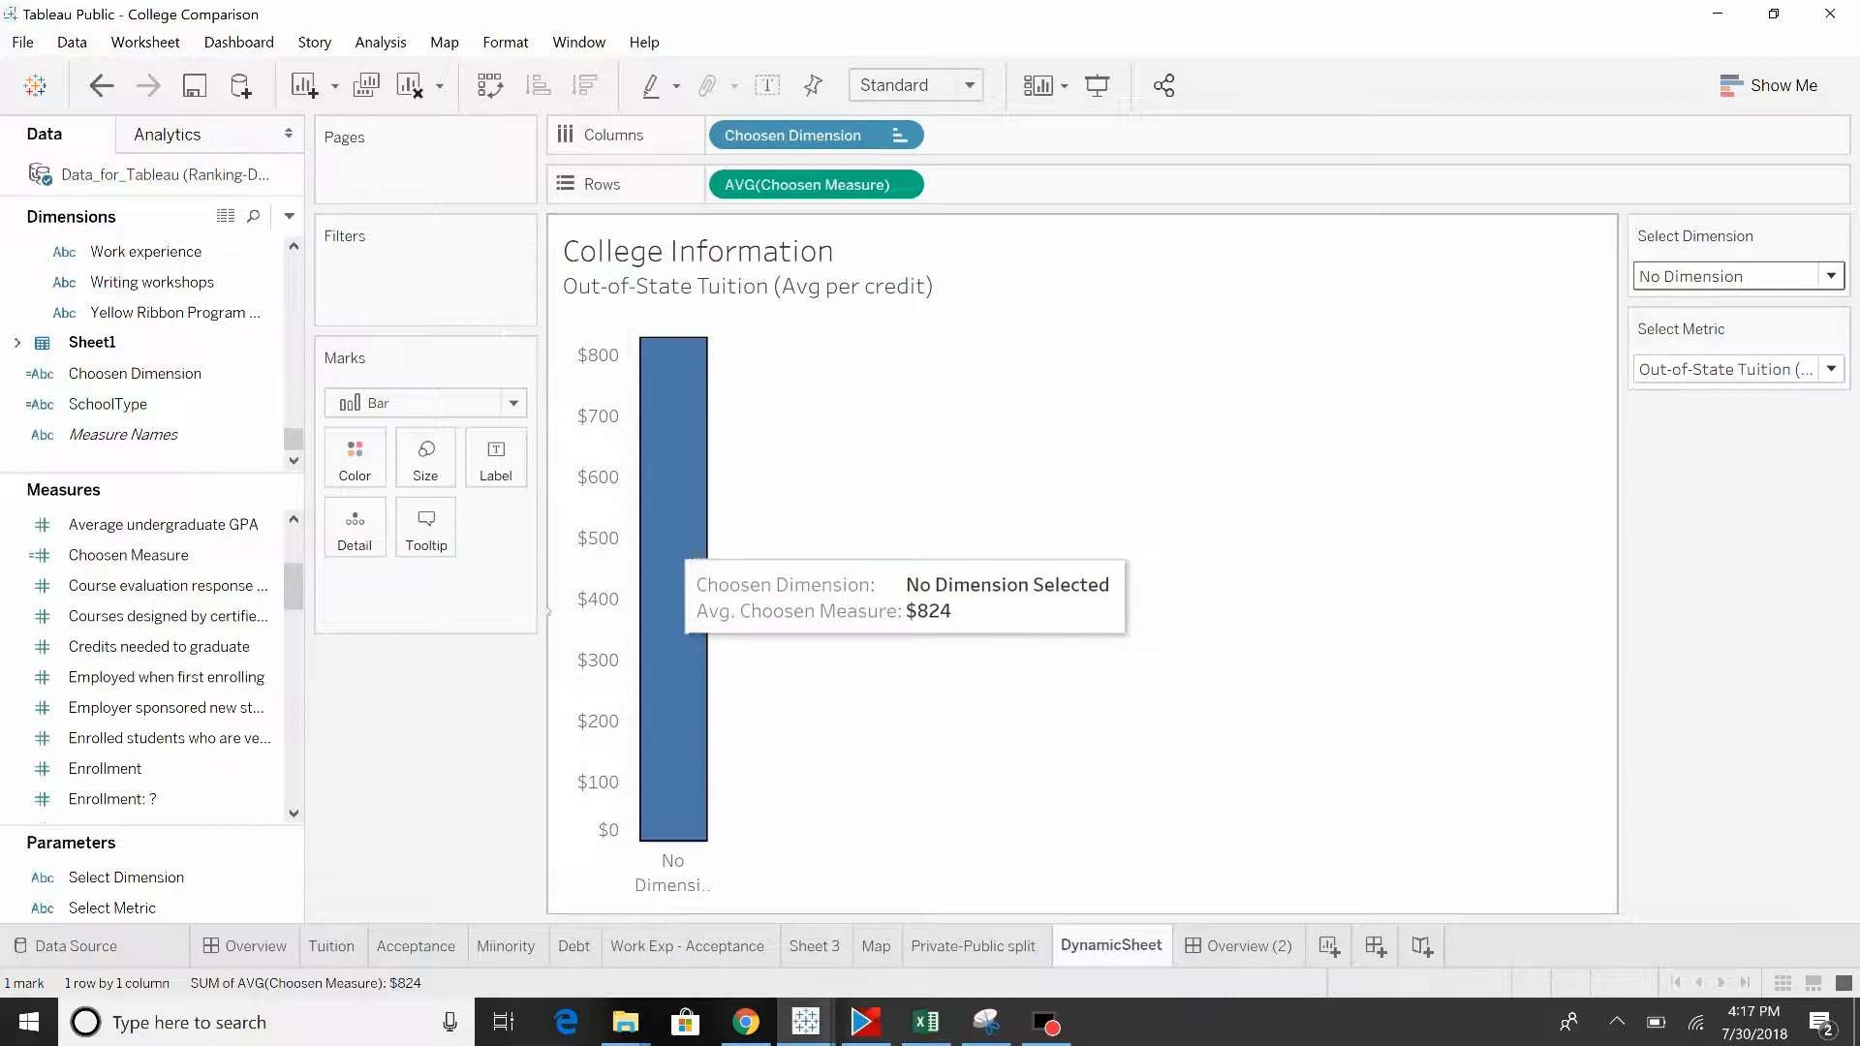
click(127, 554)
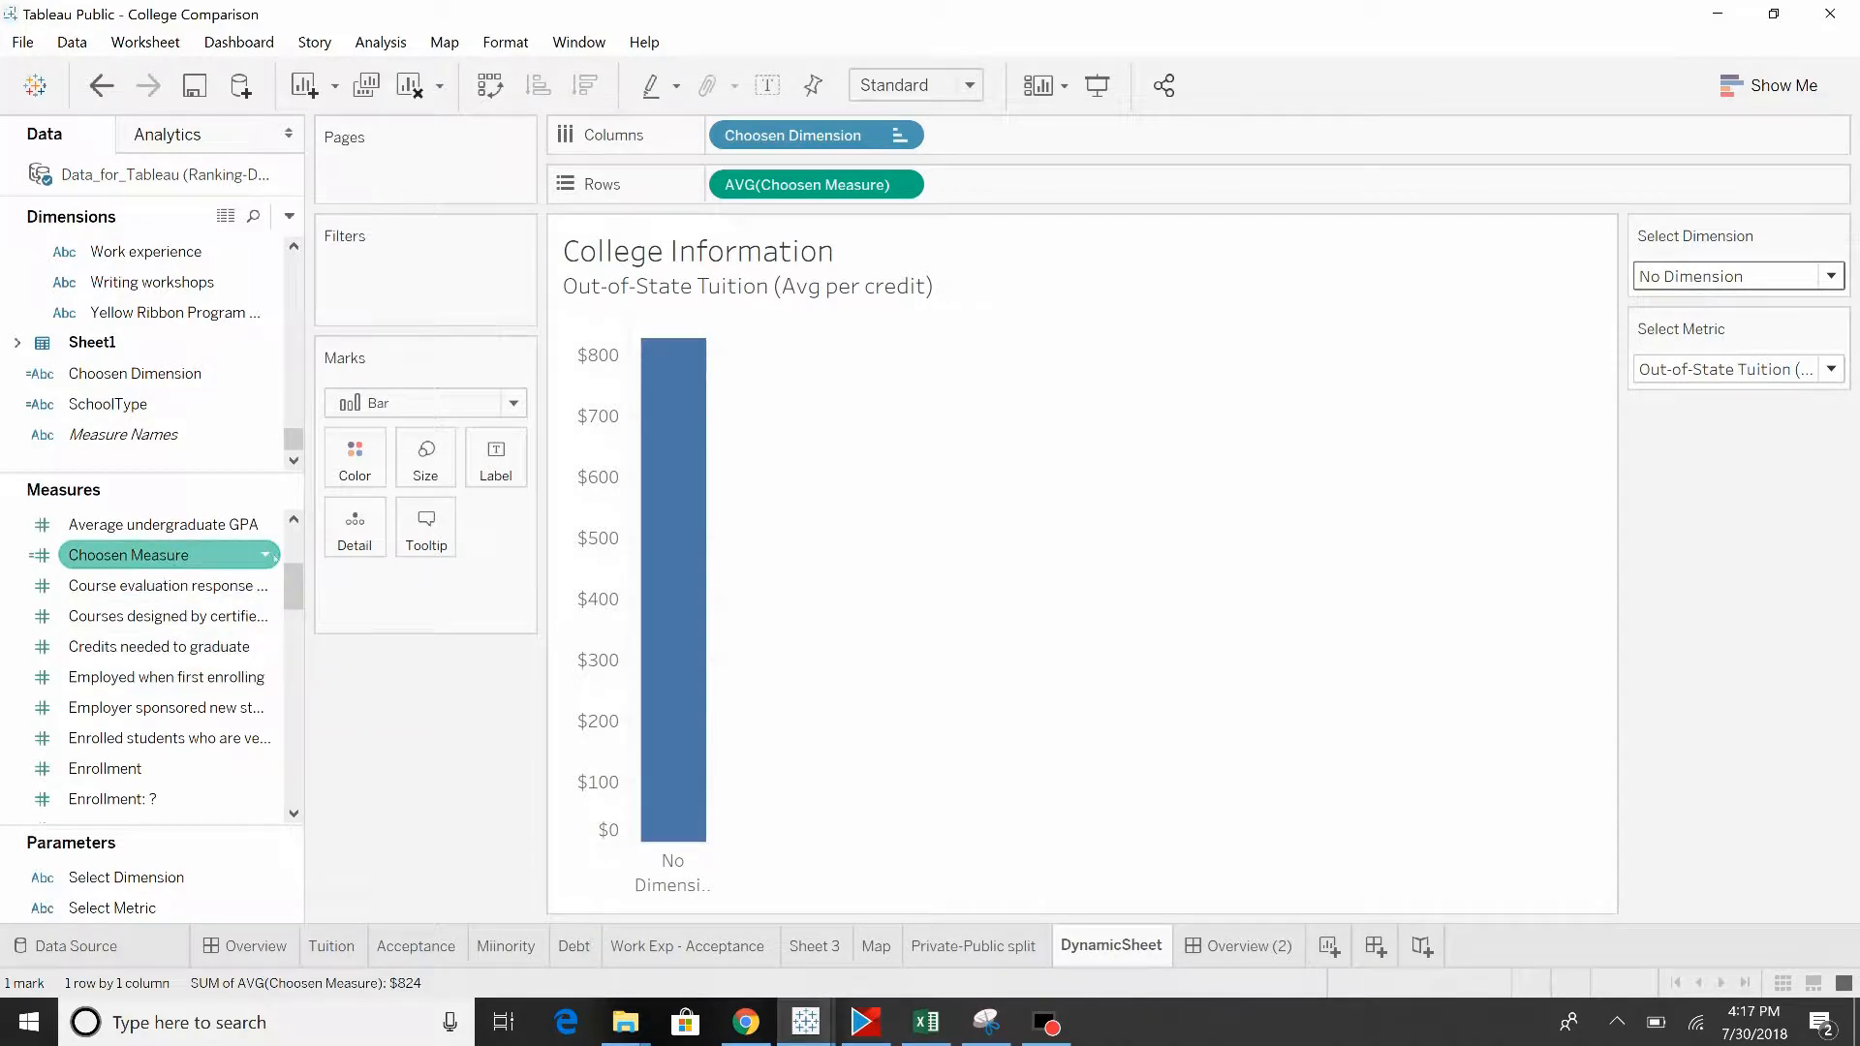
Step: Review the Choosen Measure formula, then choose In-State Tuition (Avg per credit) as the metric
right_click(131, 554)
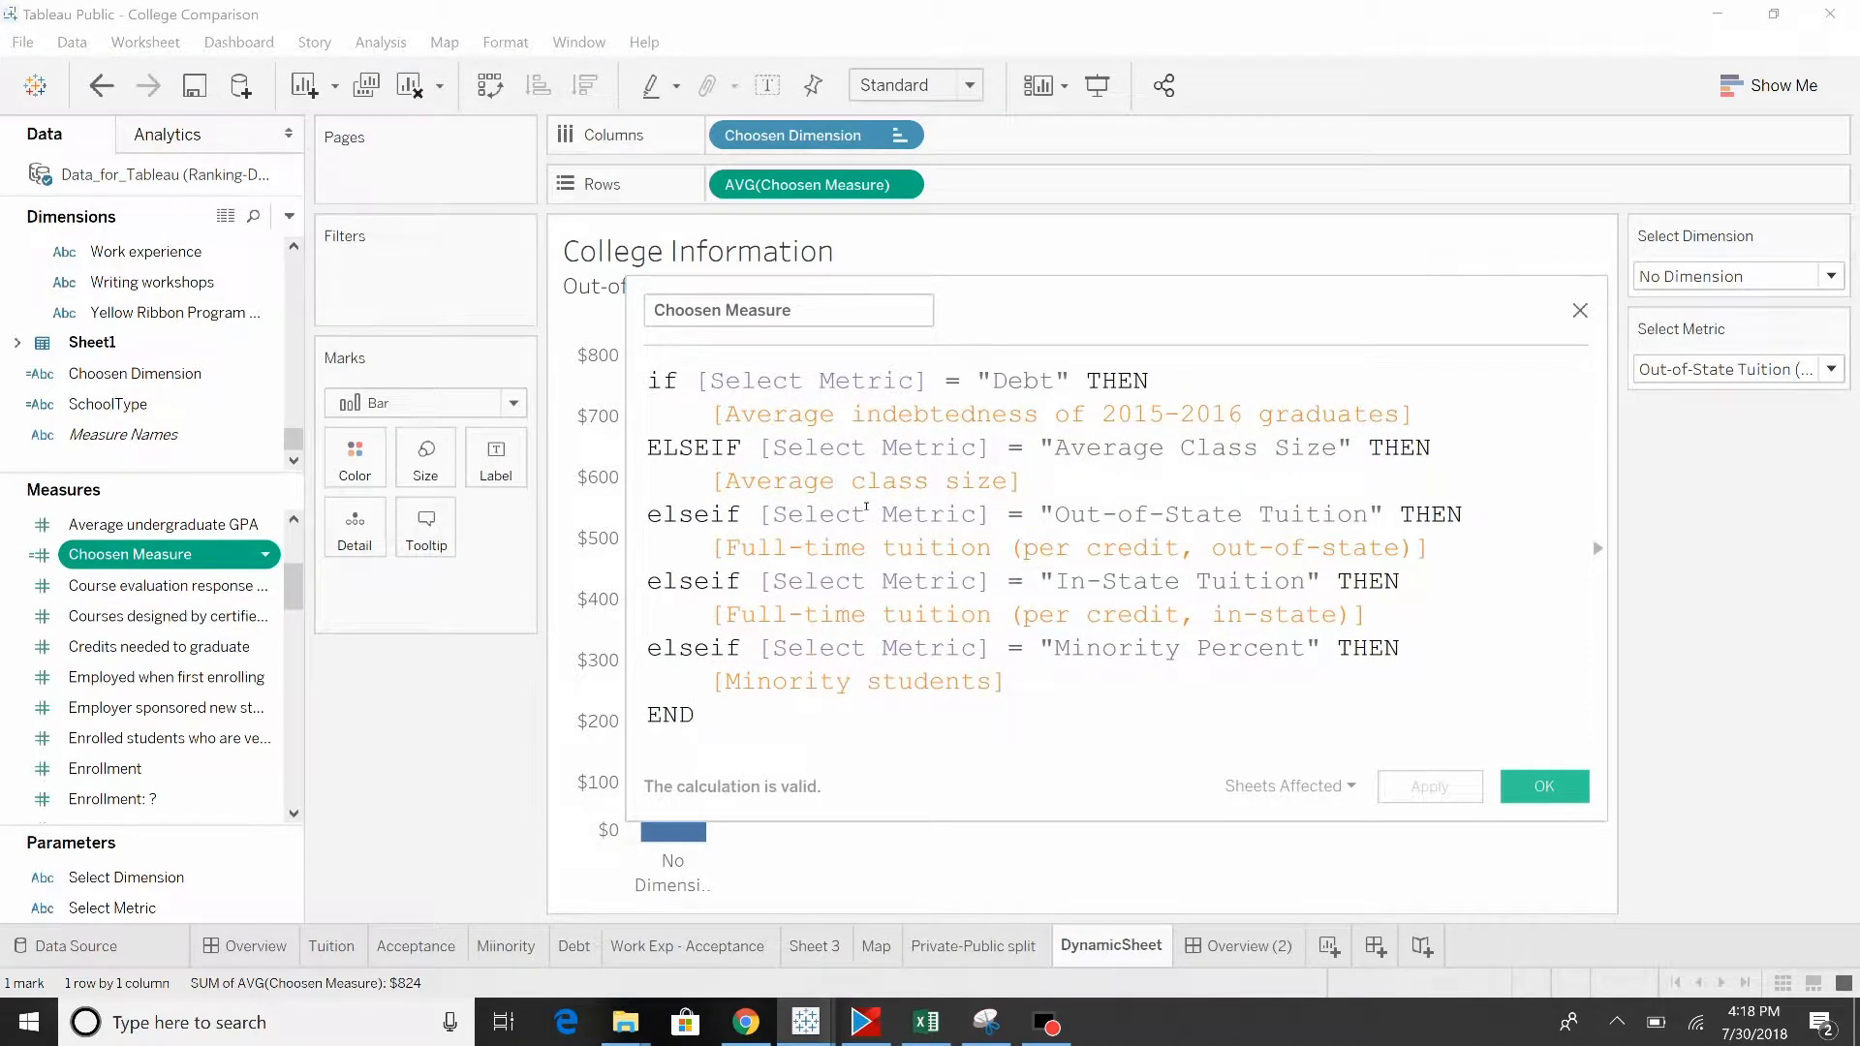
click(696, 714)
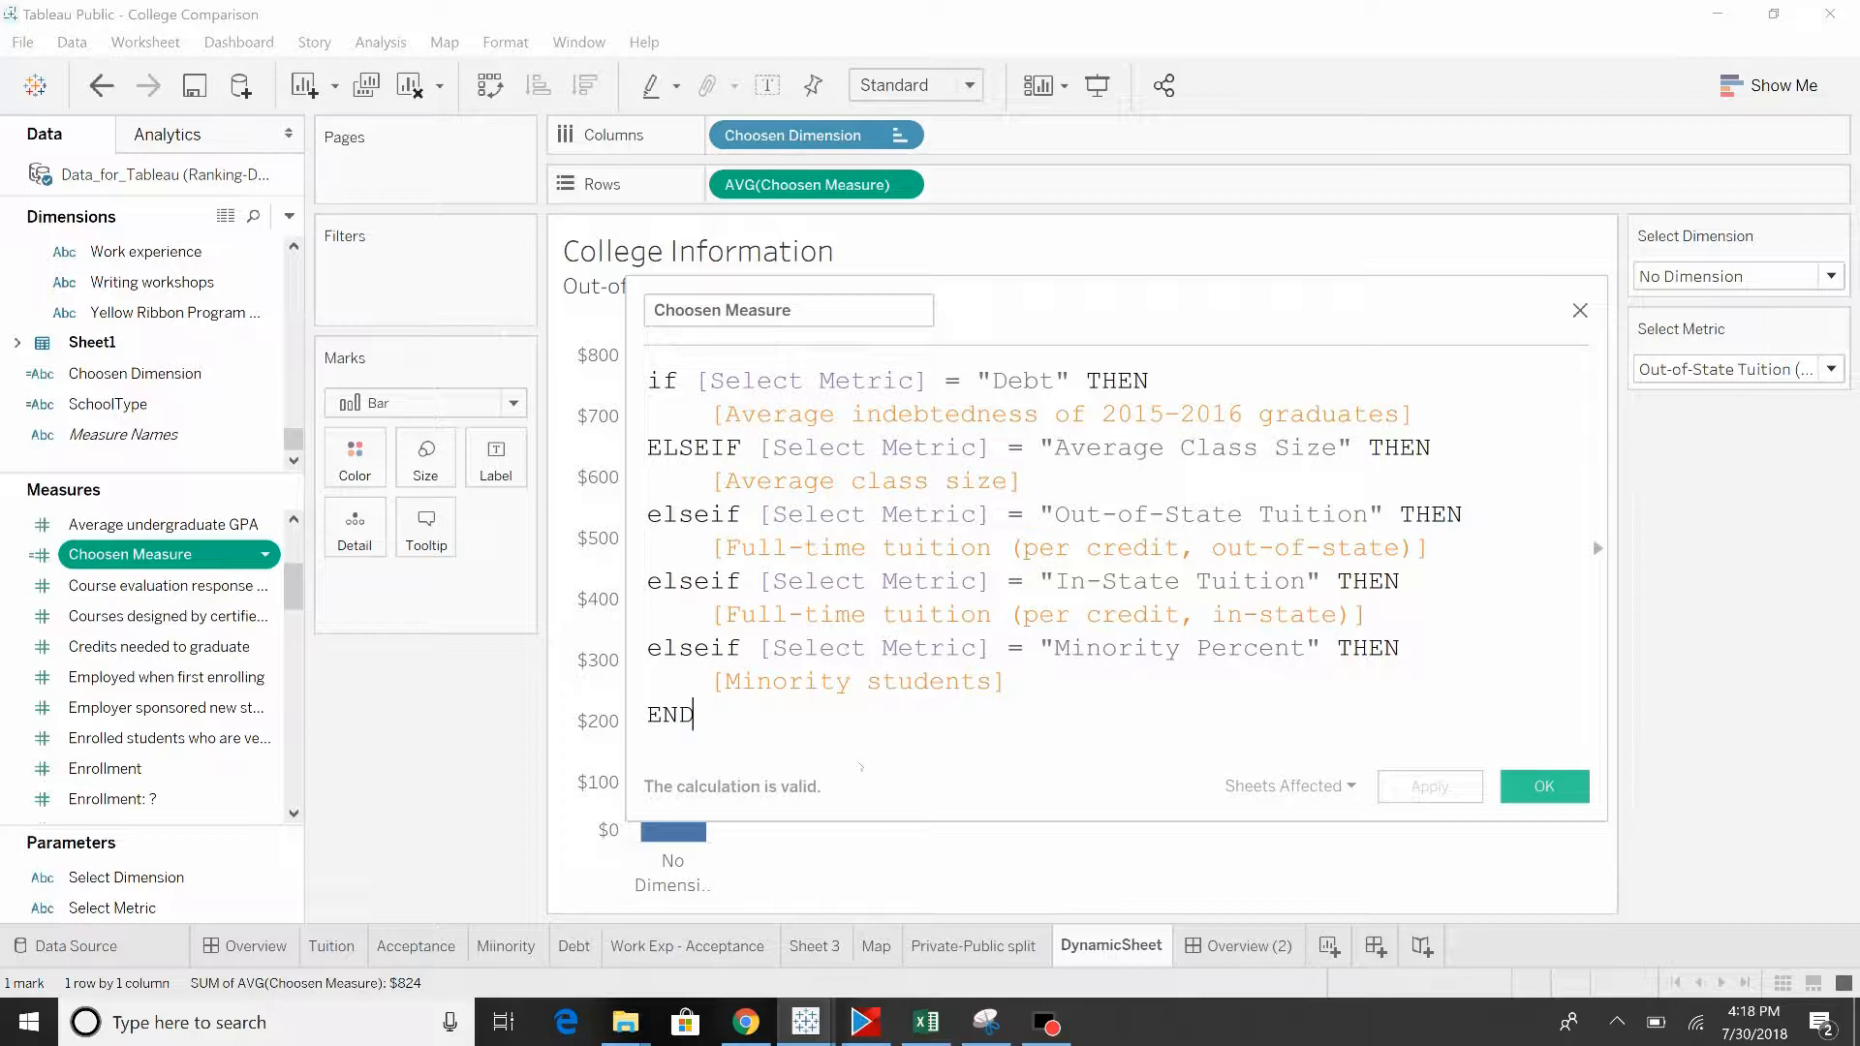
click(1543, 786)
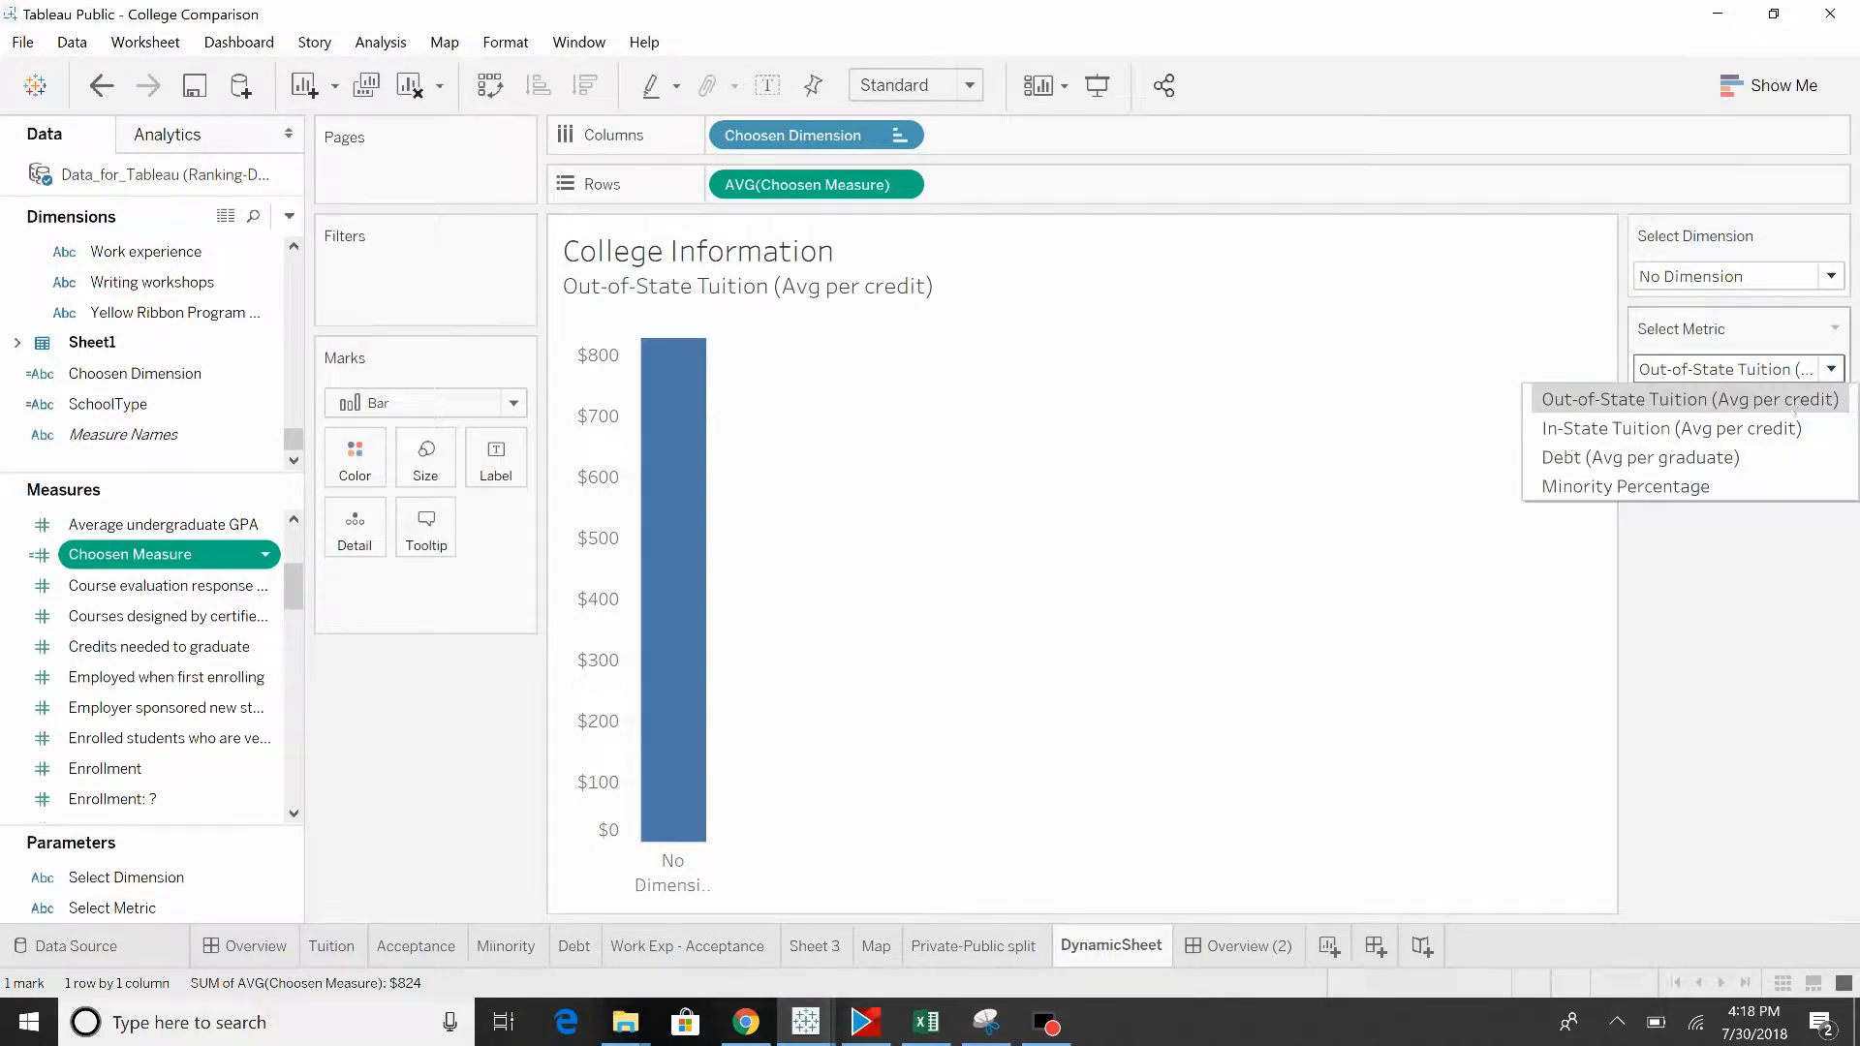
click(1674, 428)
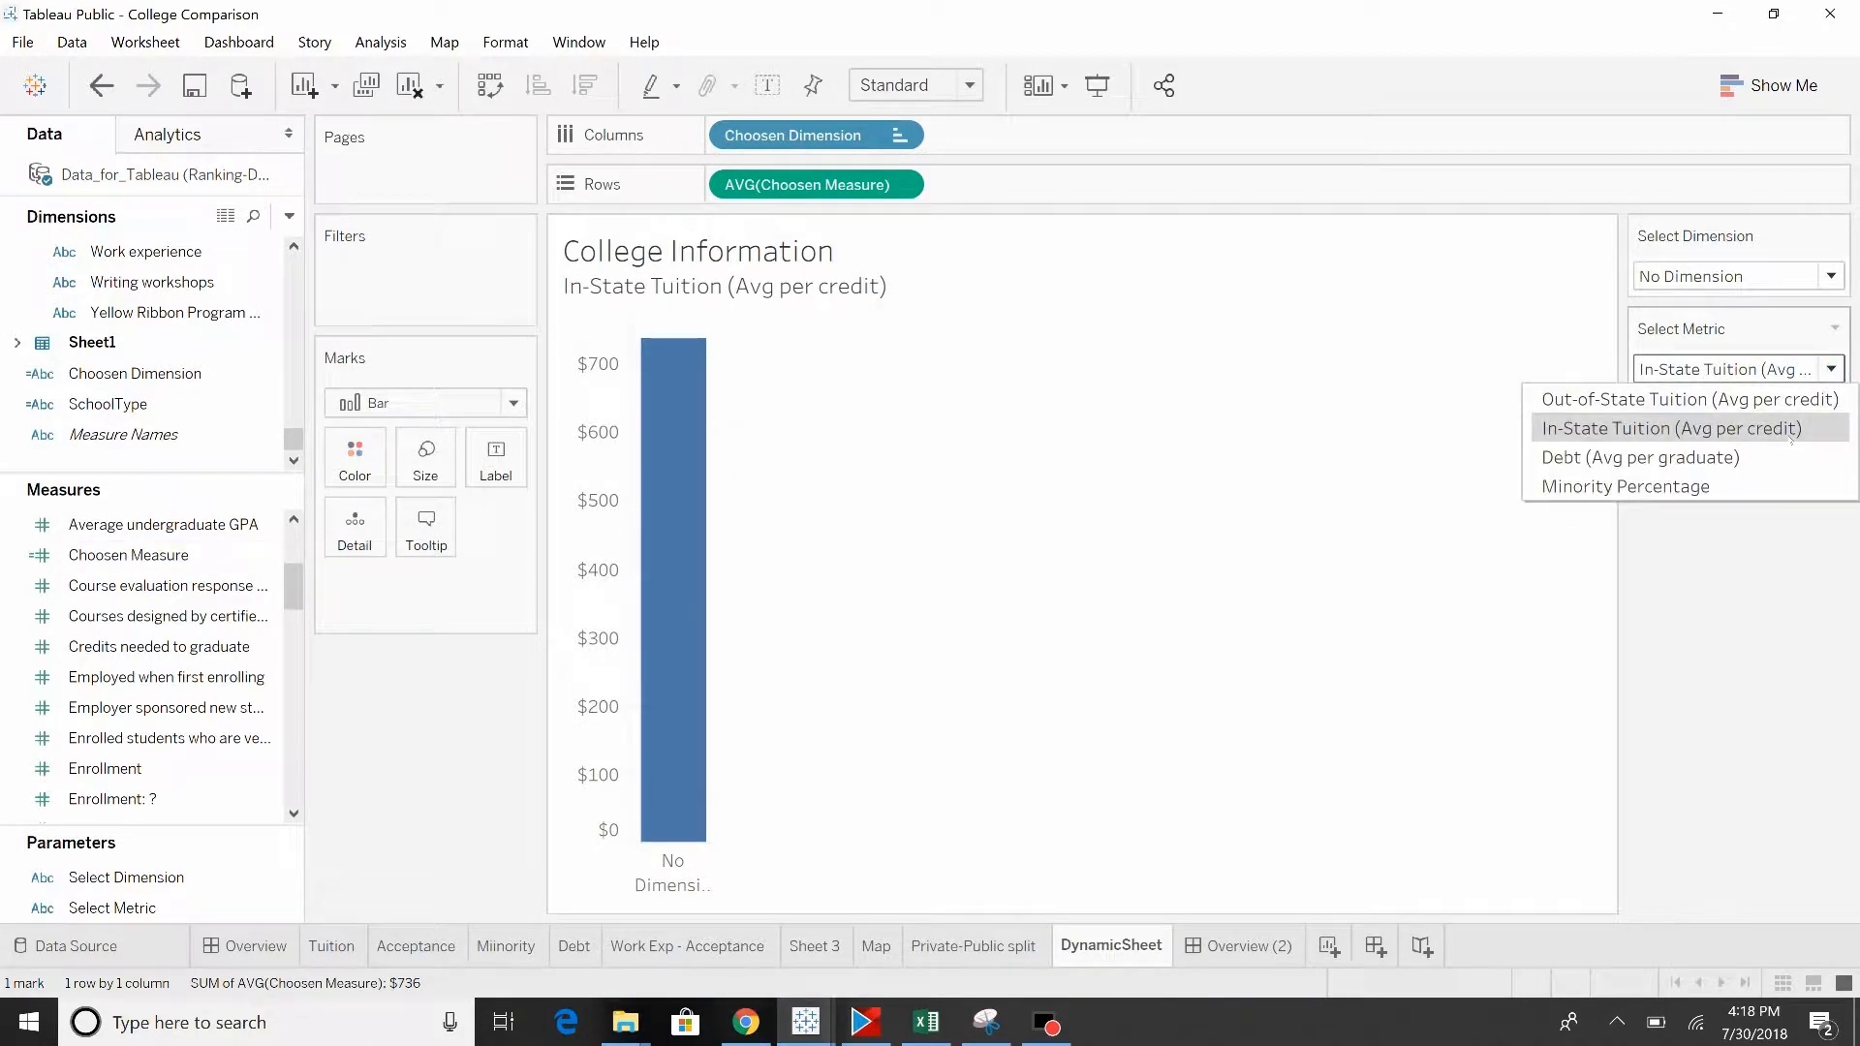
click(1639, 457)
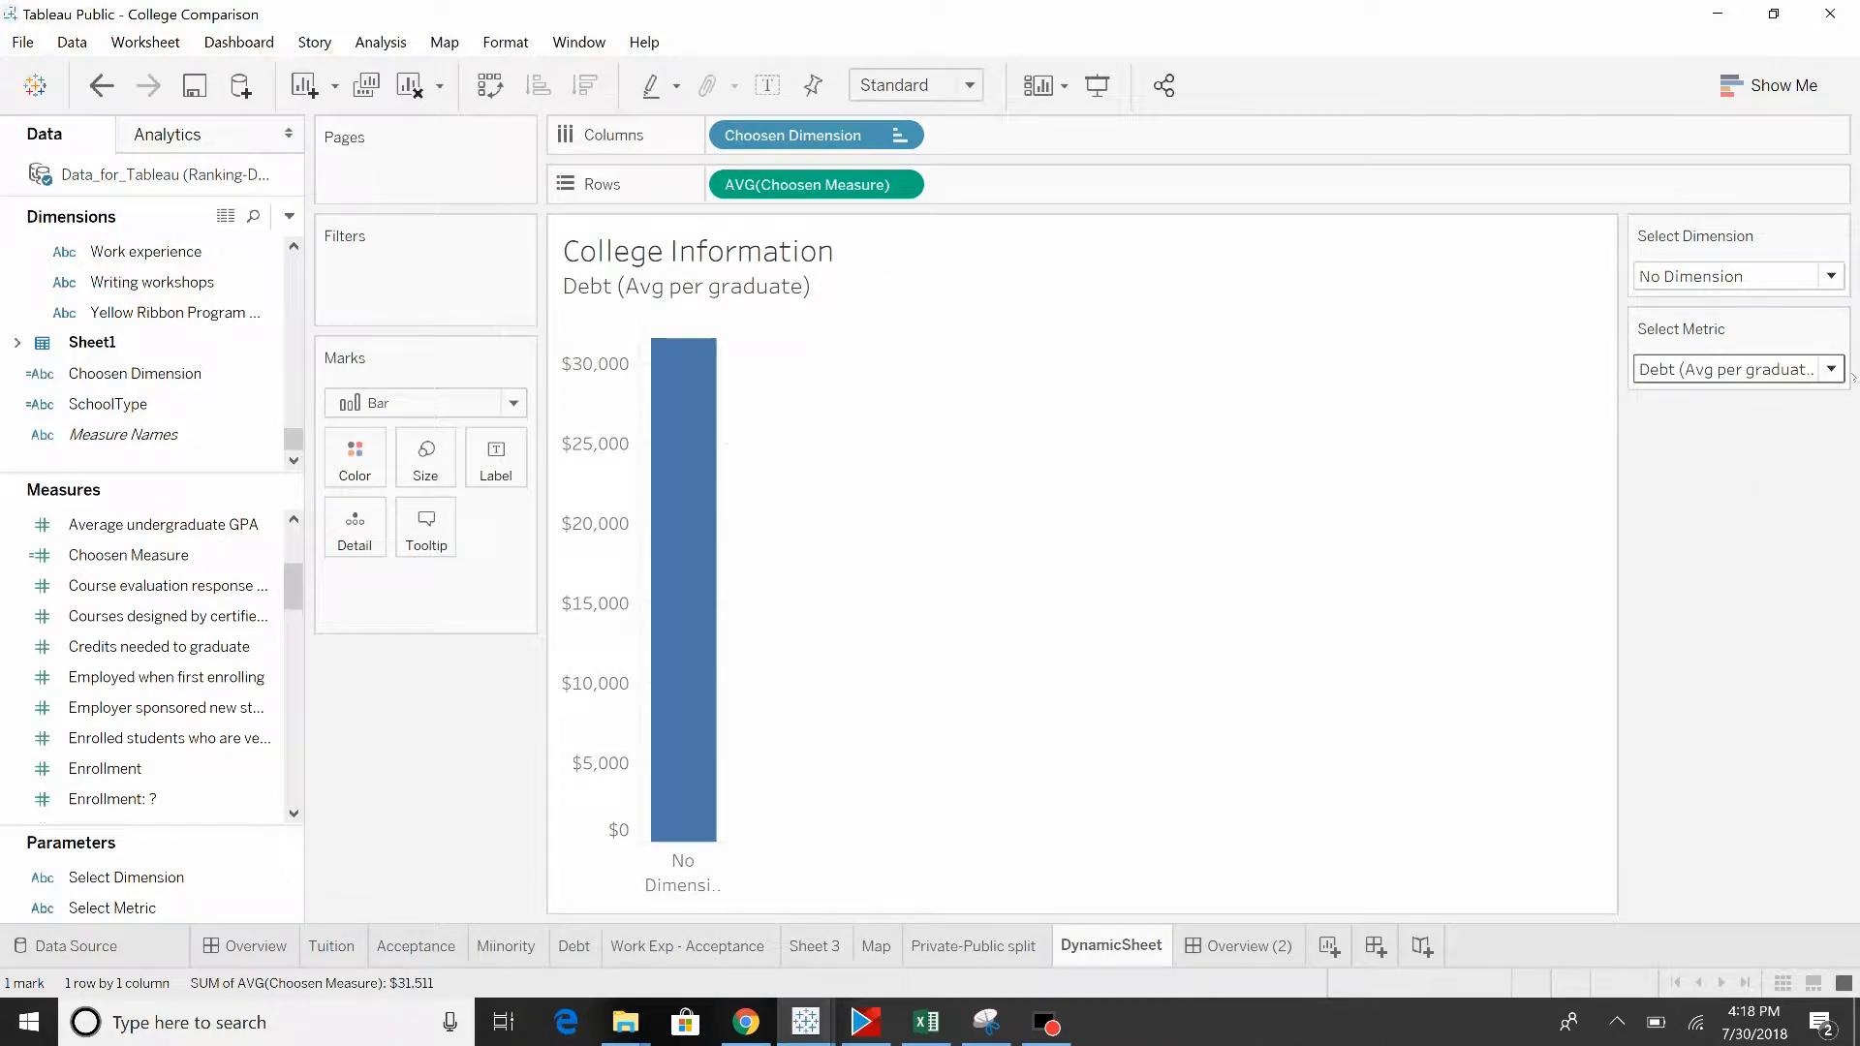
Step: Chart Minority Percentage briefly, then switch Select Metric to In-State Tuition (Avg per credit)
click(1829, 369)
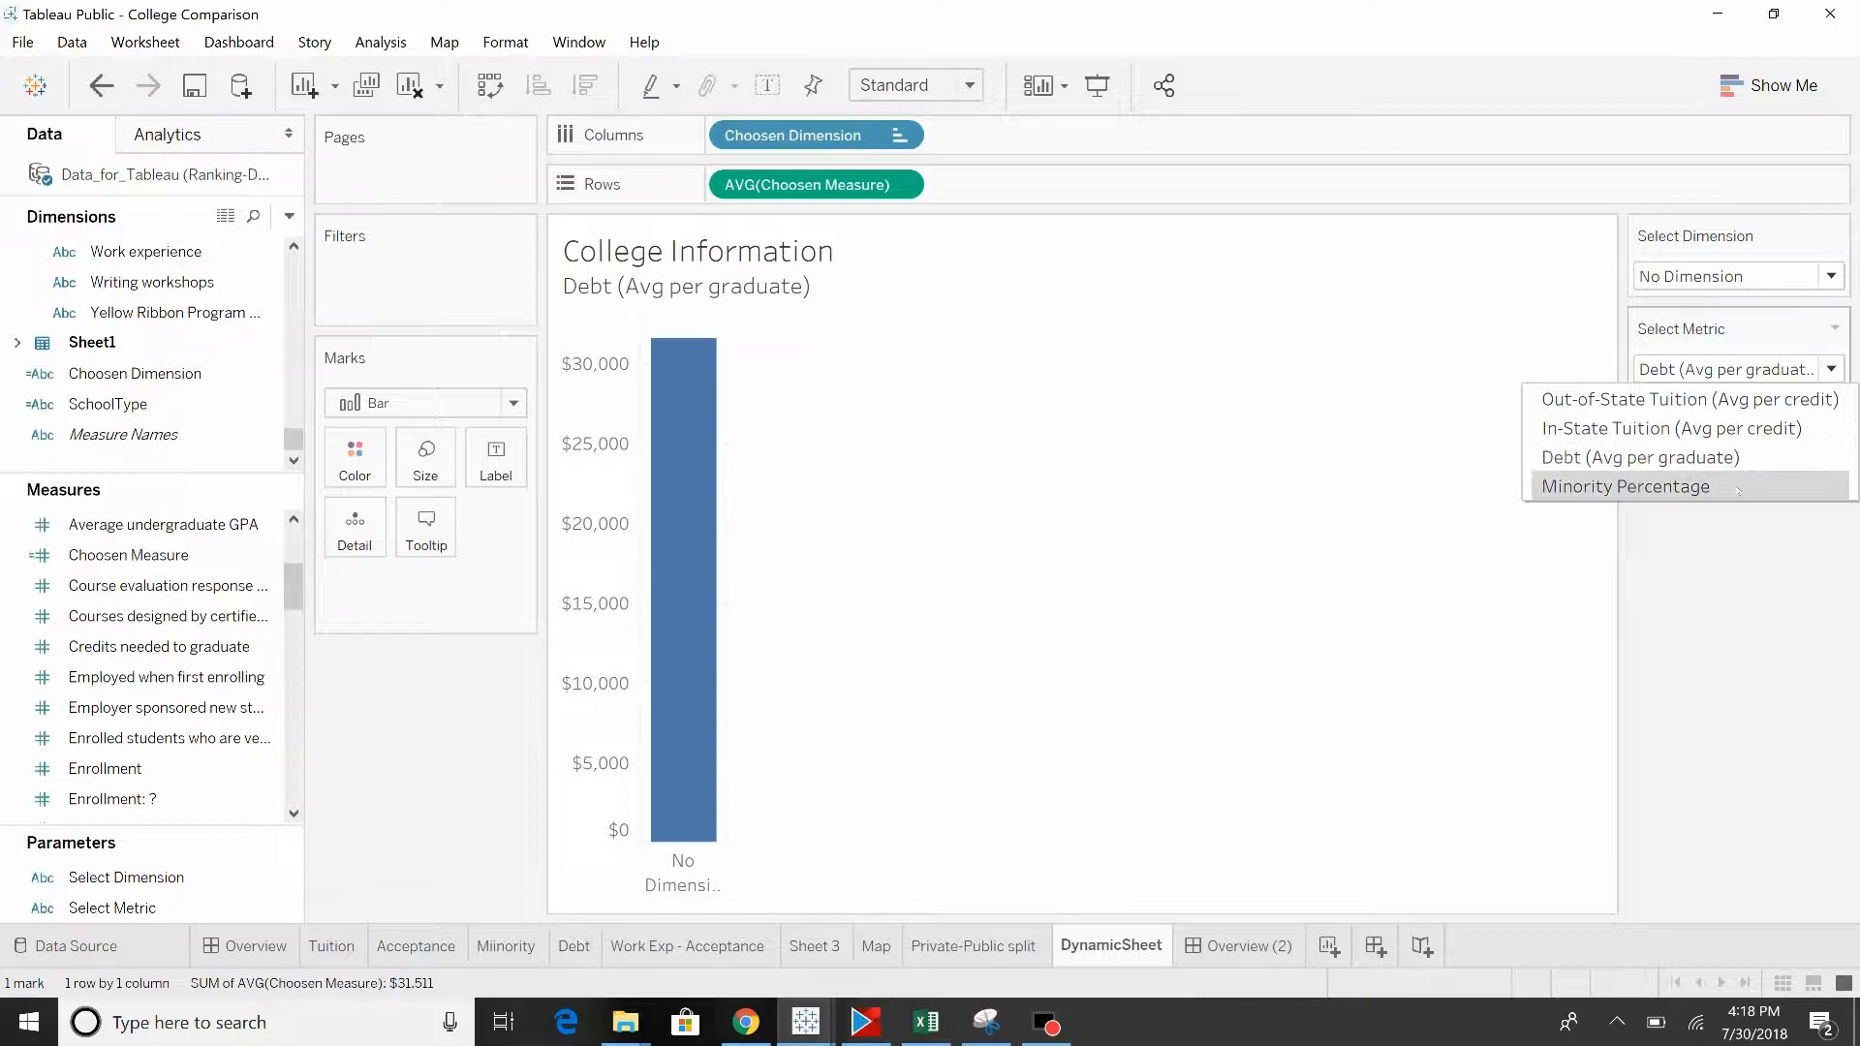
click(1625, 486)
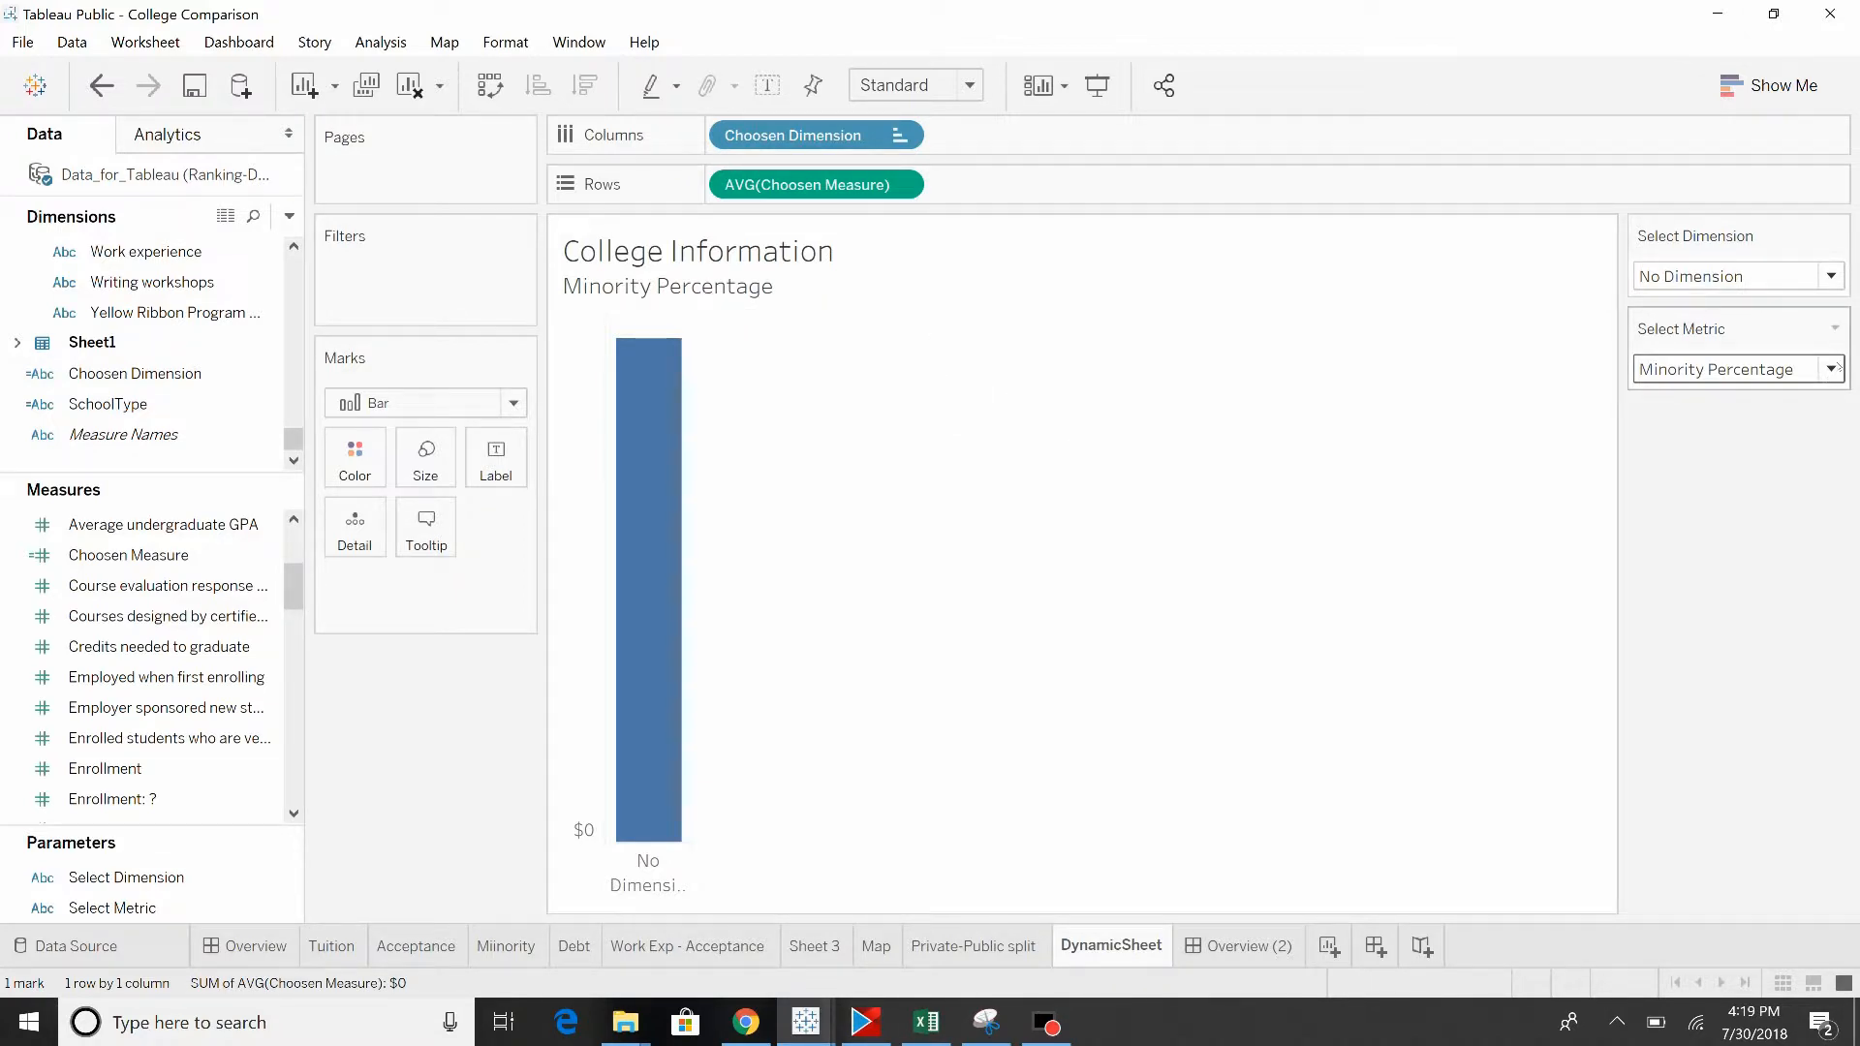
click(1830, 369)
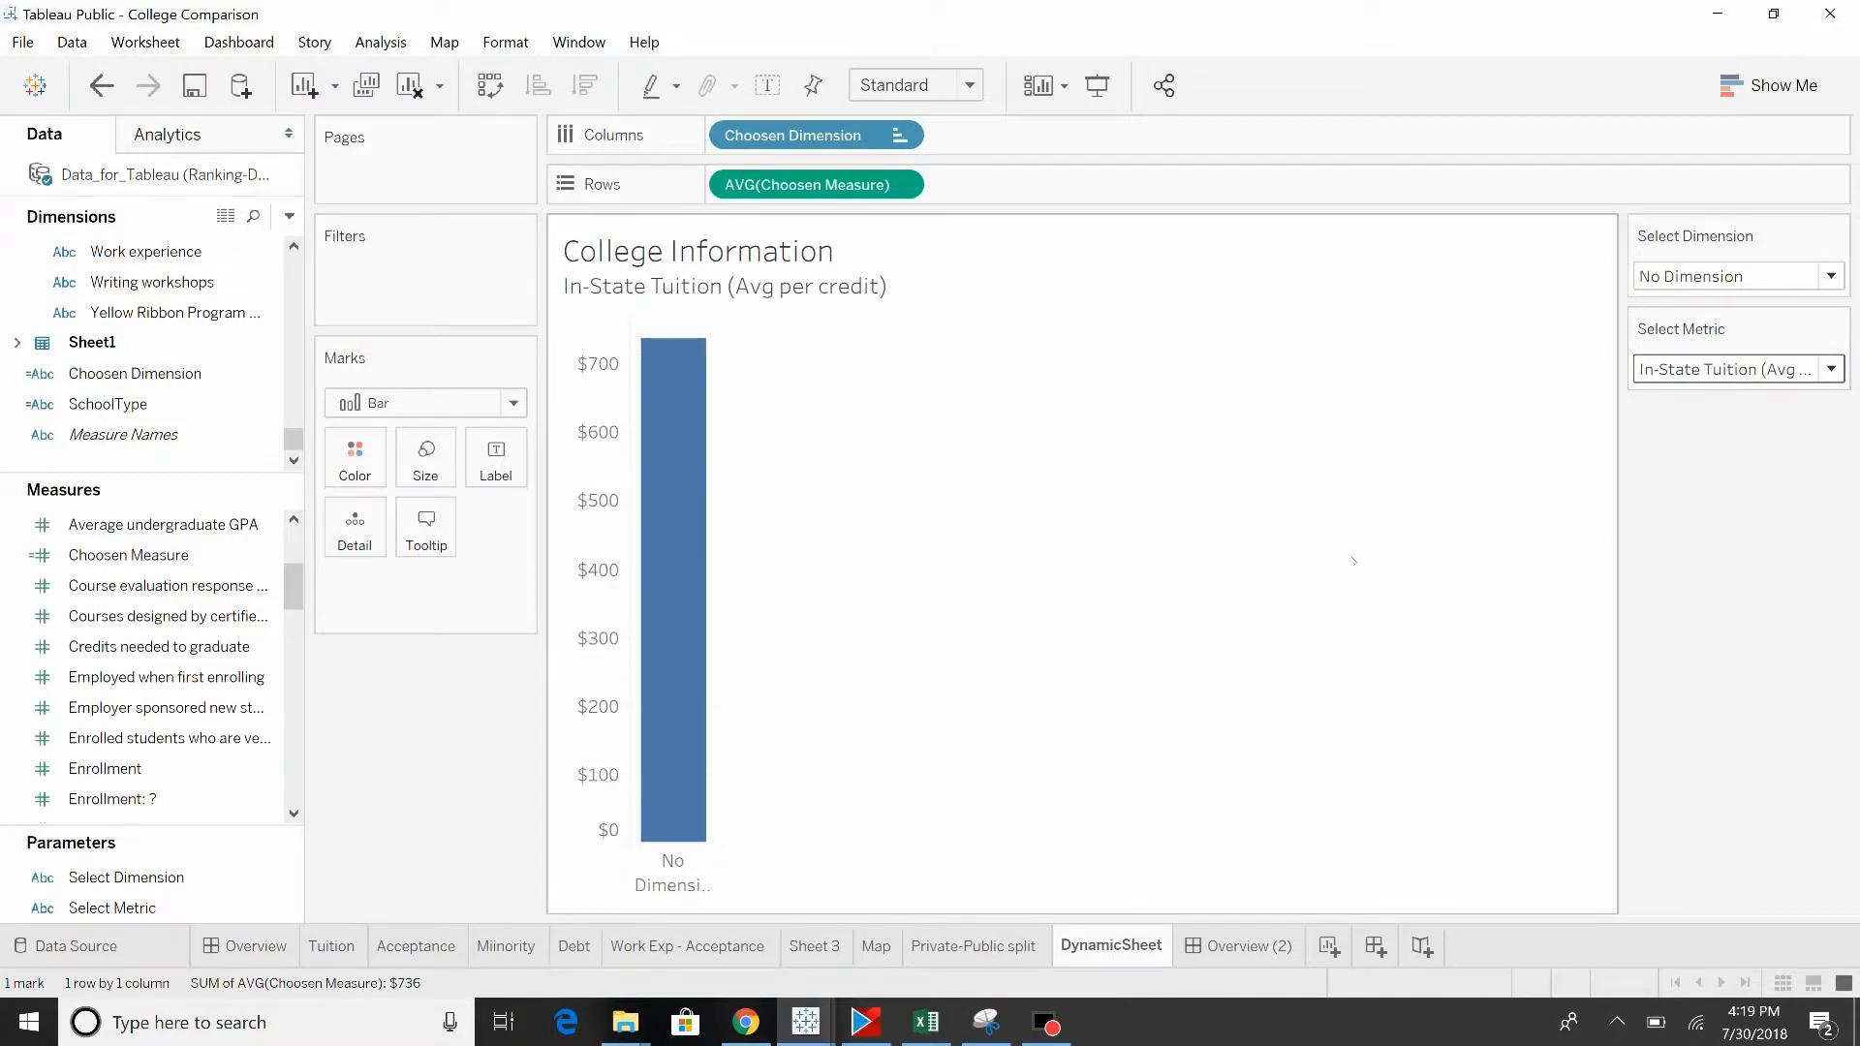
mouse_move(1219, 608)
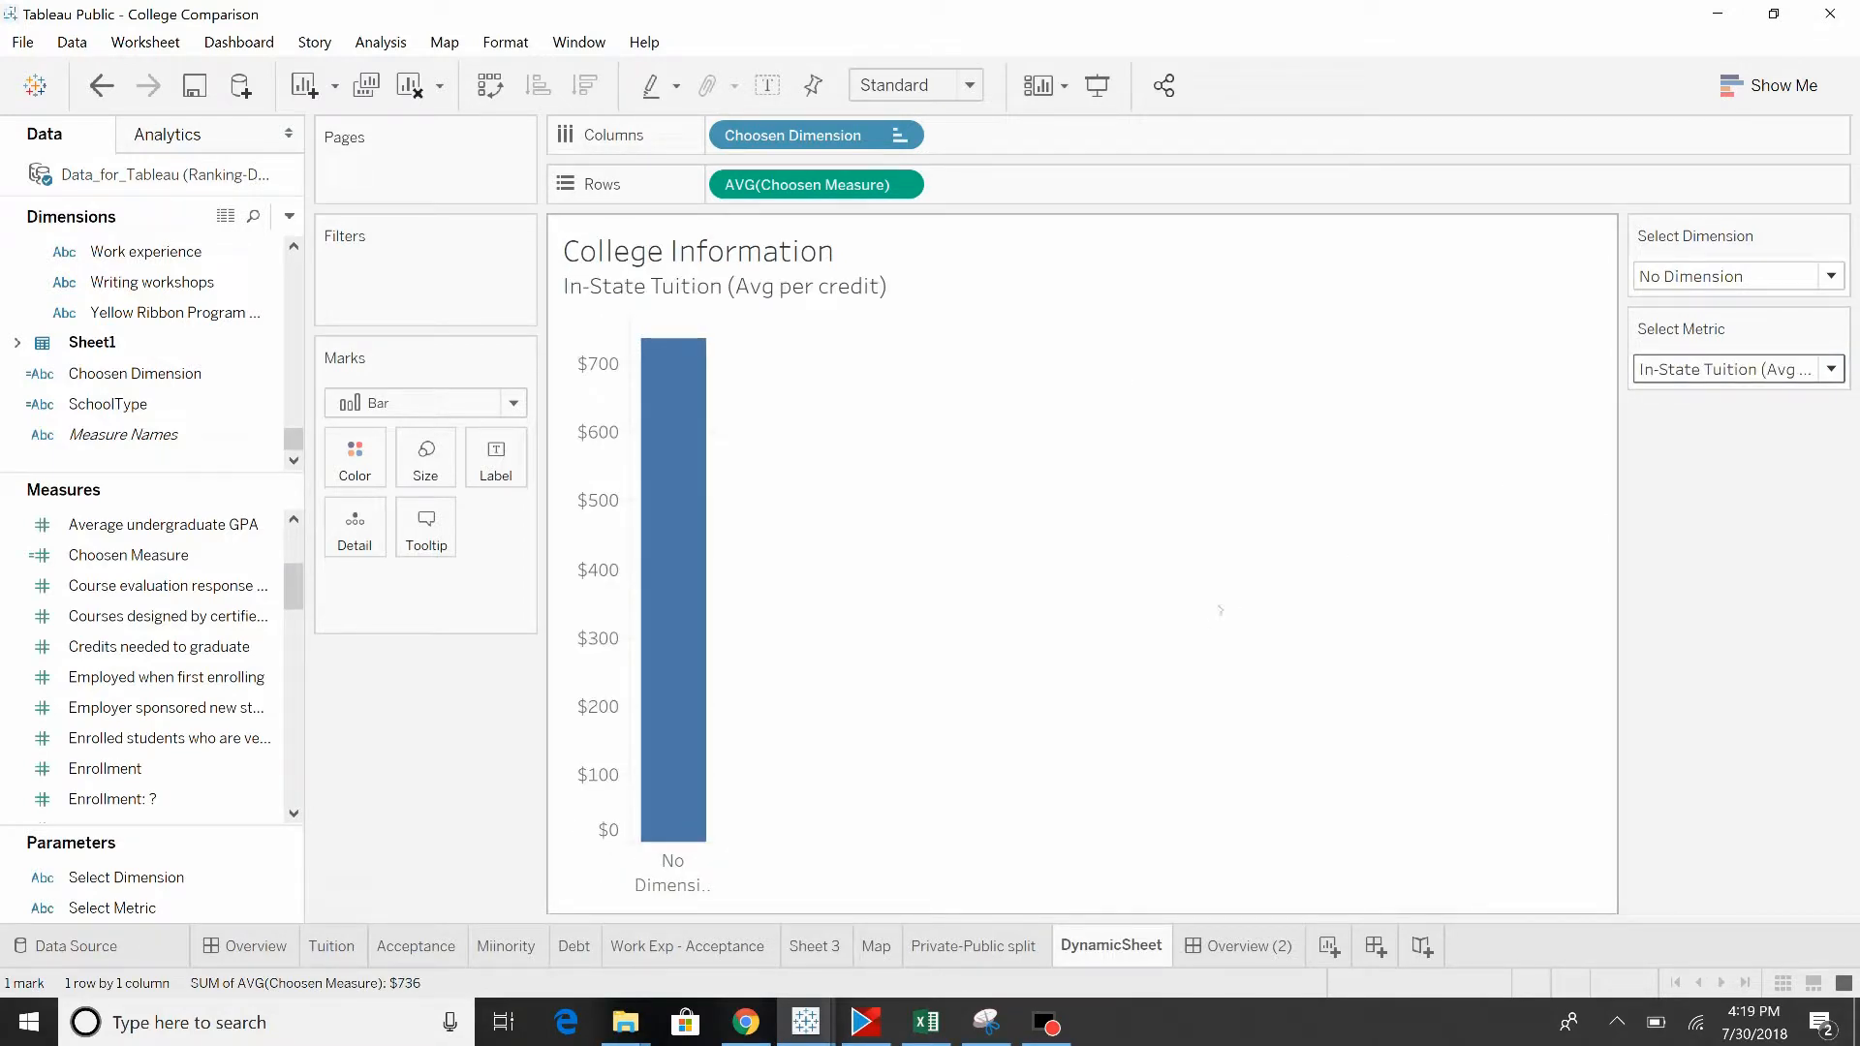
right_click(698, 267)
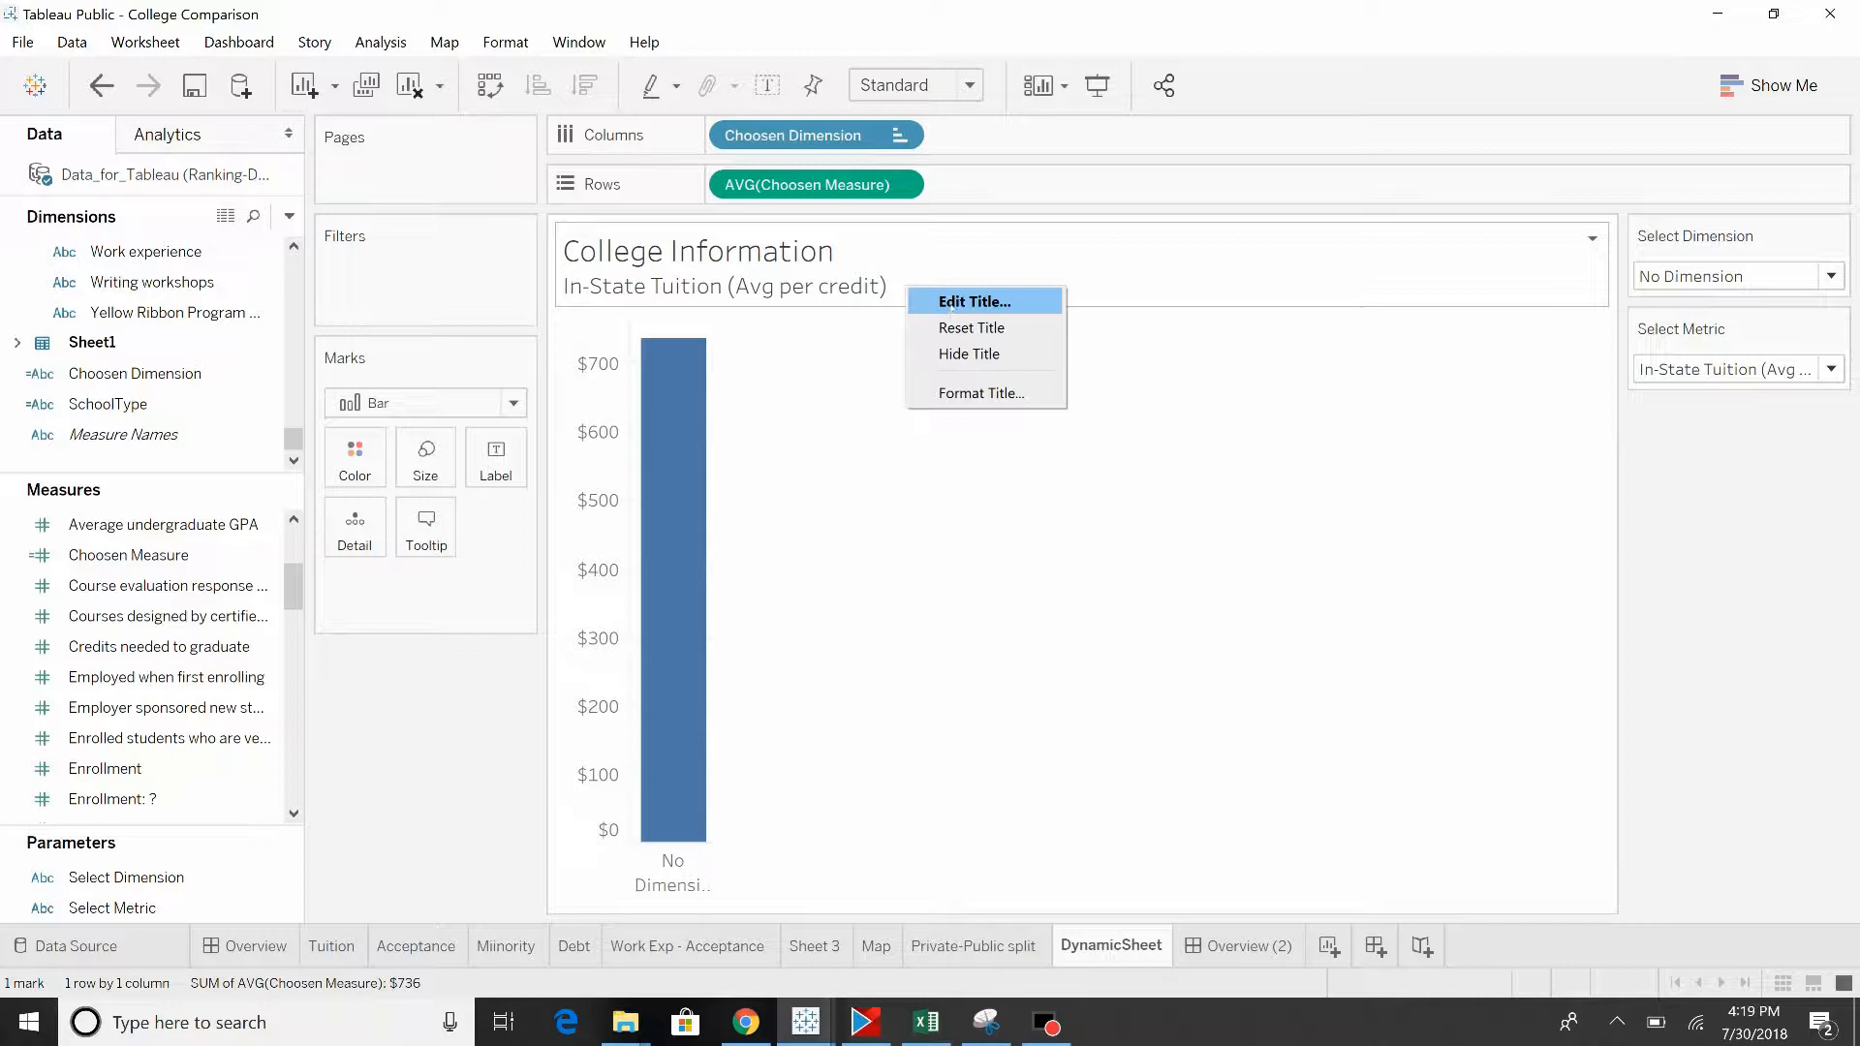
click(972, 301)
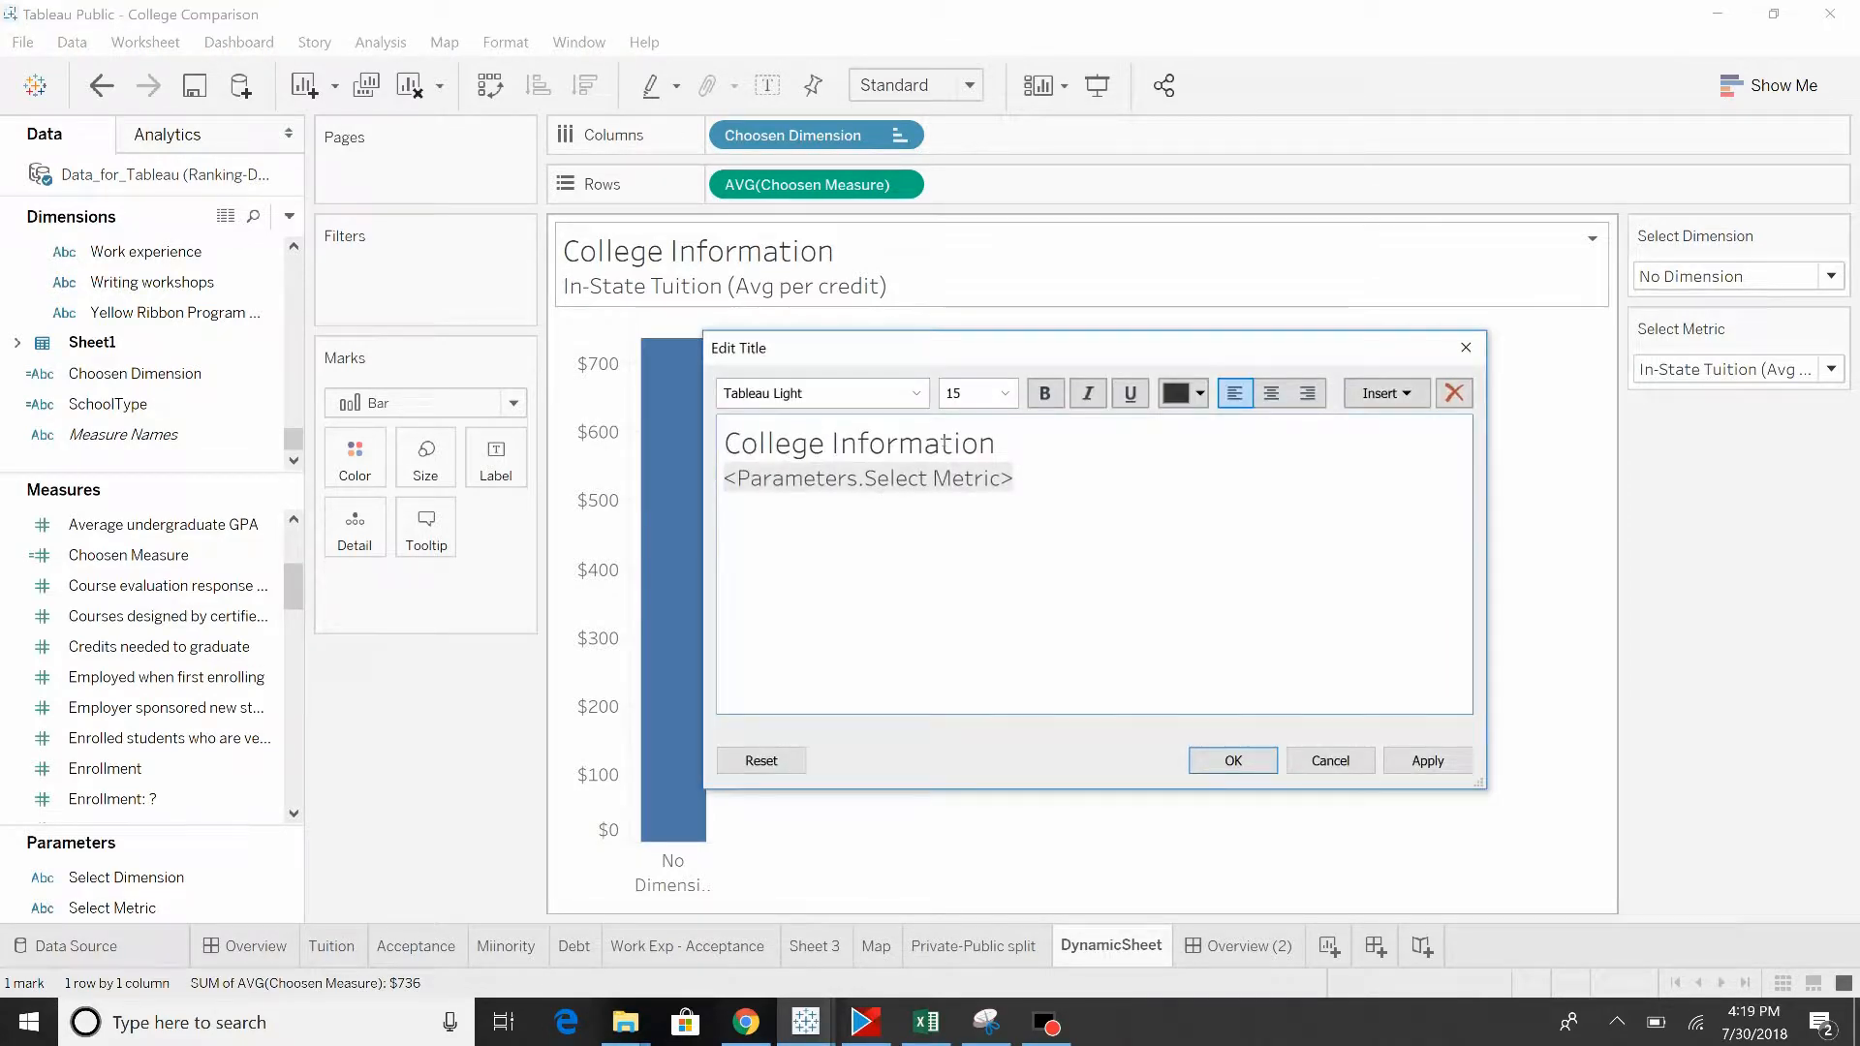
click(729, 443)
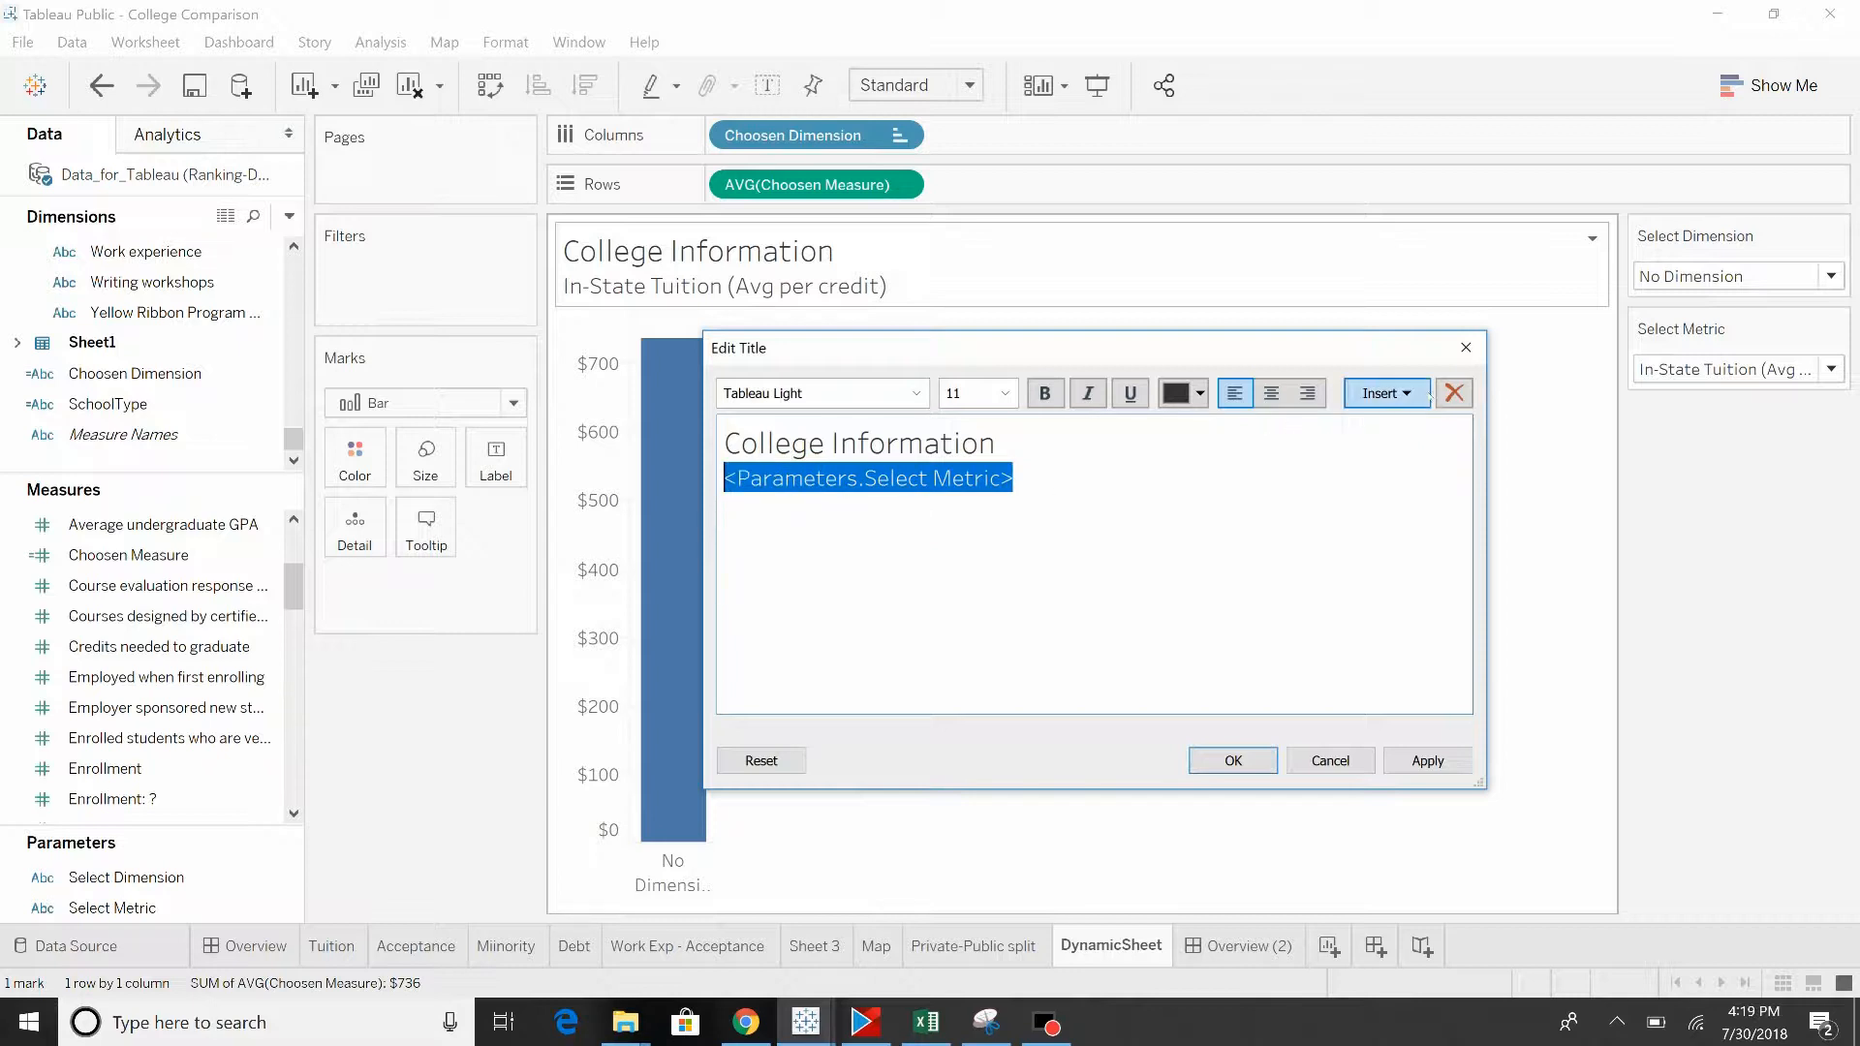
click(1382, 392)
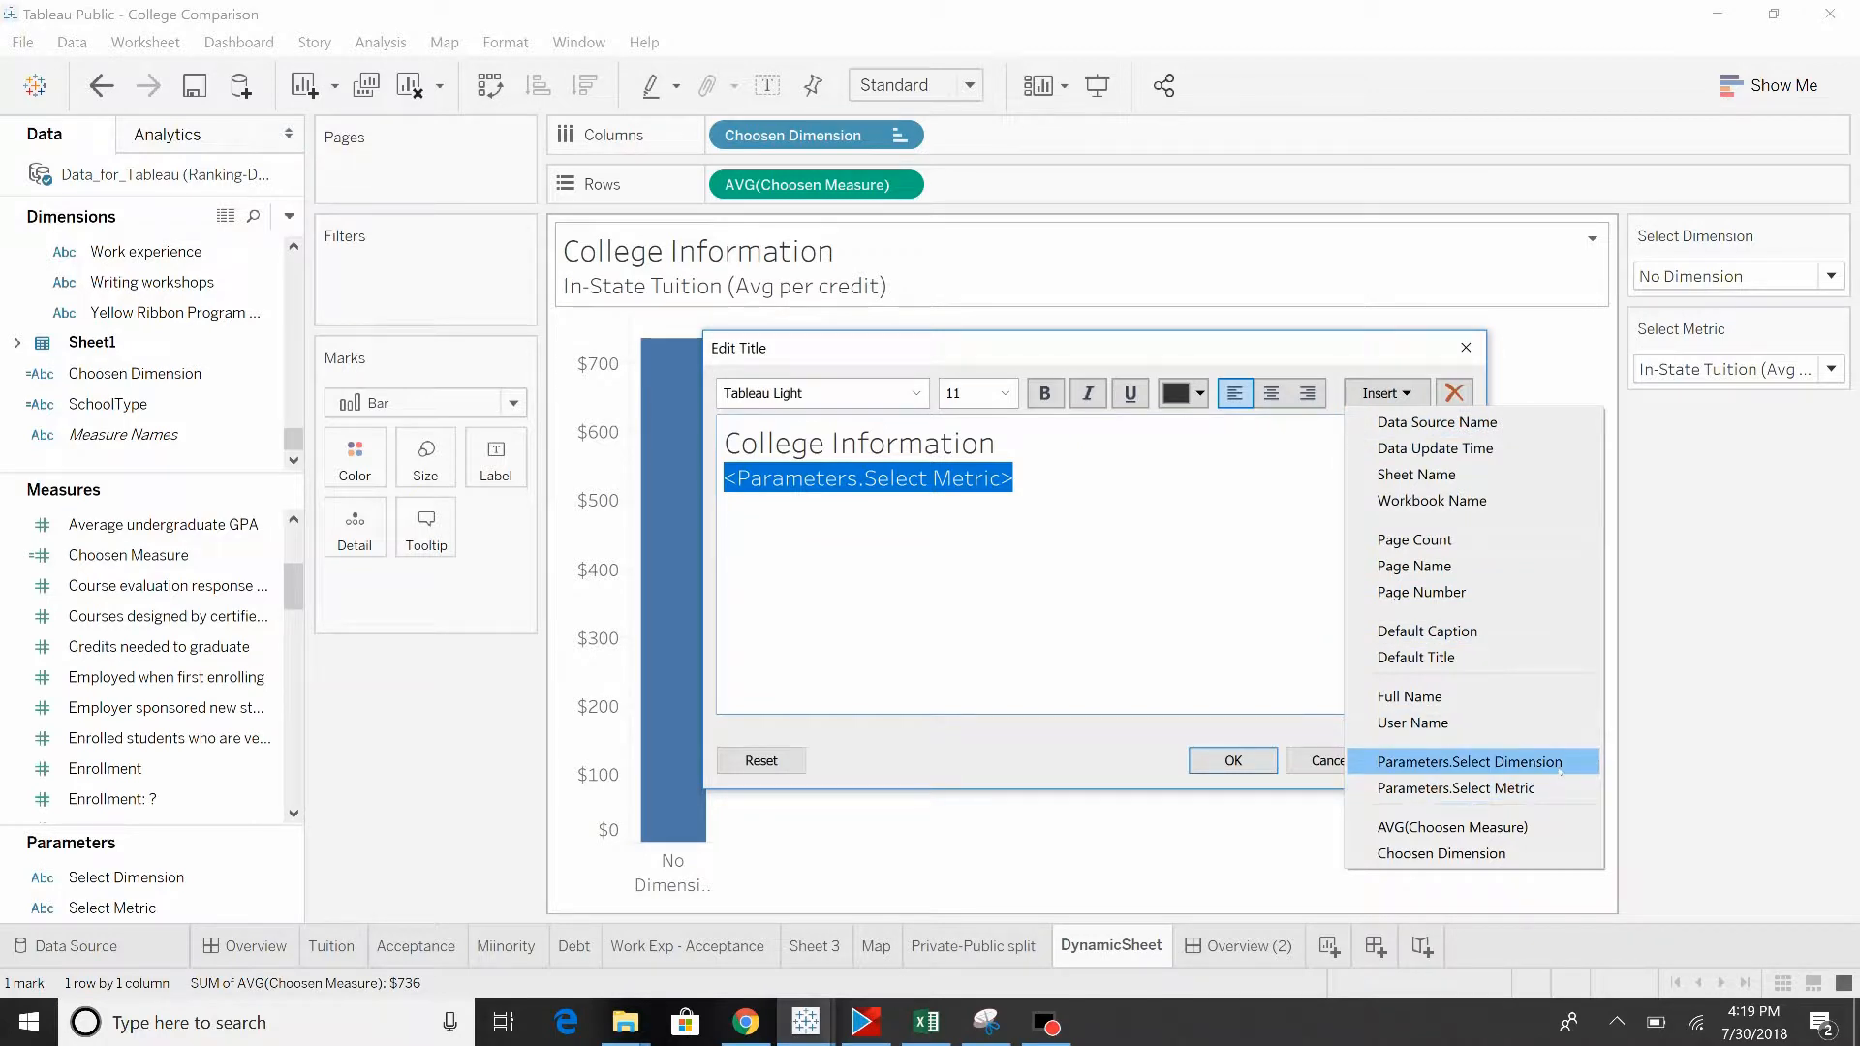
mouse_move(1454, 788)
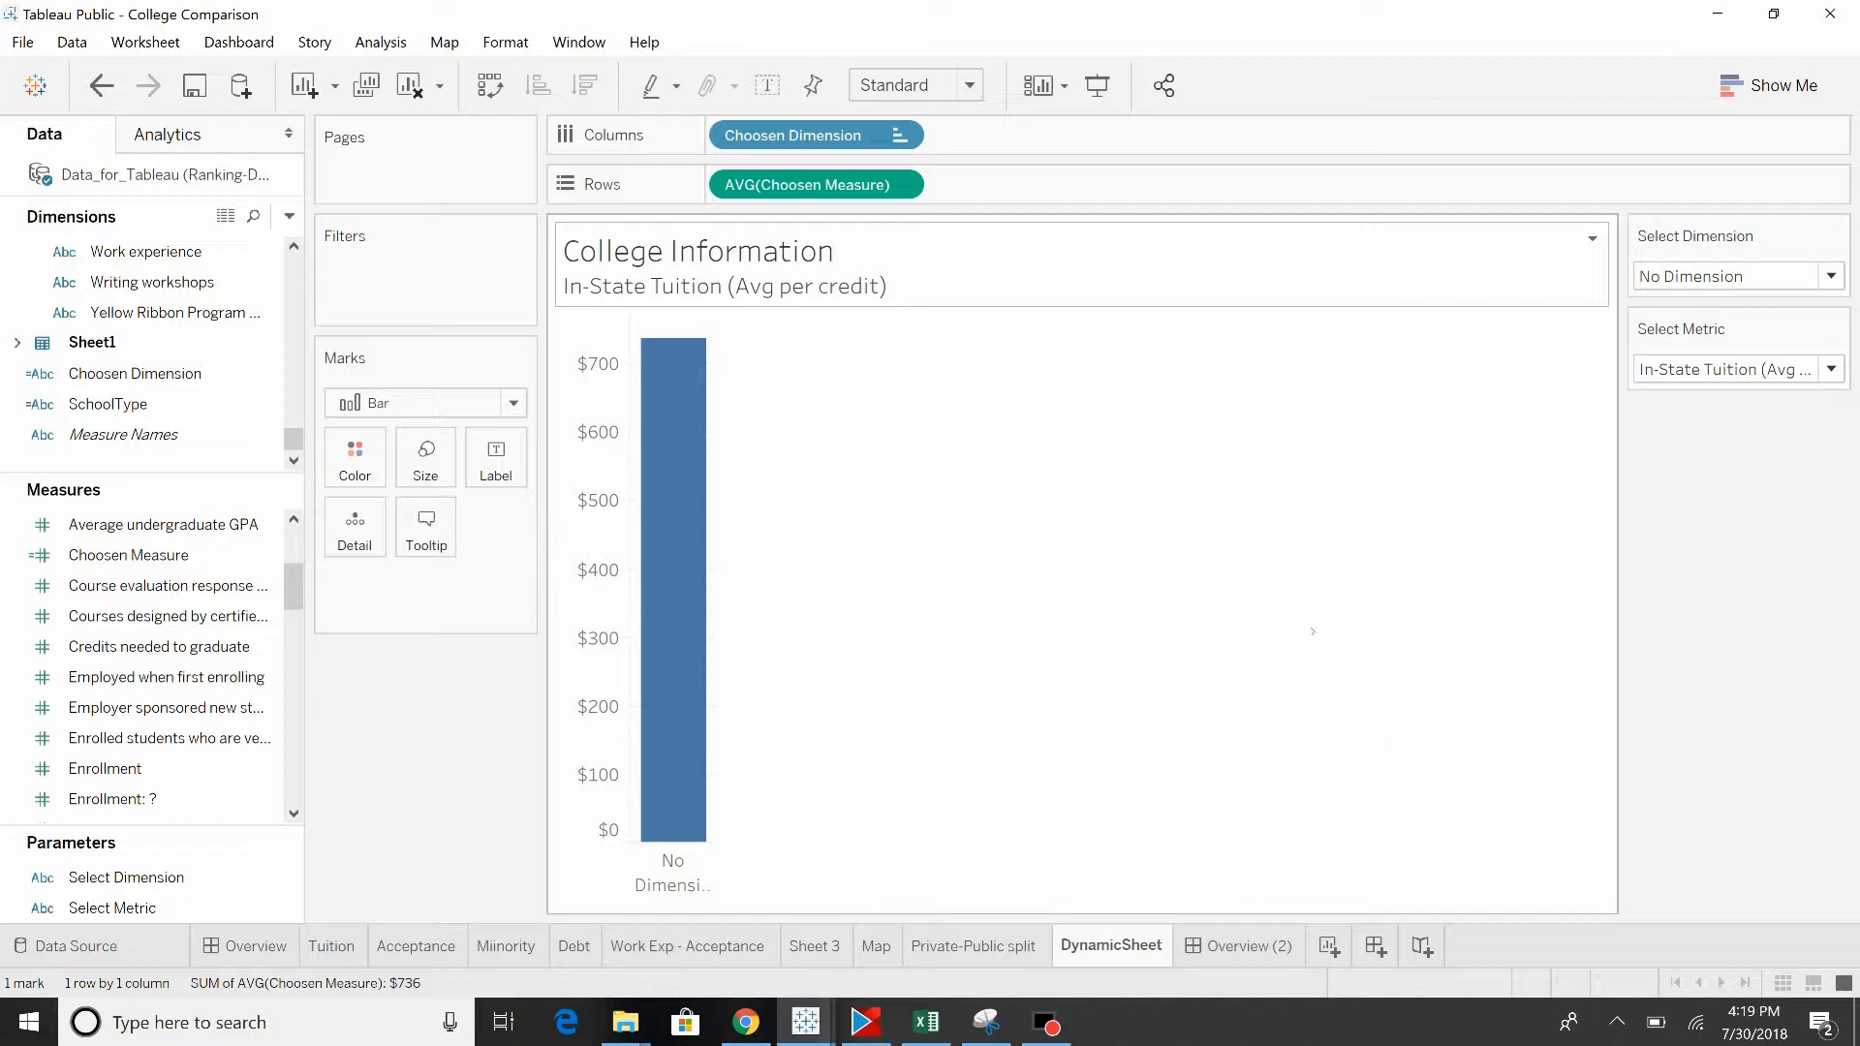
mouse_move(1146, 643)
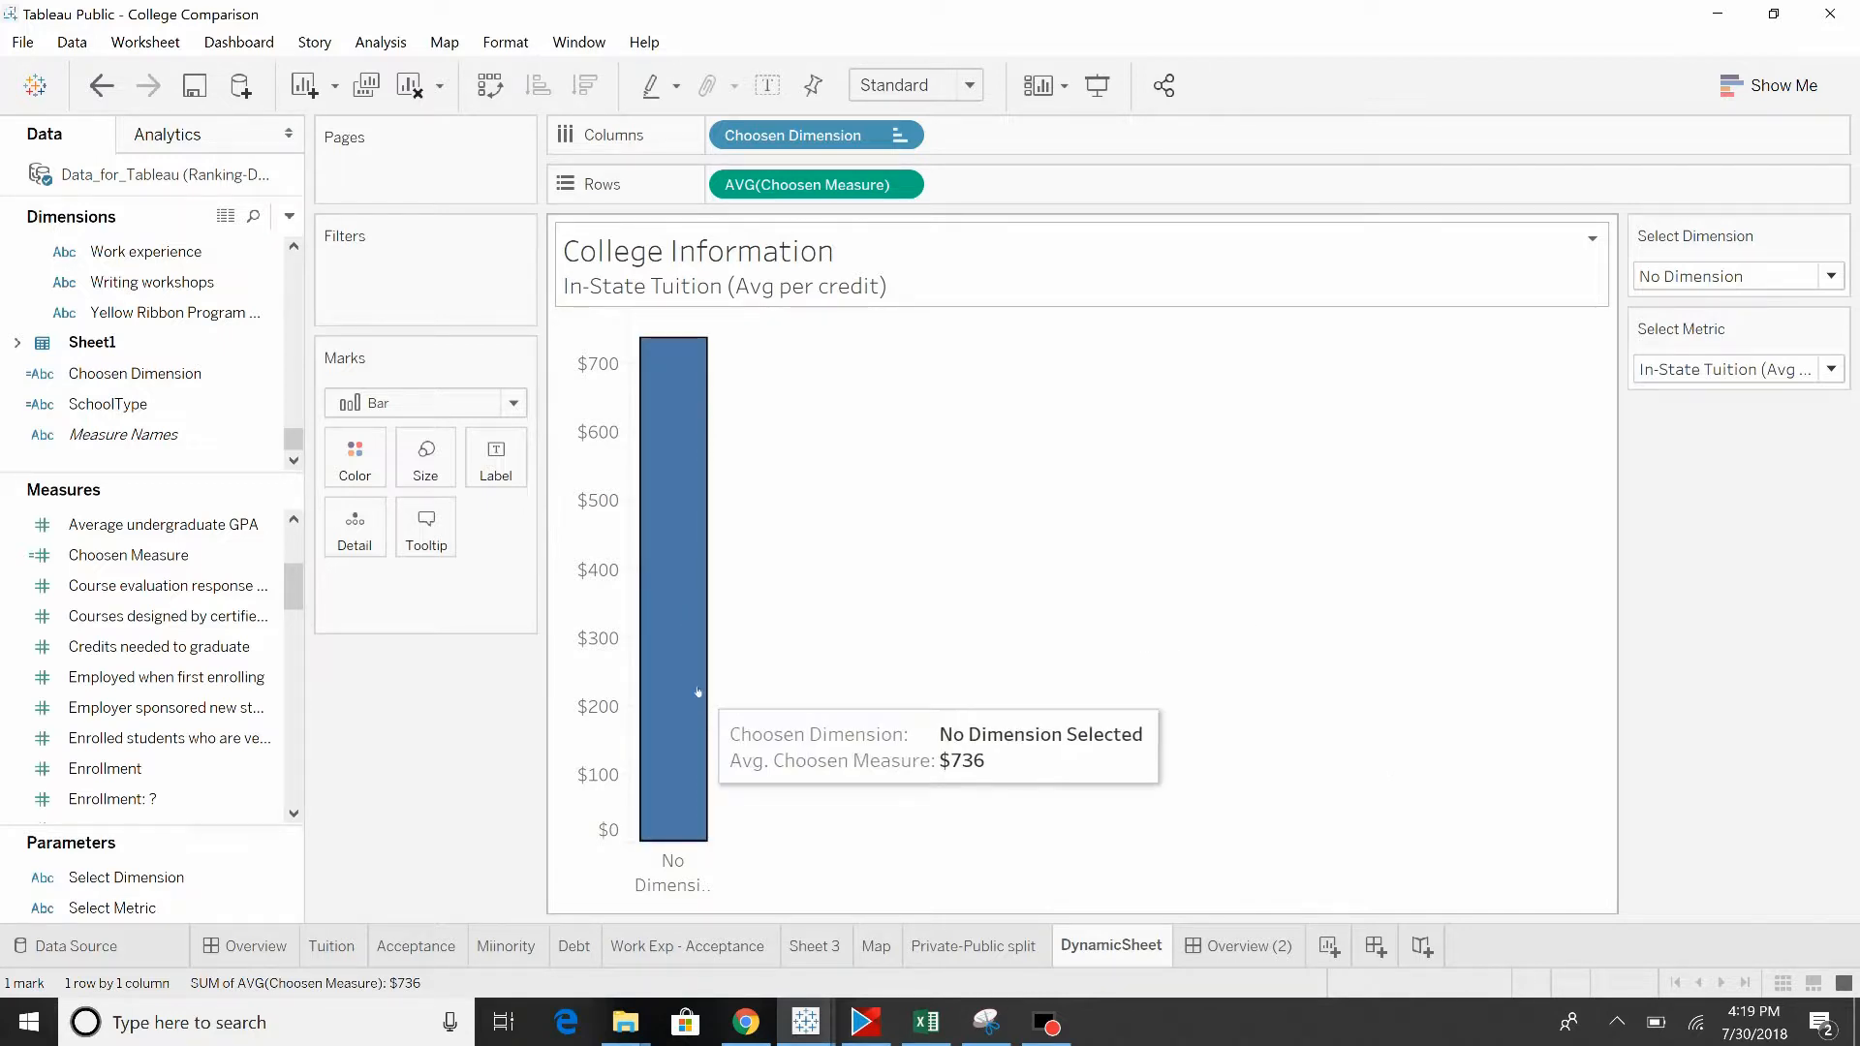
mouse_move(1168, 893)
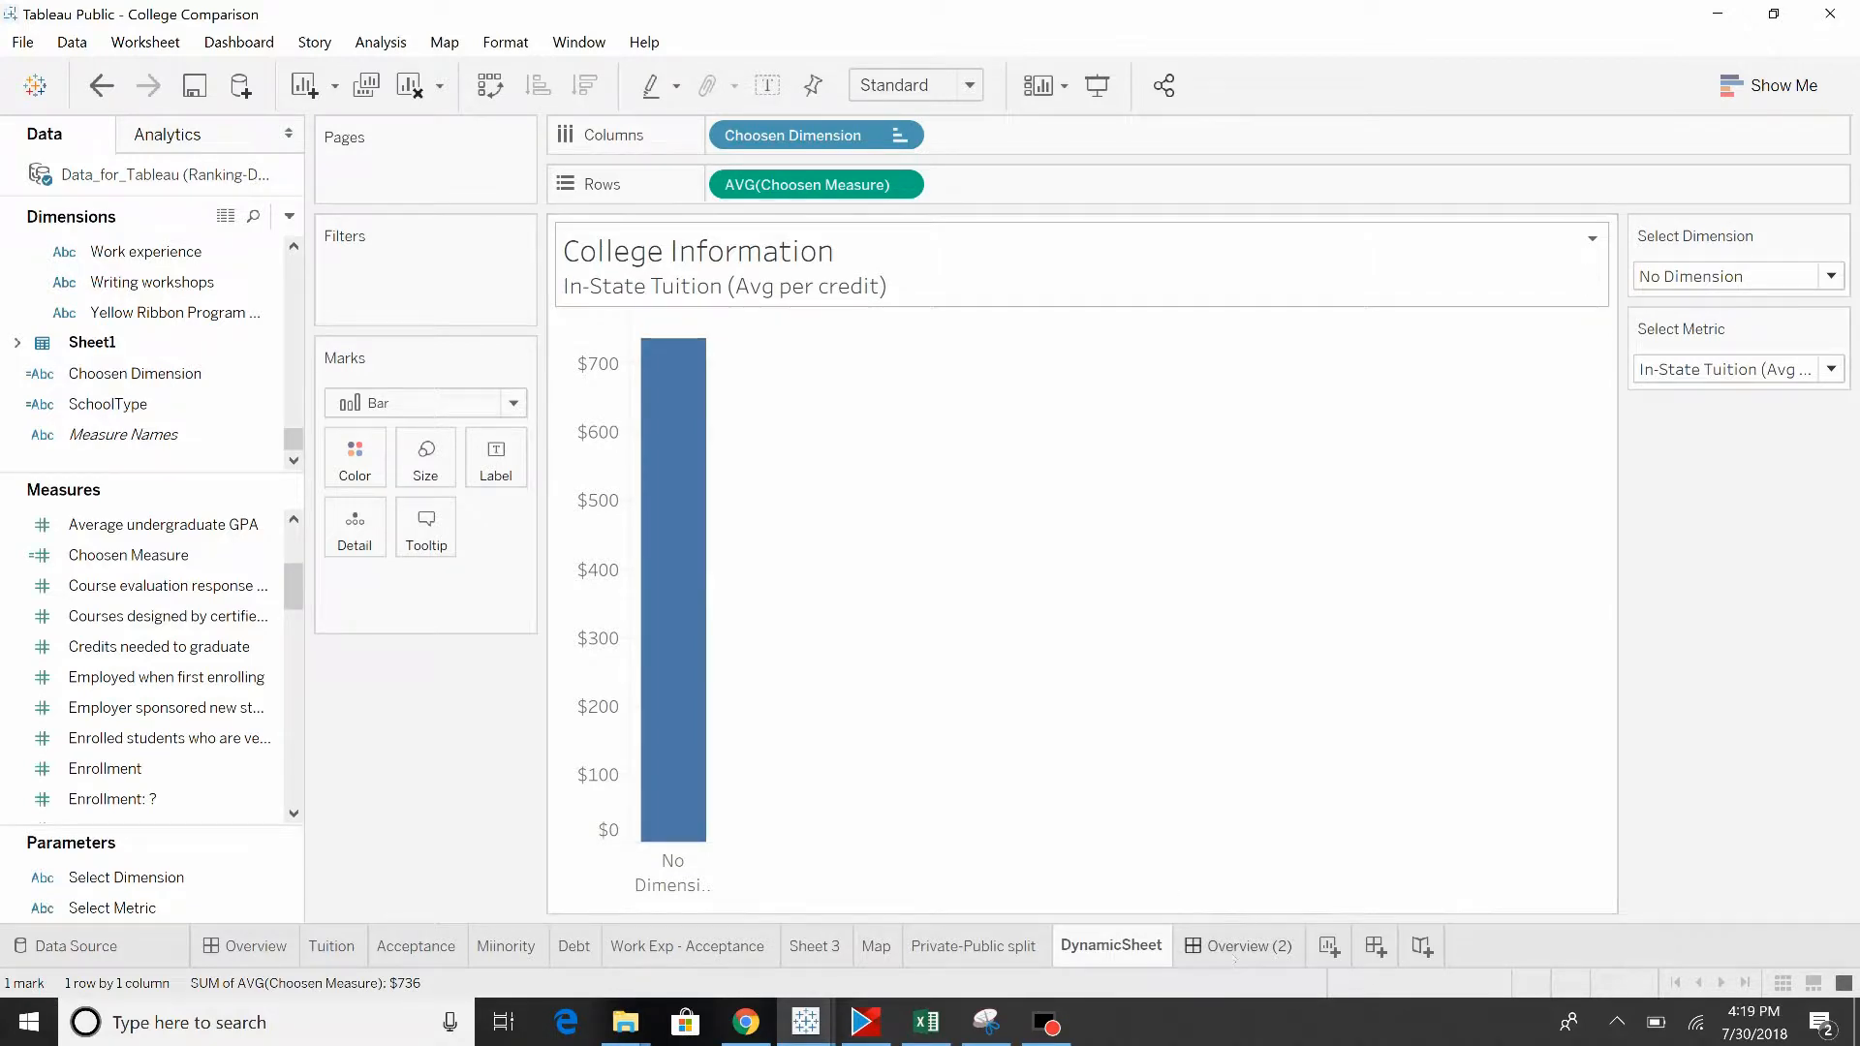
Step: Go to the Overview (2) college dashboard
click(1249, 946)
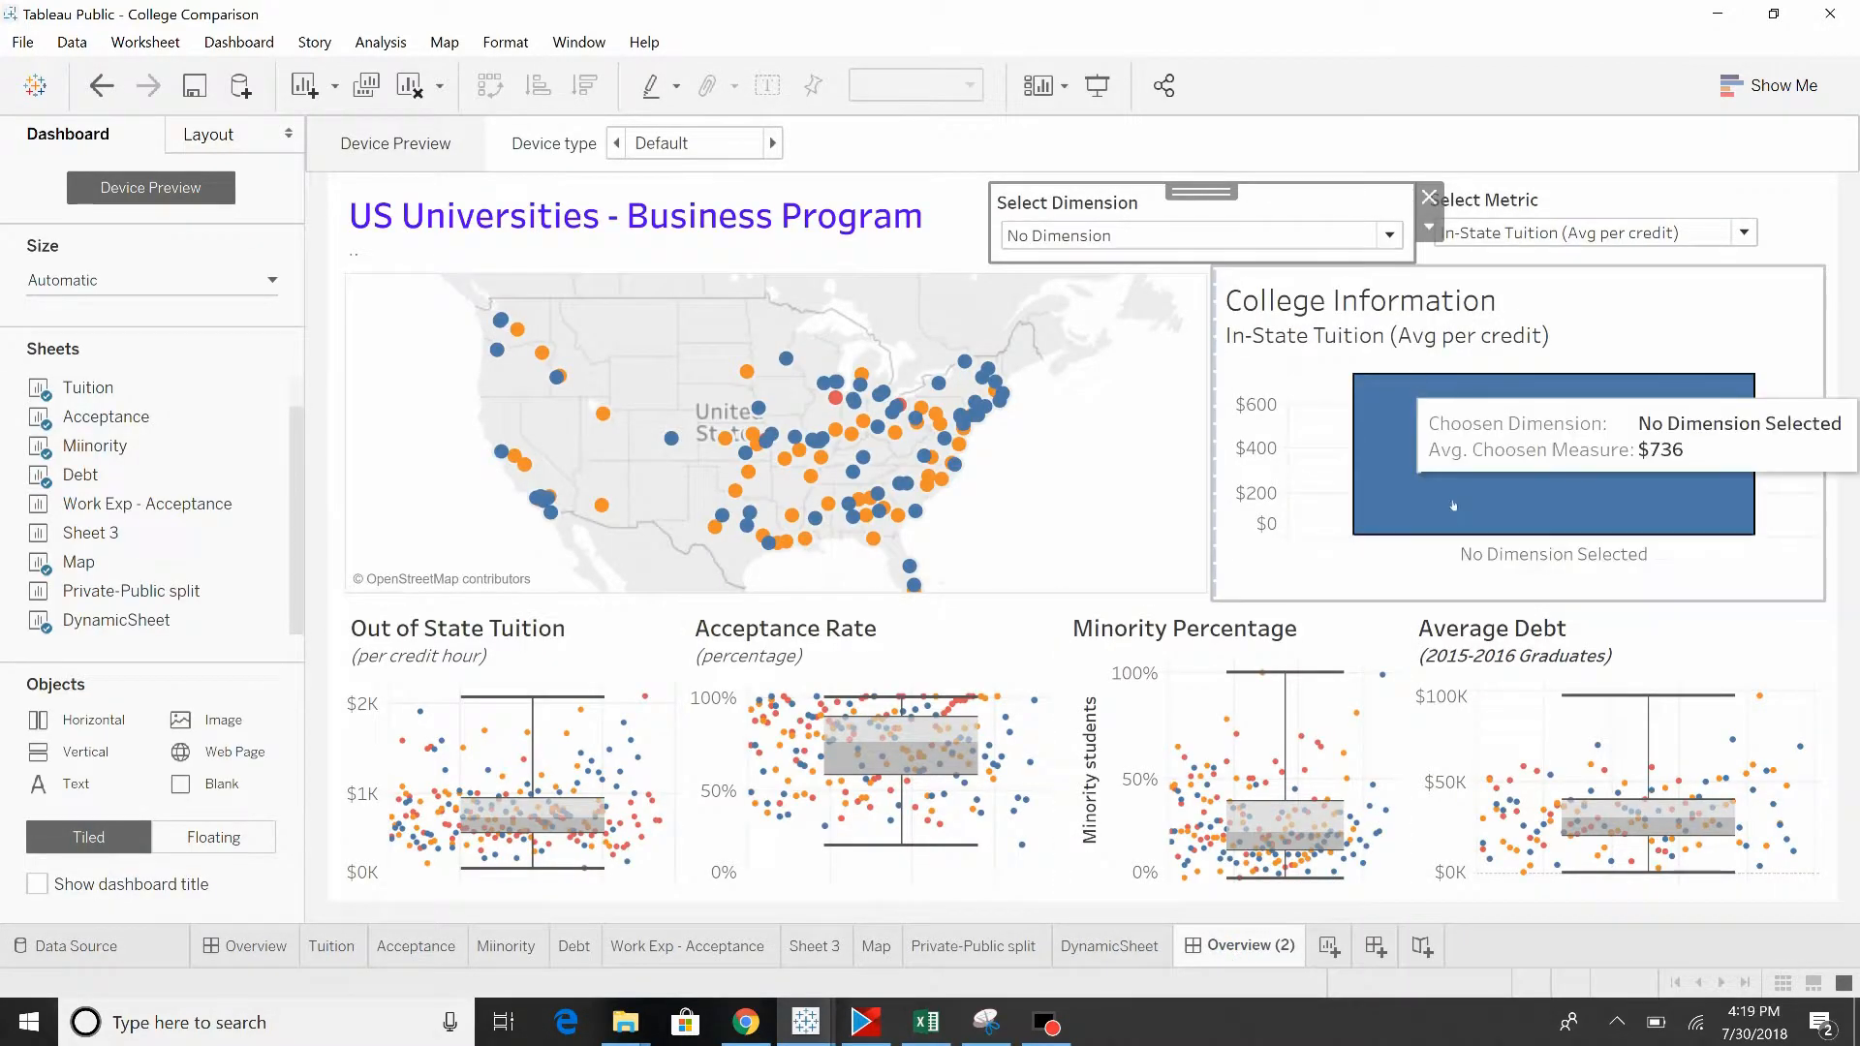
mouse_move(1612, 510)
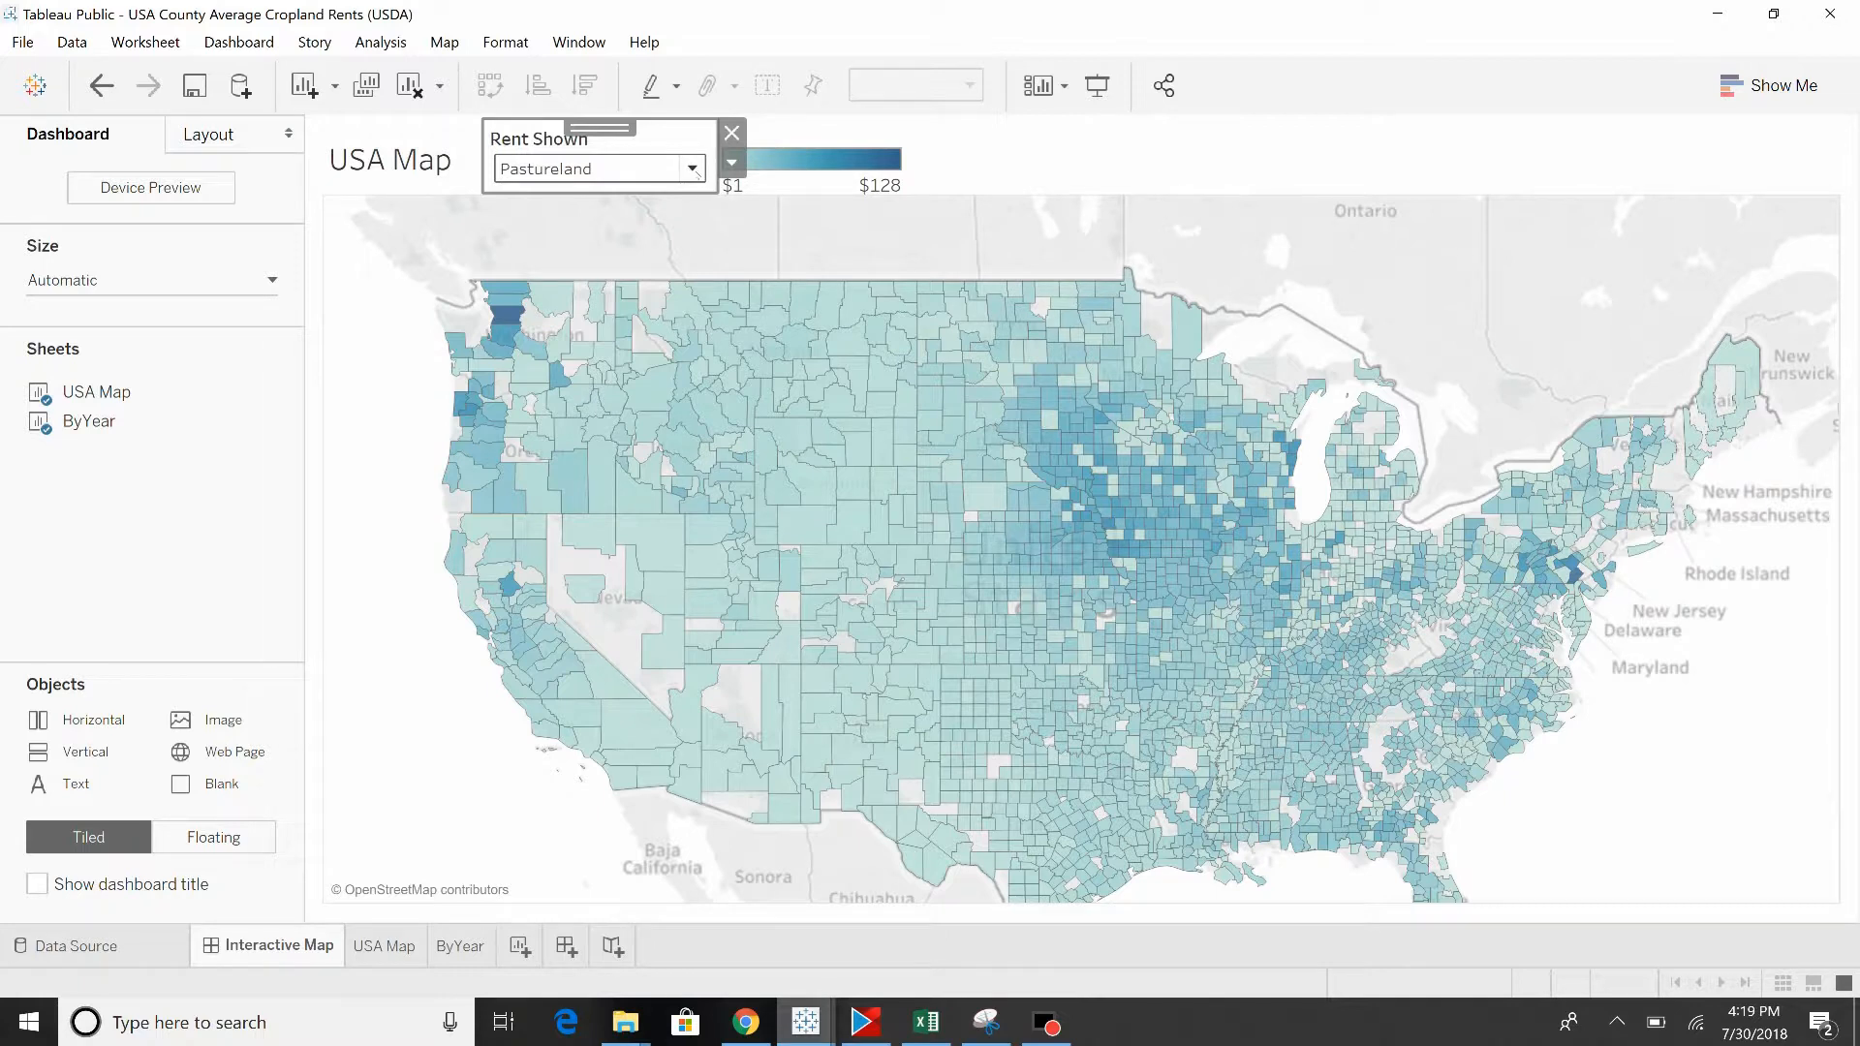
Step: Set Rent Shown to Irrigated, then Non-irrigated Cropland, and open the USA Map worksheet
click(692, 169)
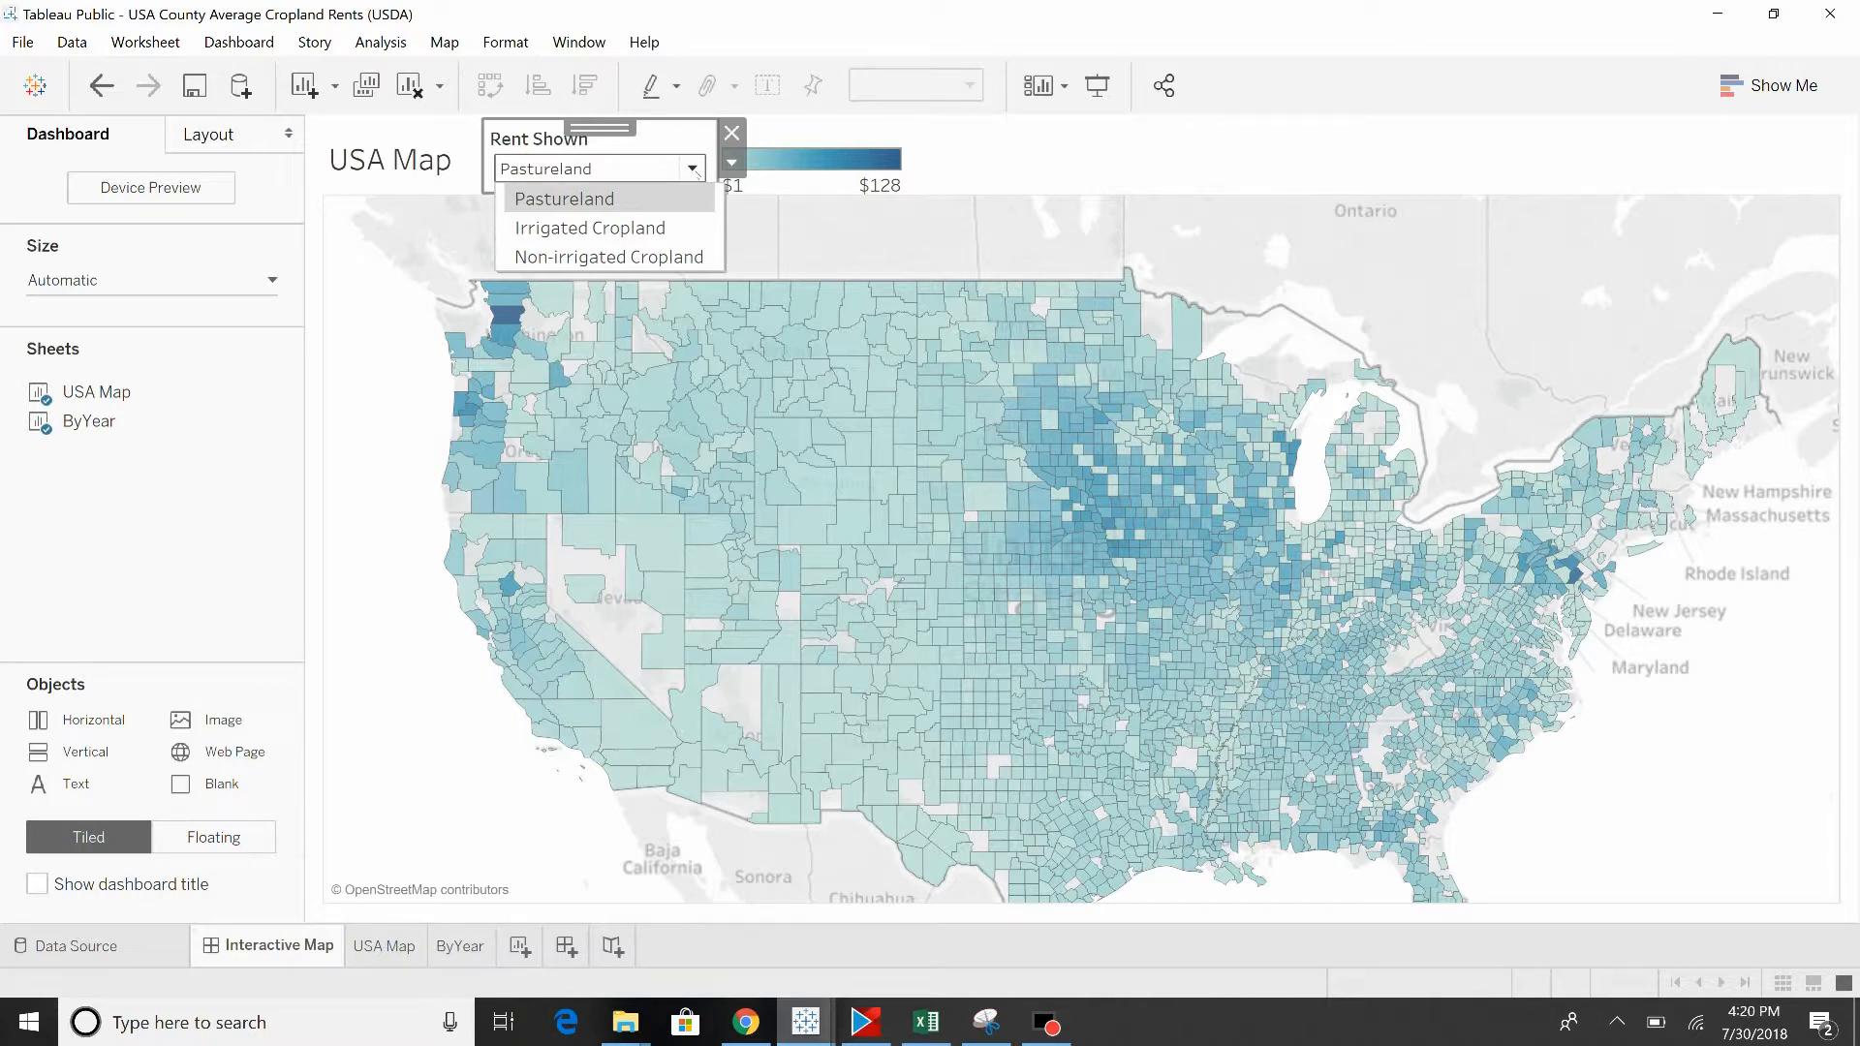
click(590, 228)
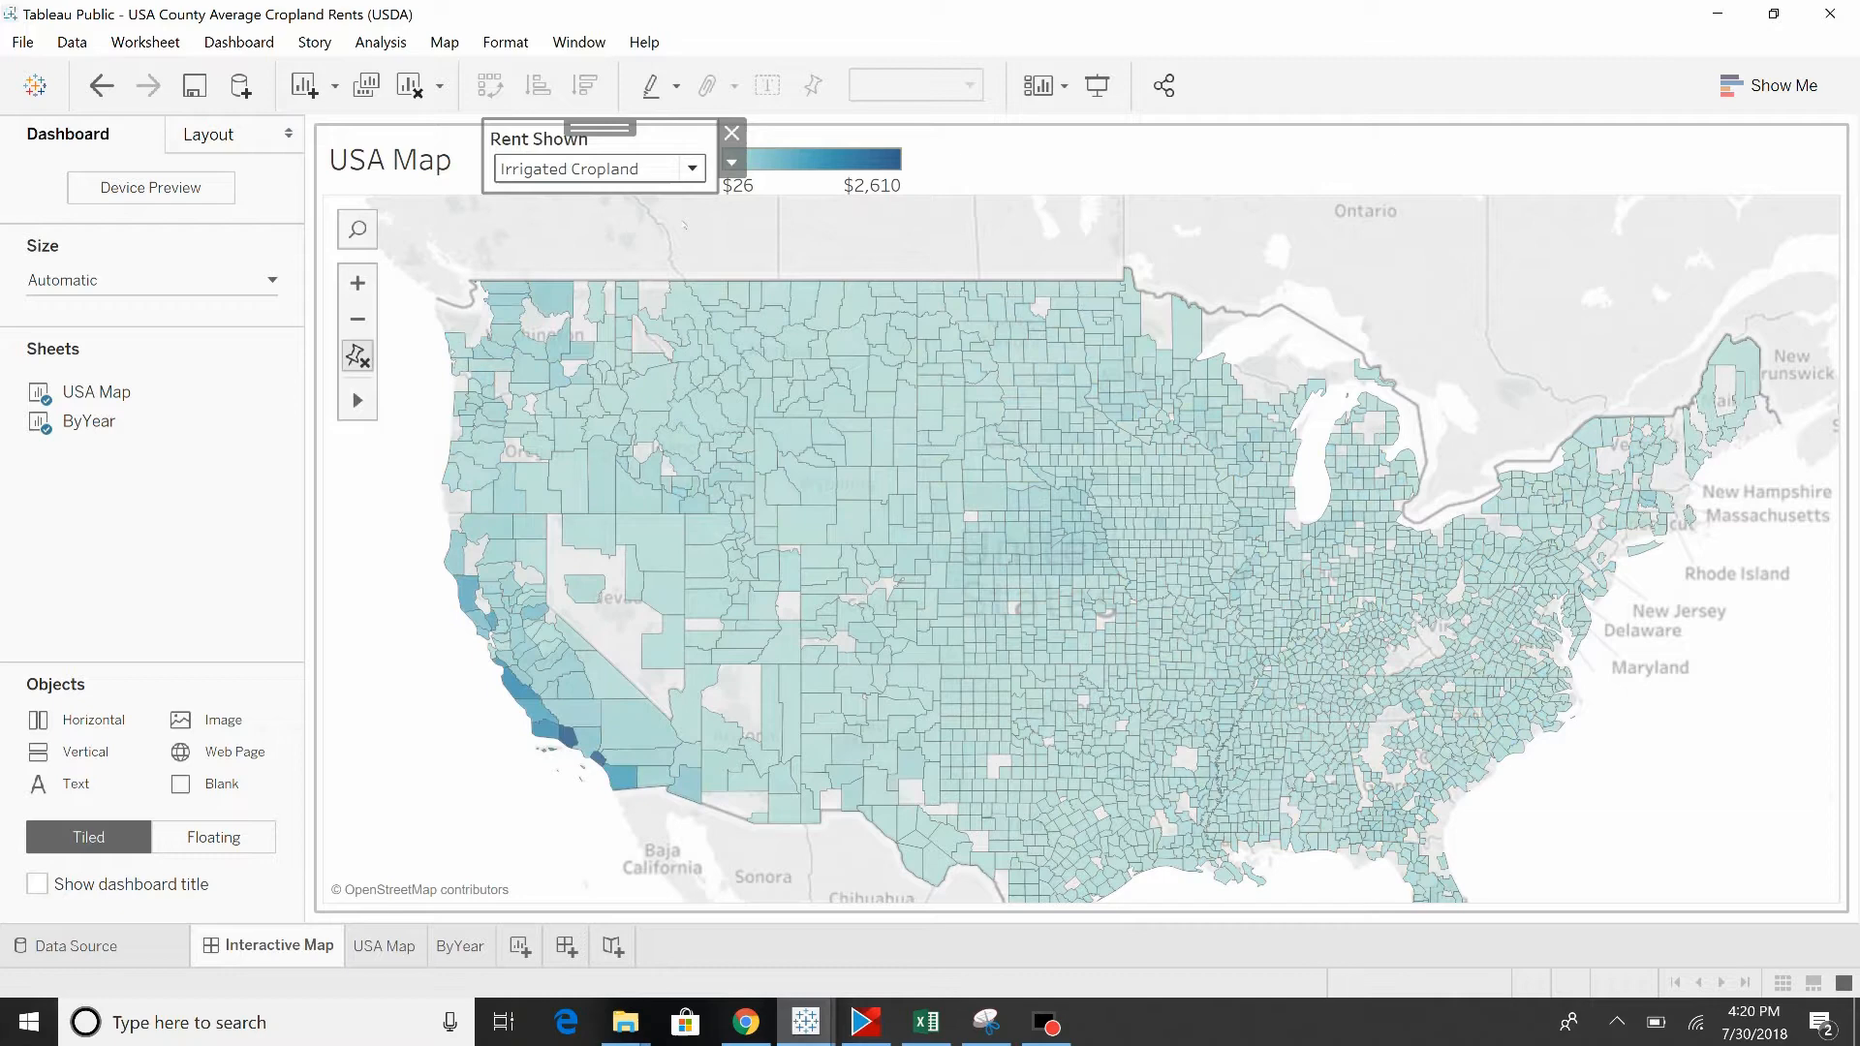
click(690, 168)
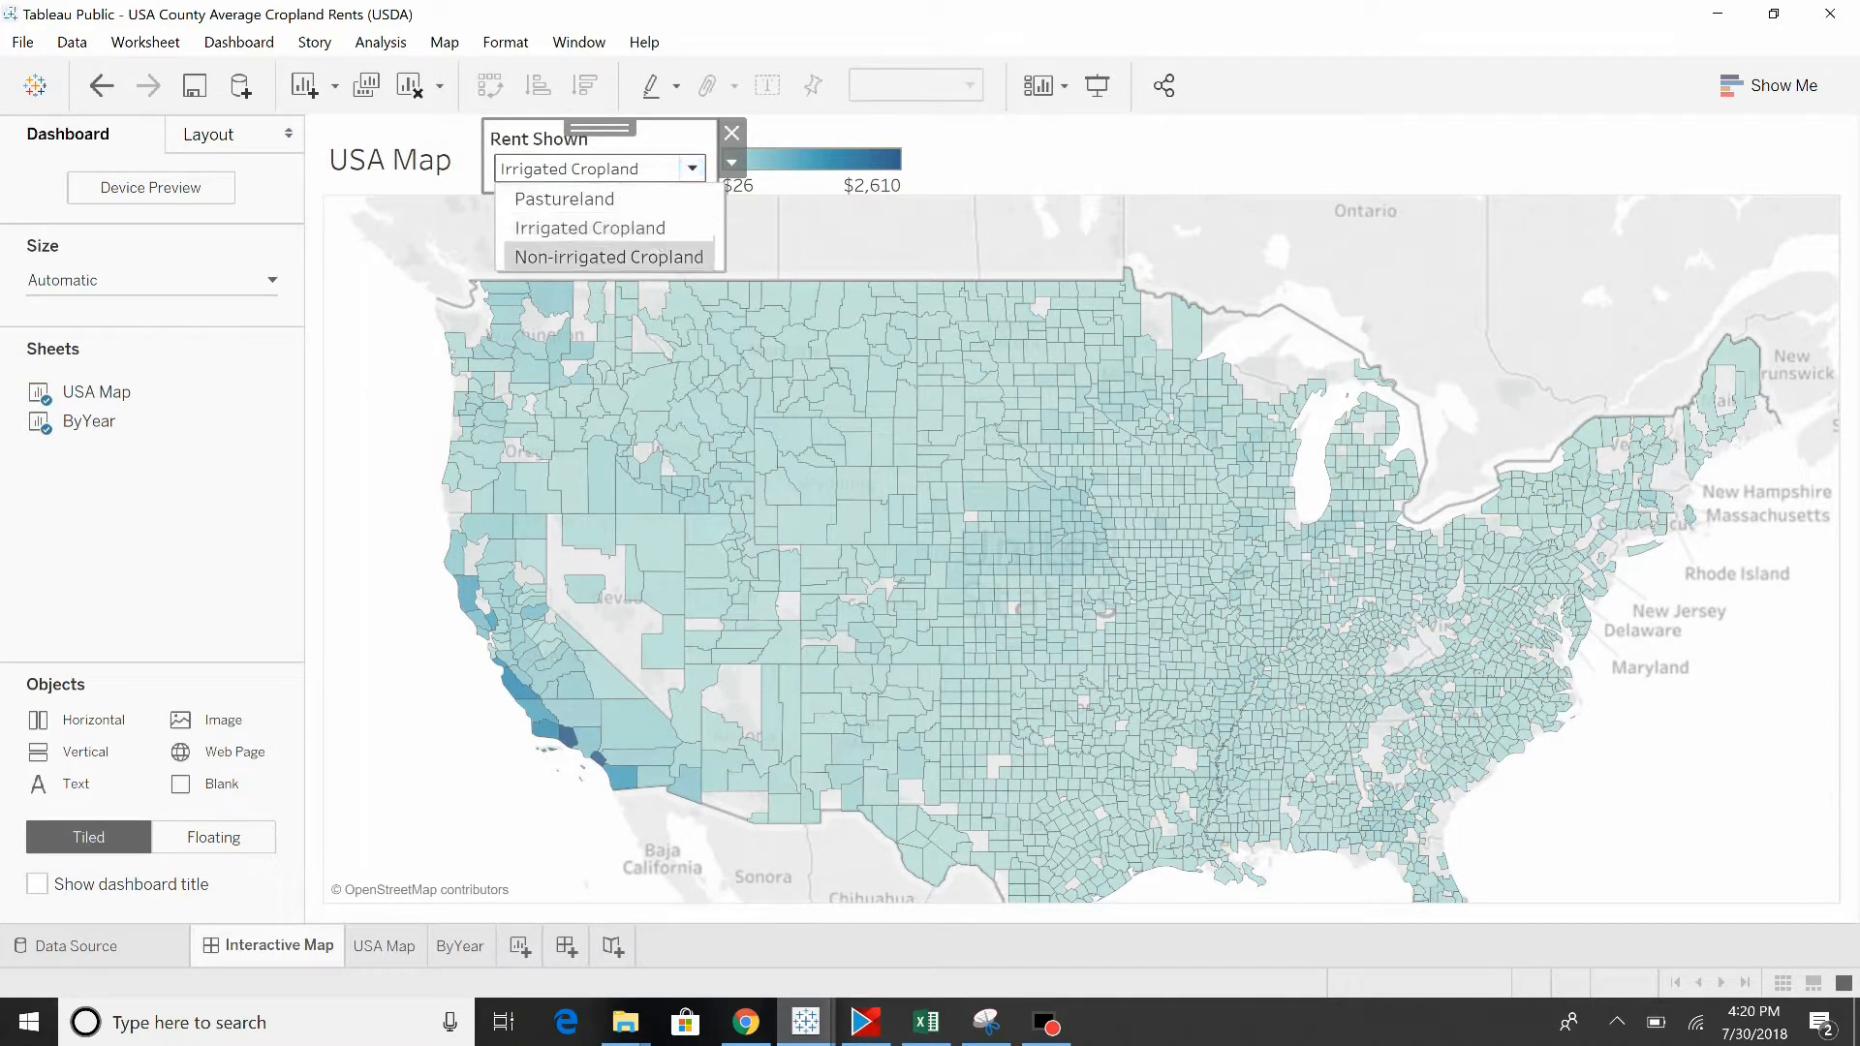
click(608, 255)
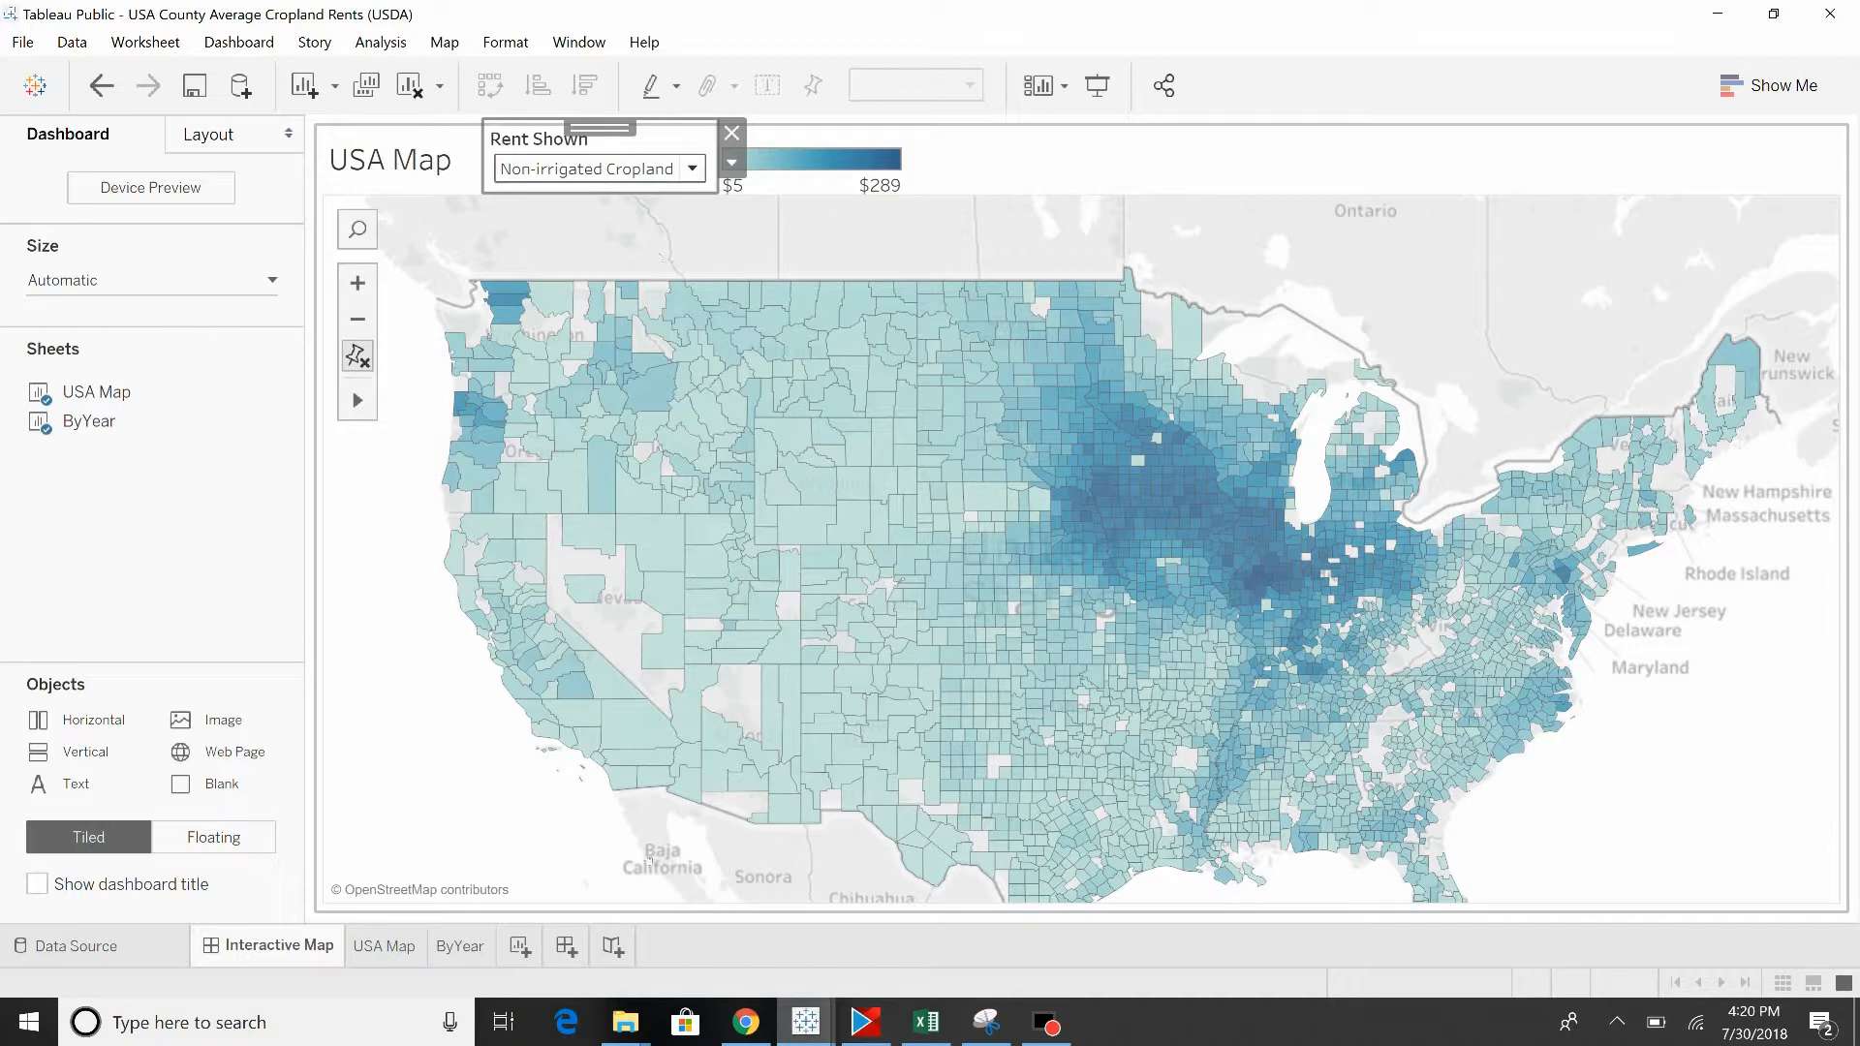
click(383, 945)
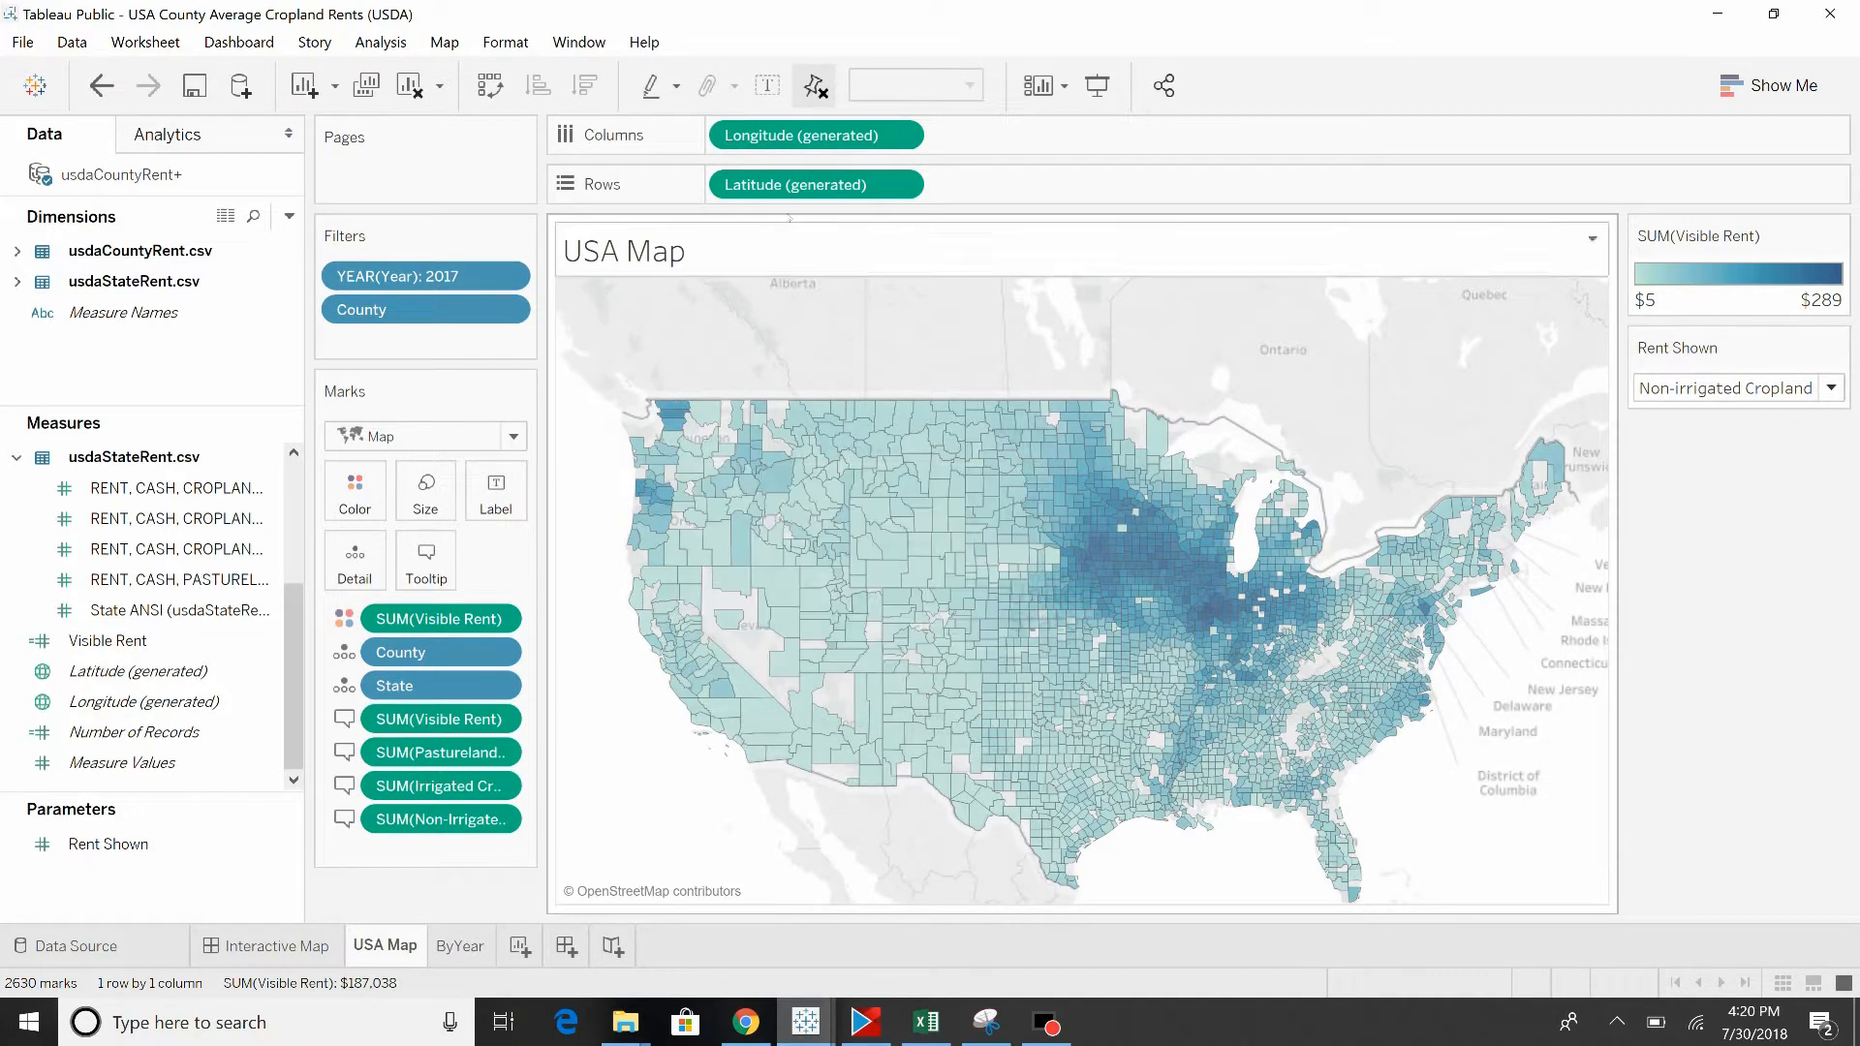
Step: Open the Visible Rent calculated field's formula for review, then close it
click(433, 618)
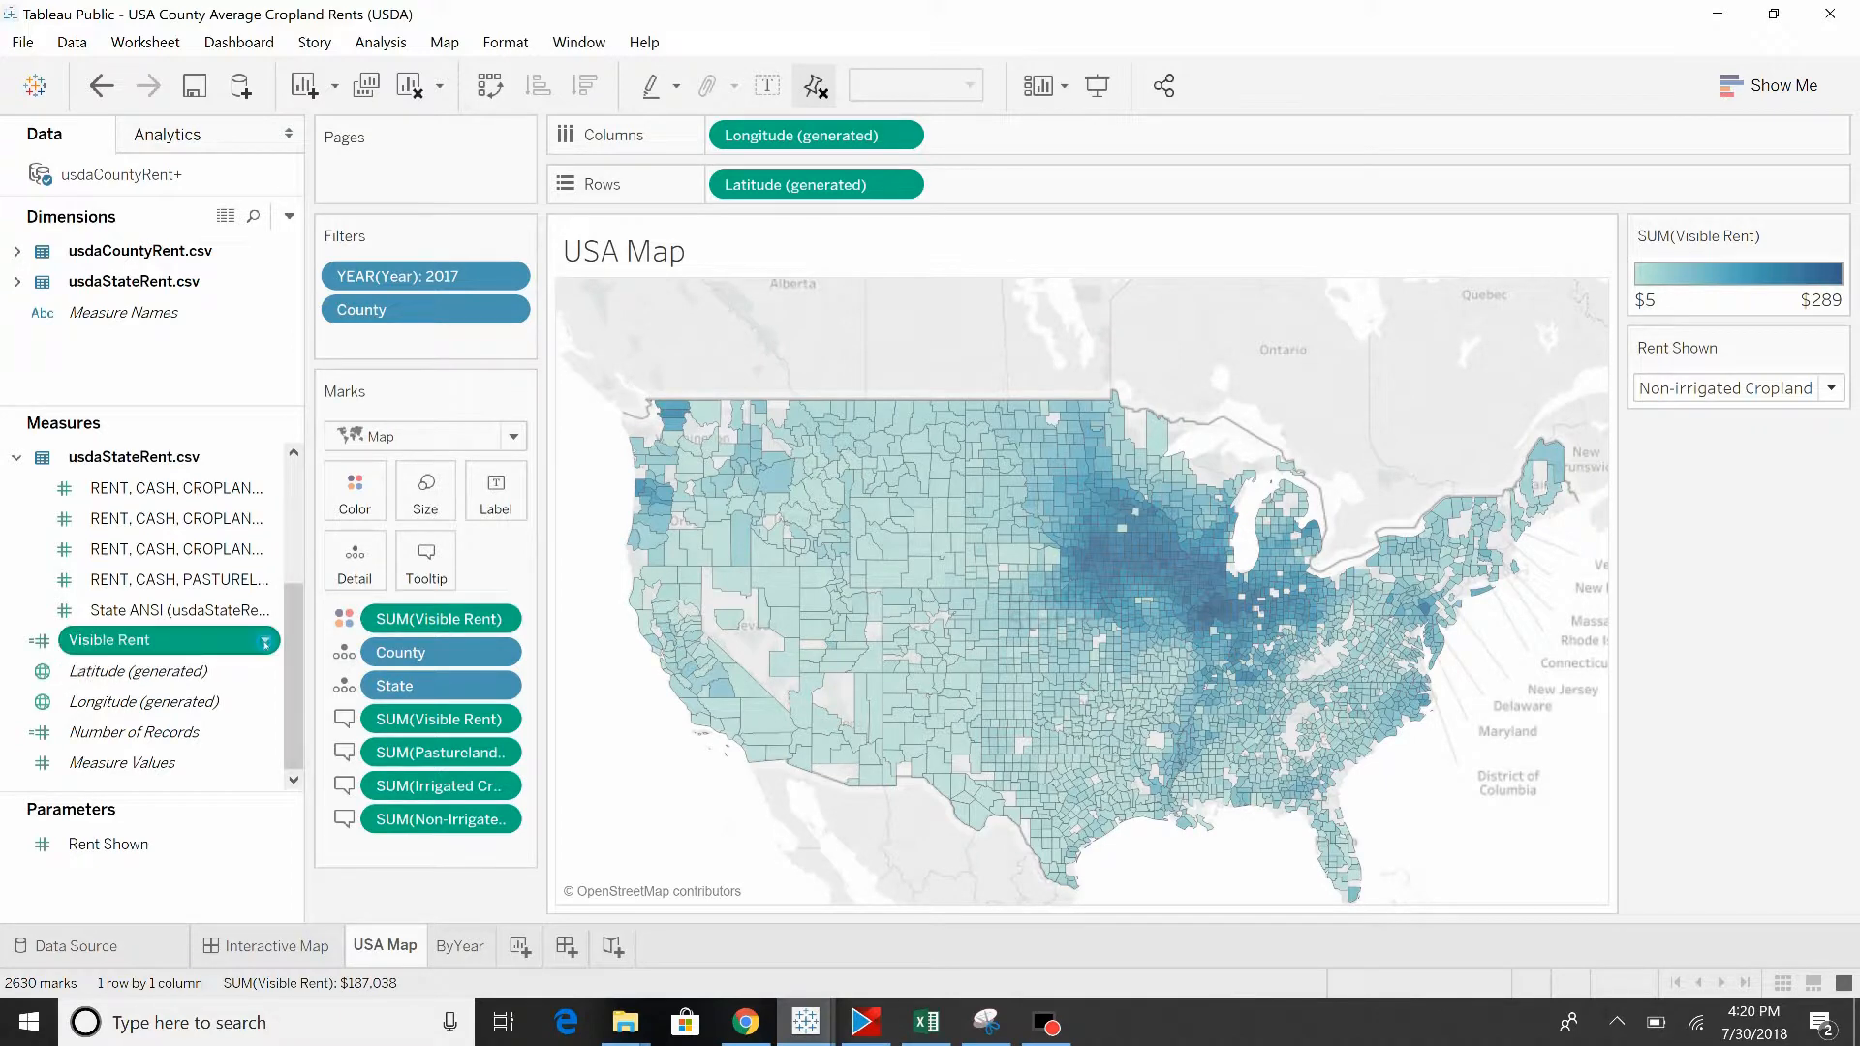
right_click(111, 639)
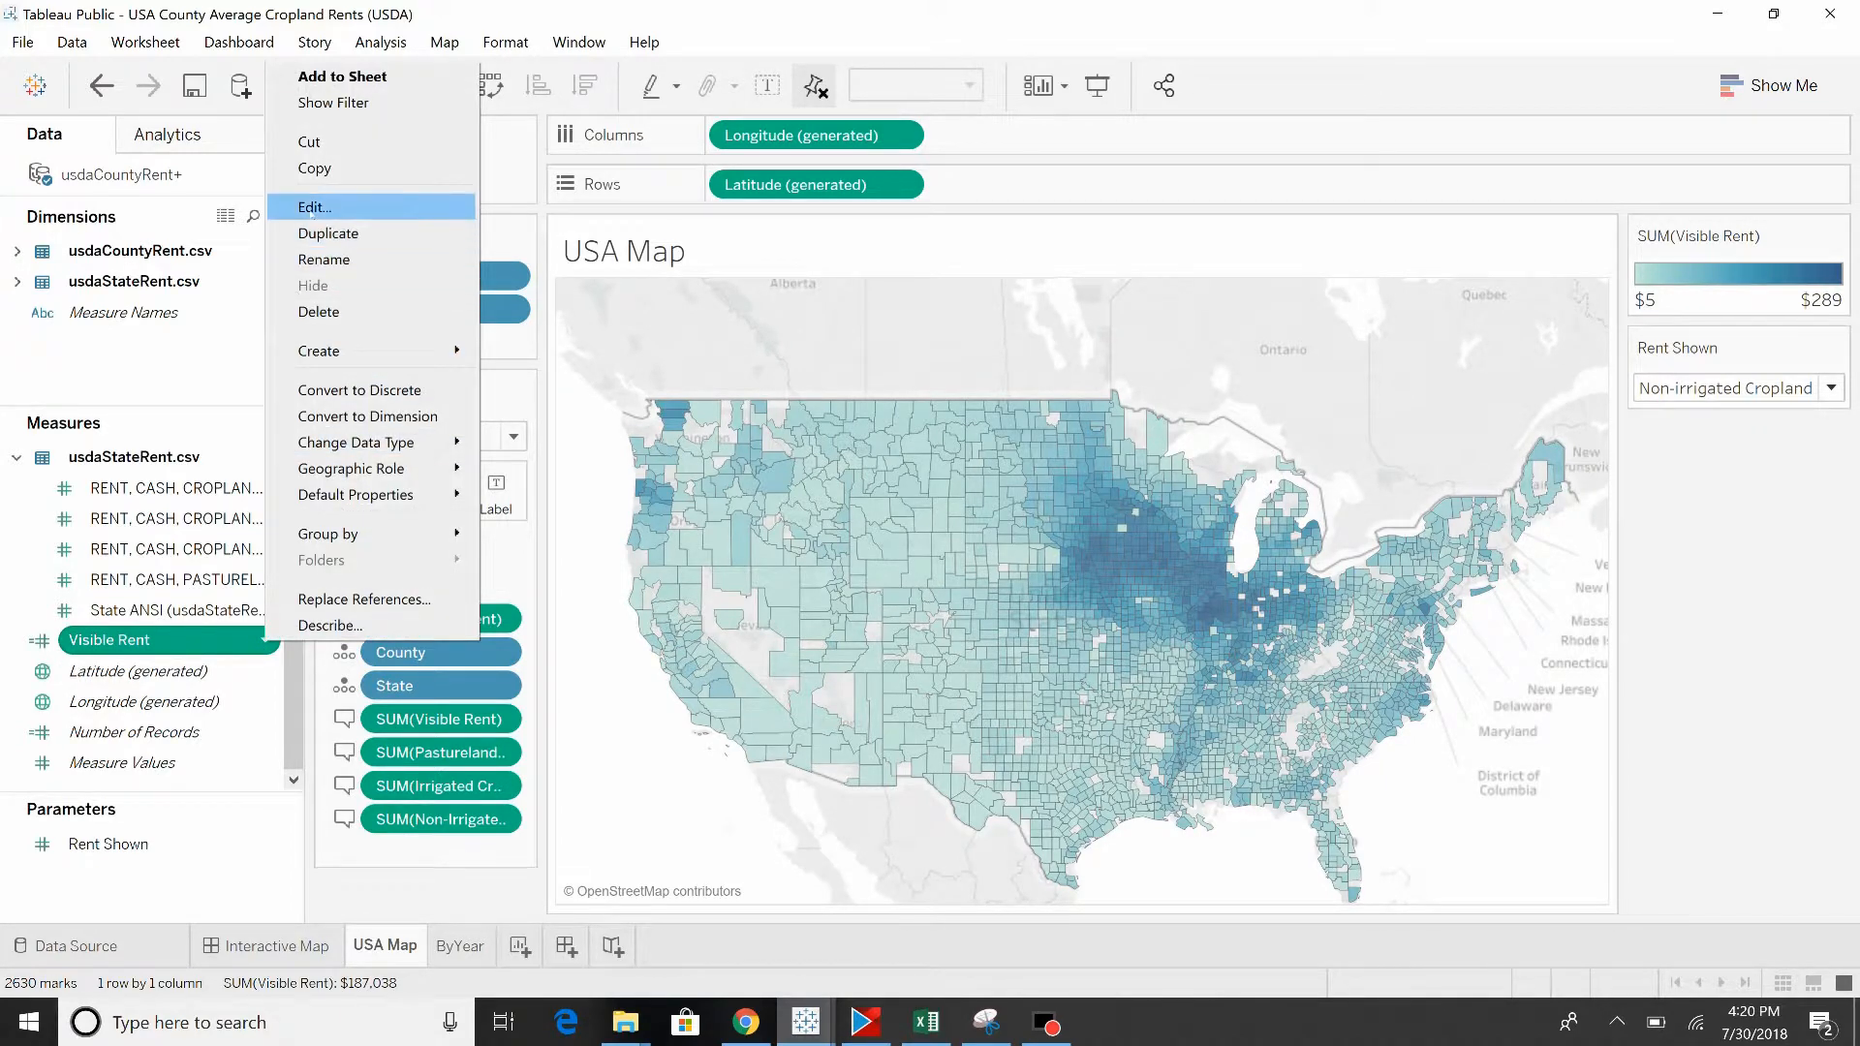
click(313, 207)
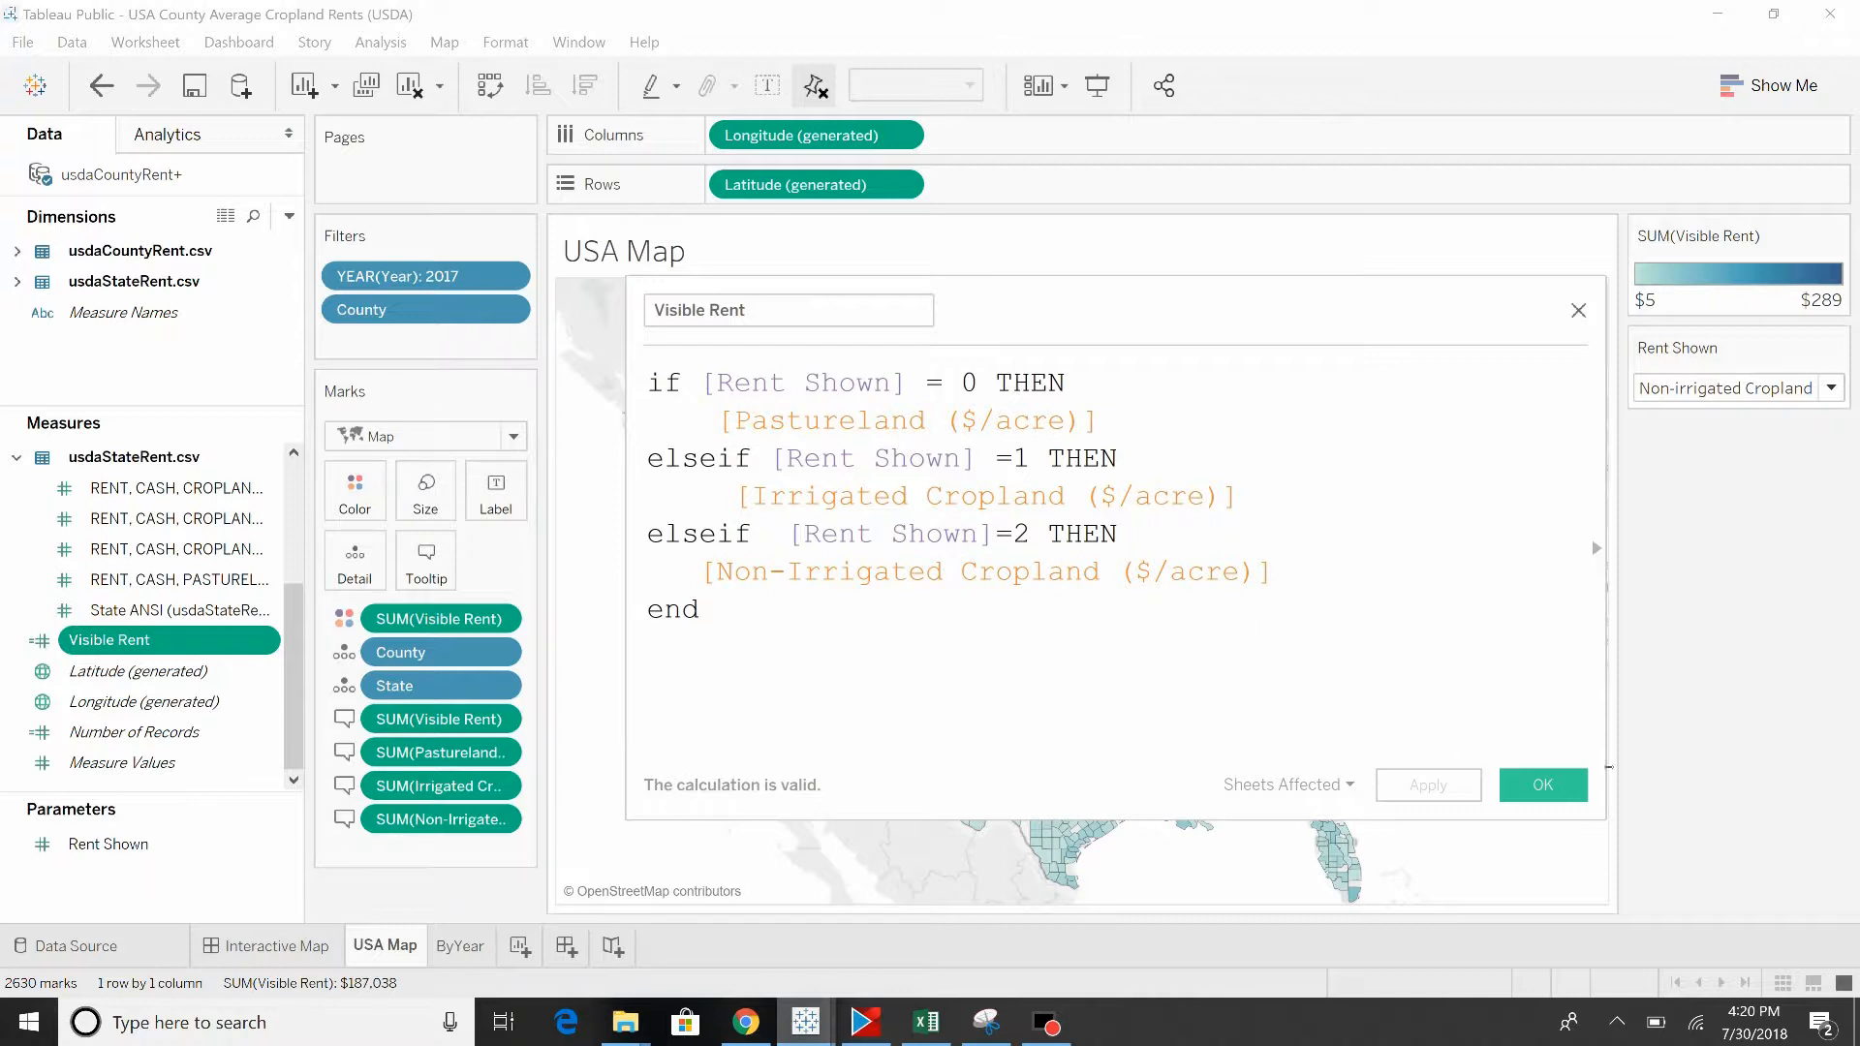
click(1541, 784)
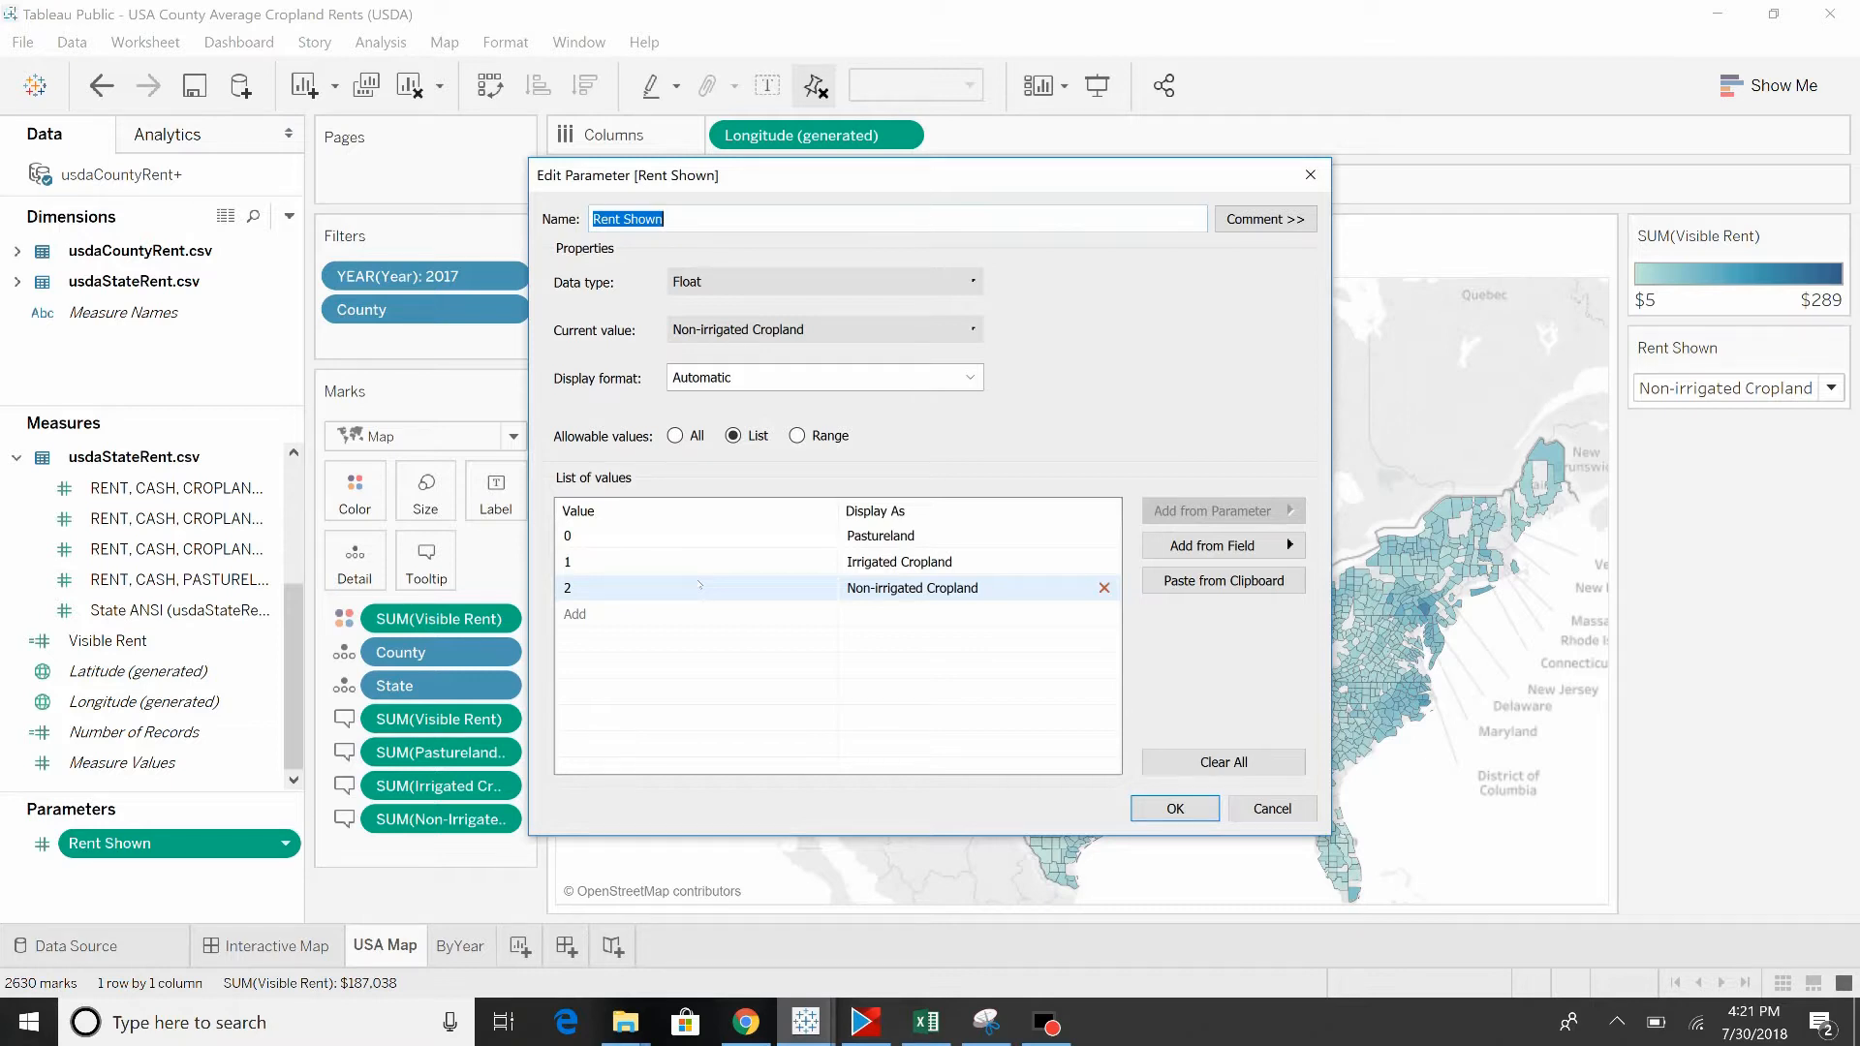
Step: Close the Rent Shown parameter settings and set Select Dimension to School Type
click(1172, 808)
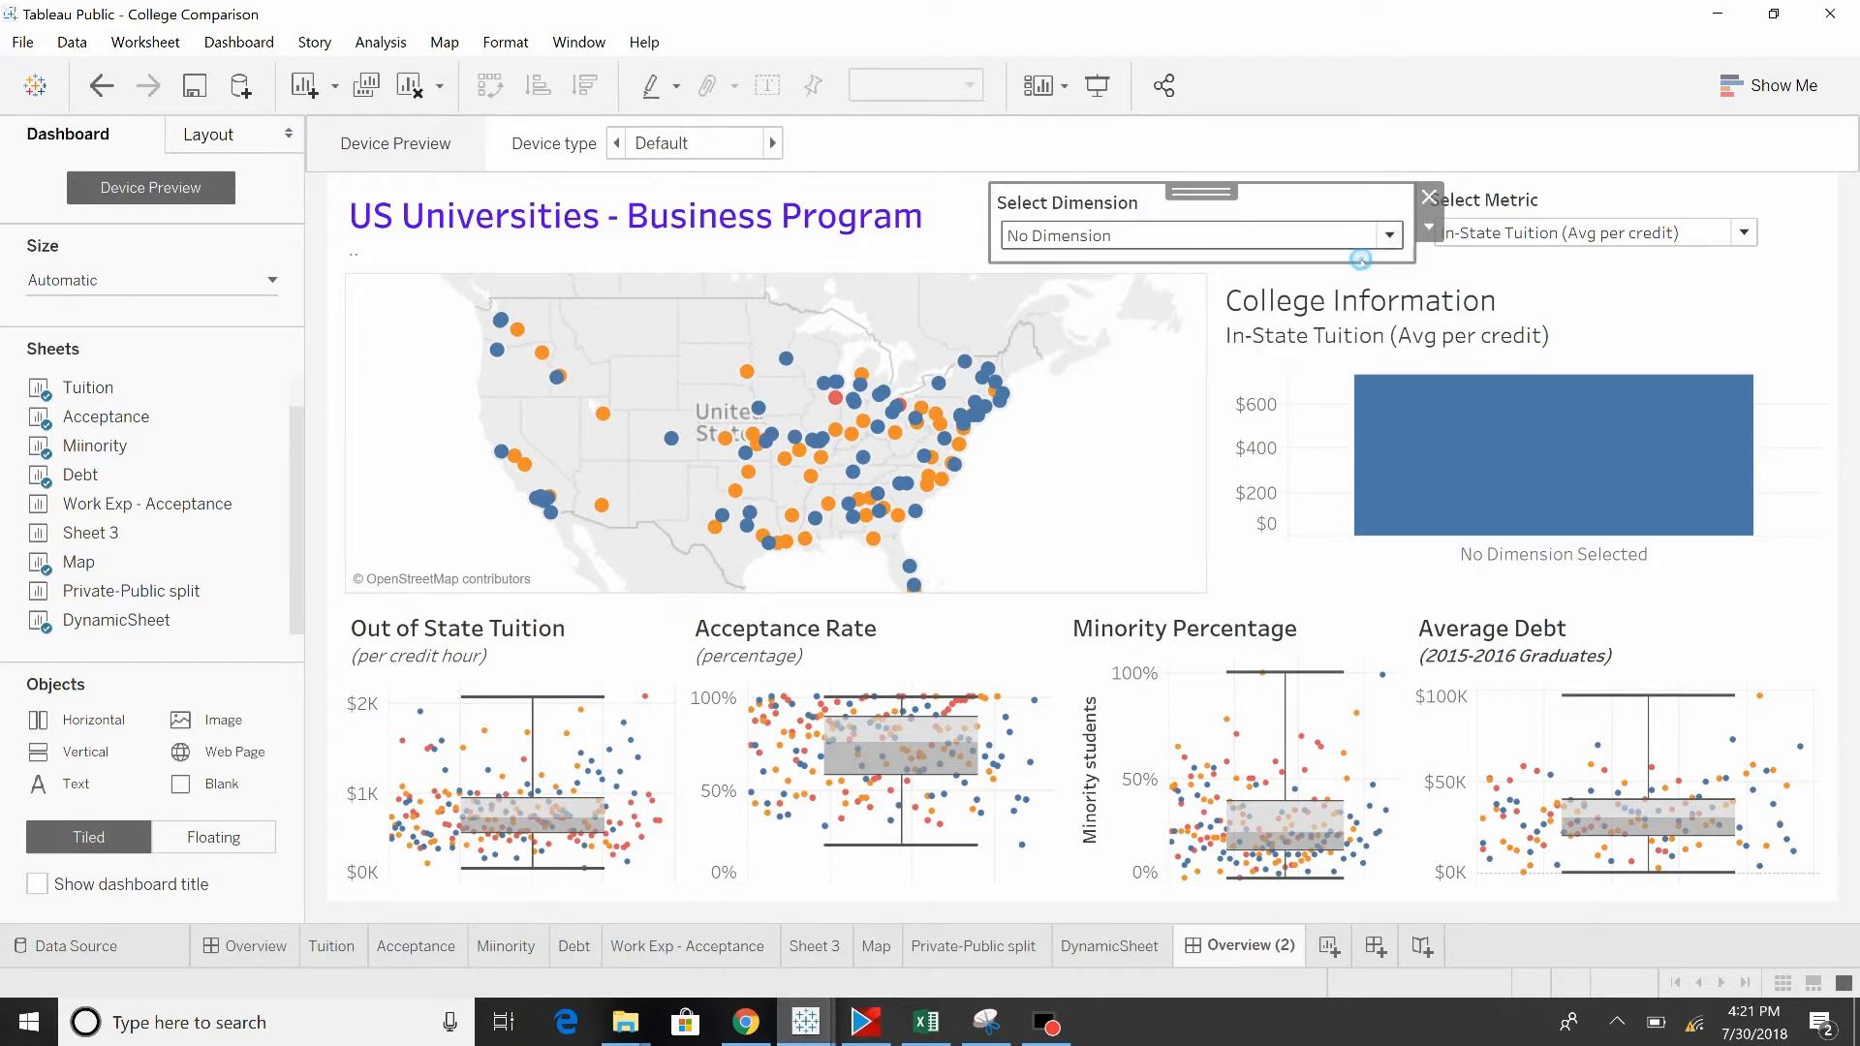
click(1197, 234)
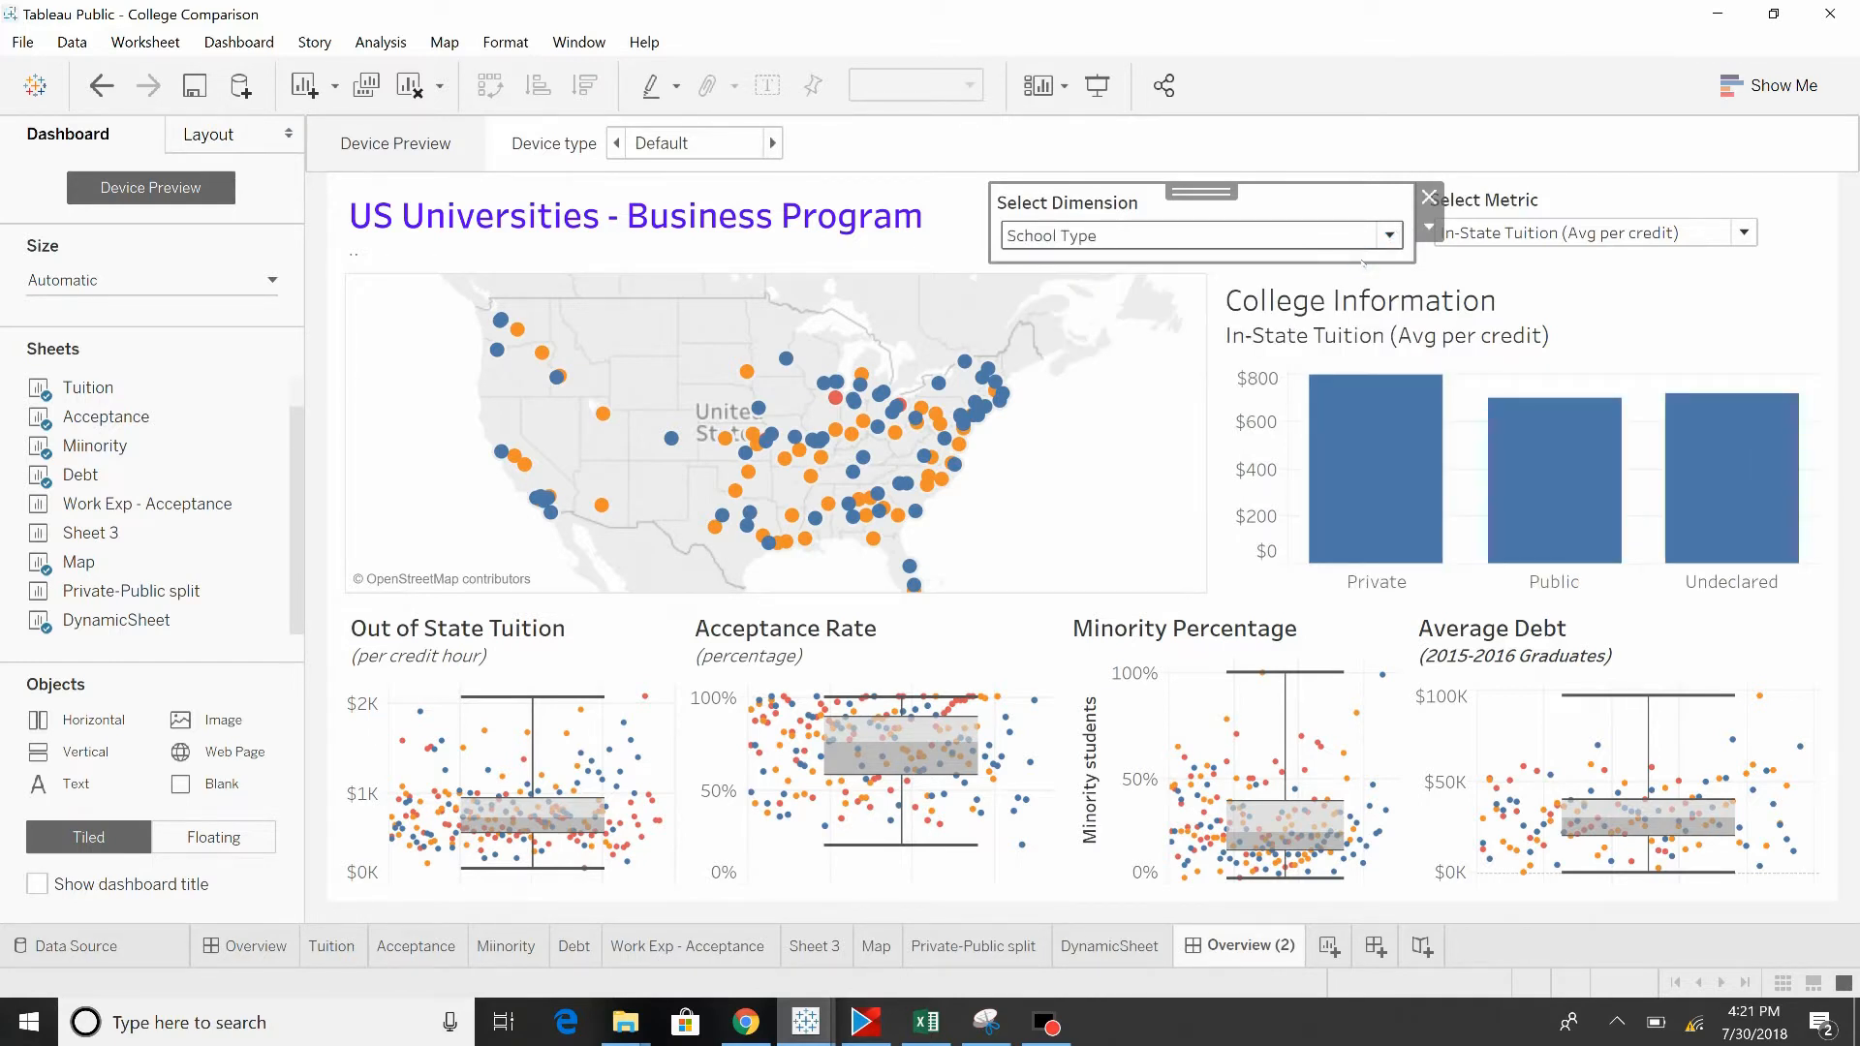